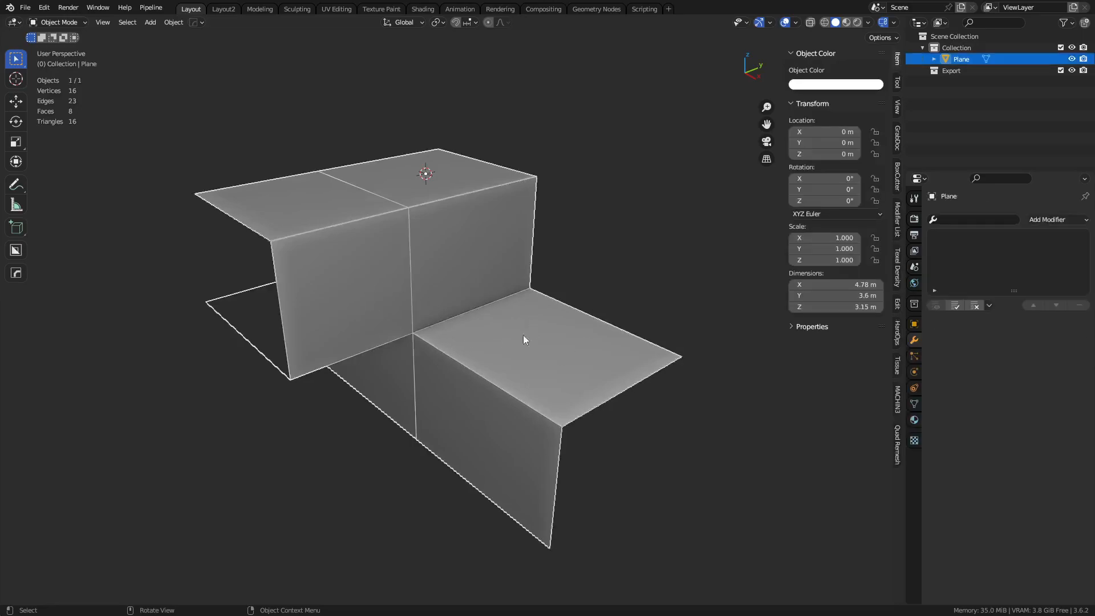
Step: Delete the old stepped plane and remove cube faces to form an open stepped corner
key(x)
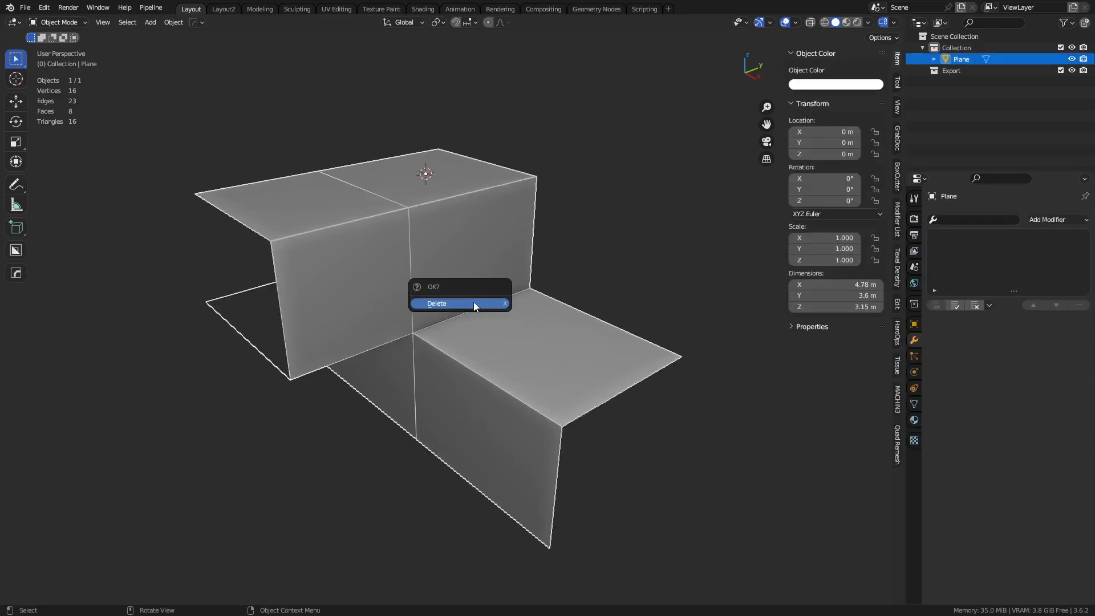
click(436, 303)
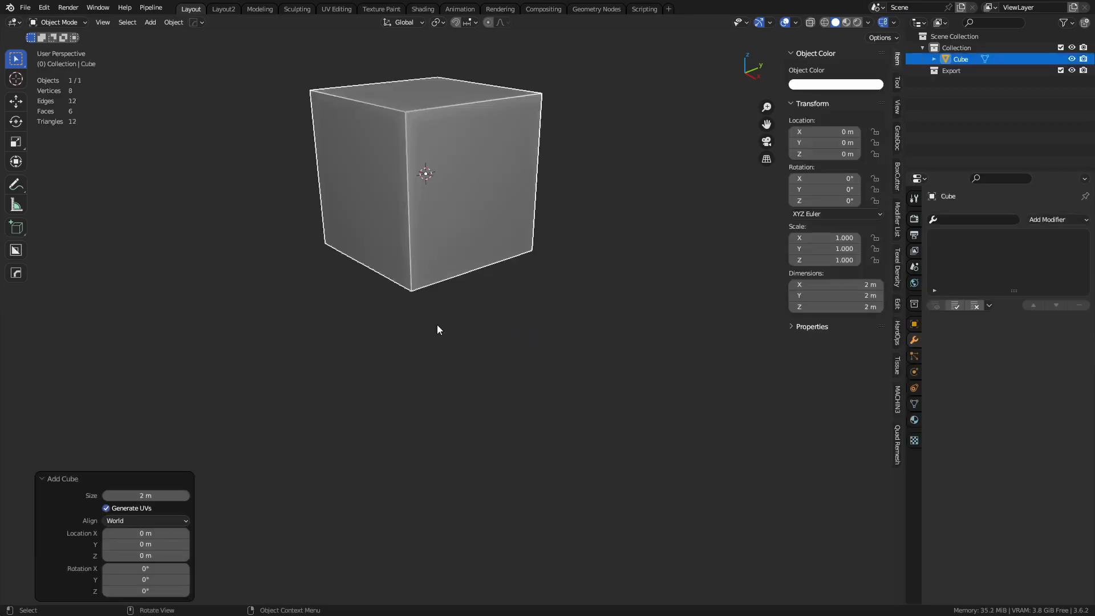
key(Tab)
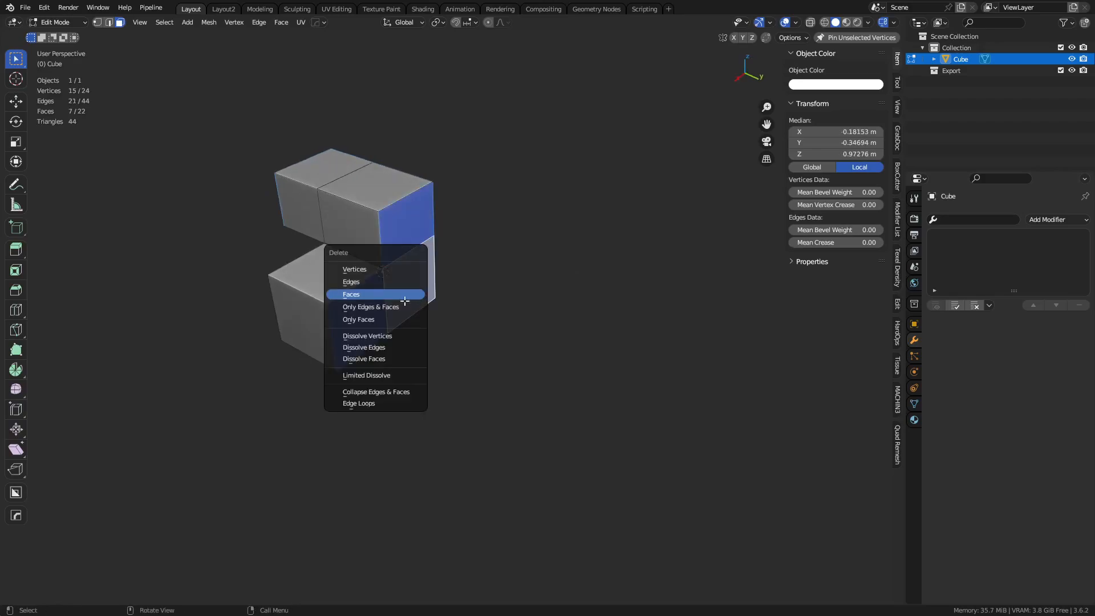
click(351, 294)
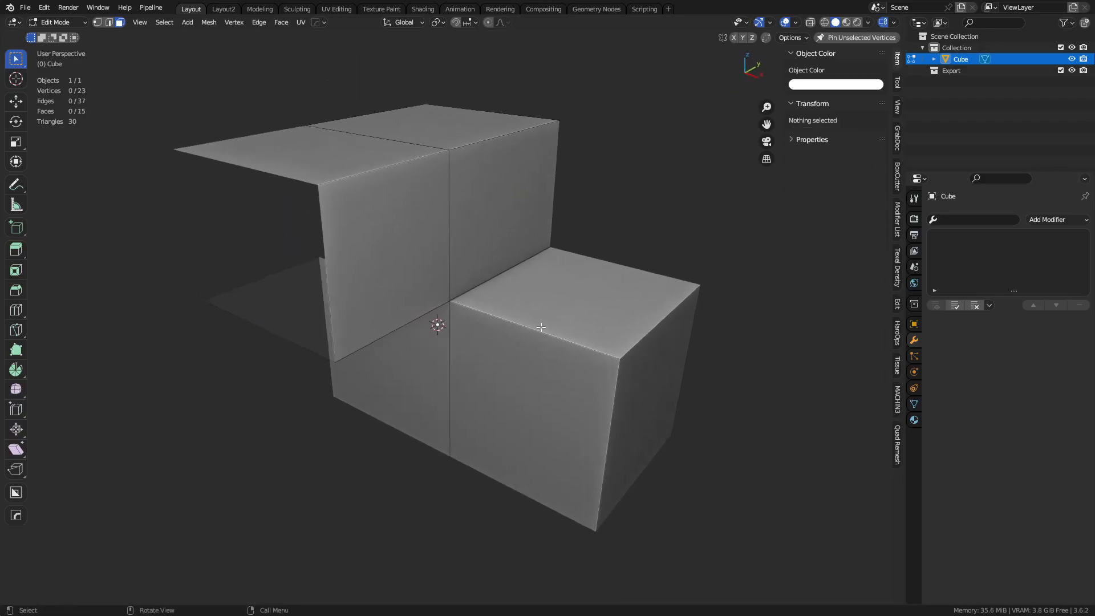
drag(541, 327, 681, 343)
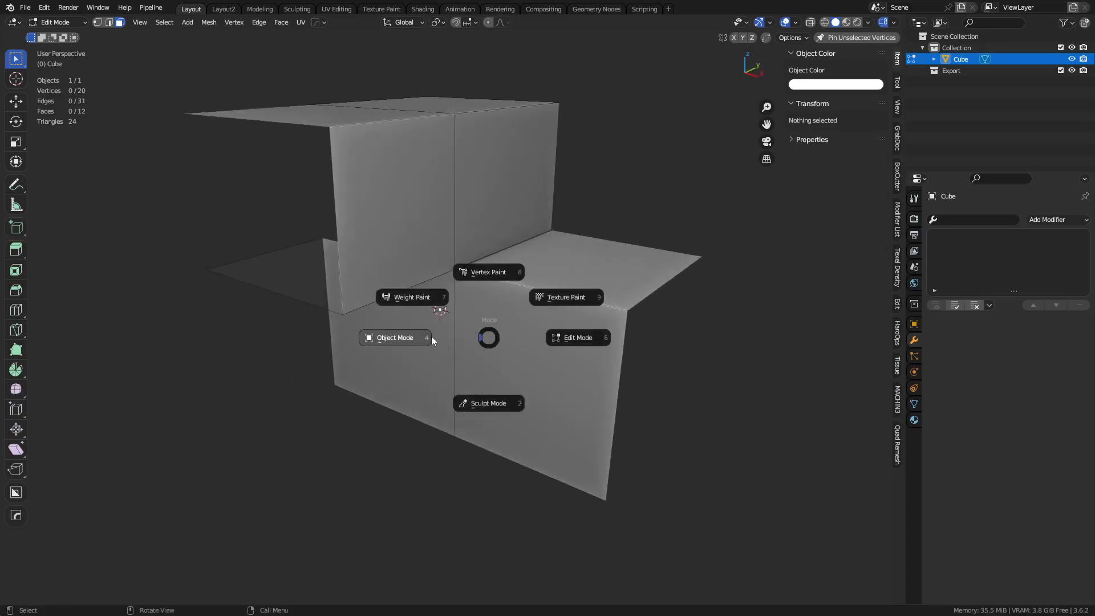
click(394, 337)
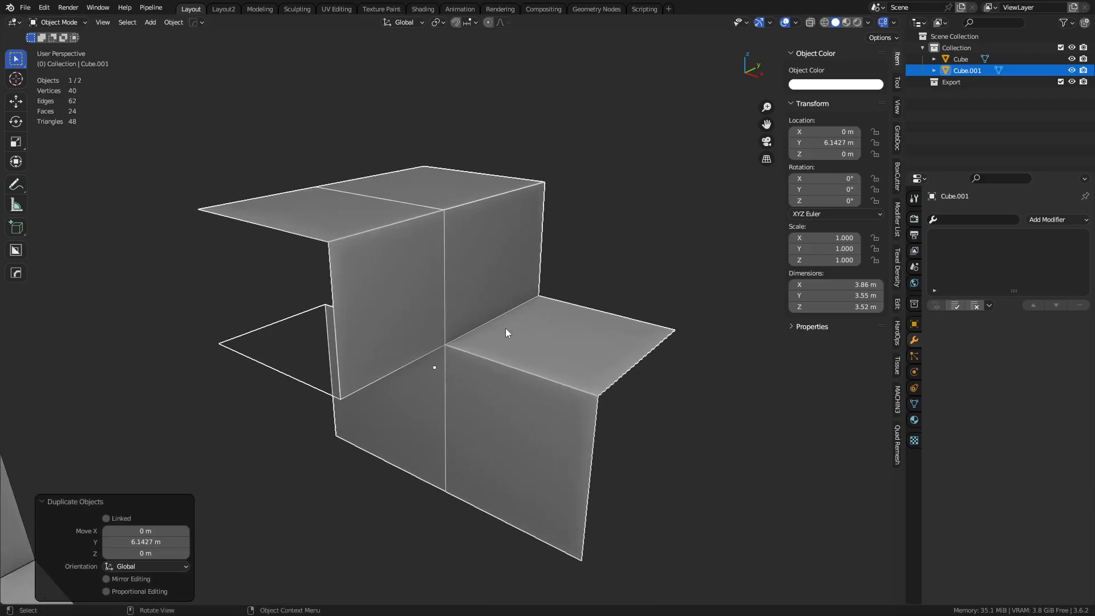
Step: Duplicate the corner along Y, add level 2 subdivision, and slide loop cuts toward its edges
key(Tab)
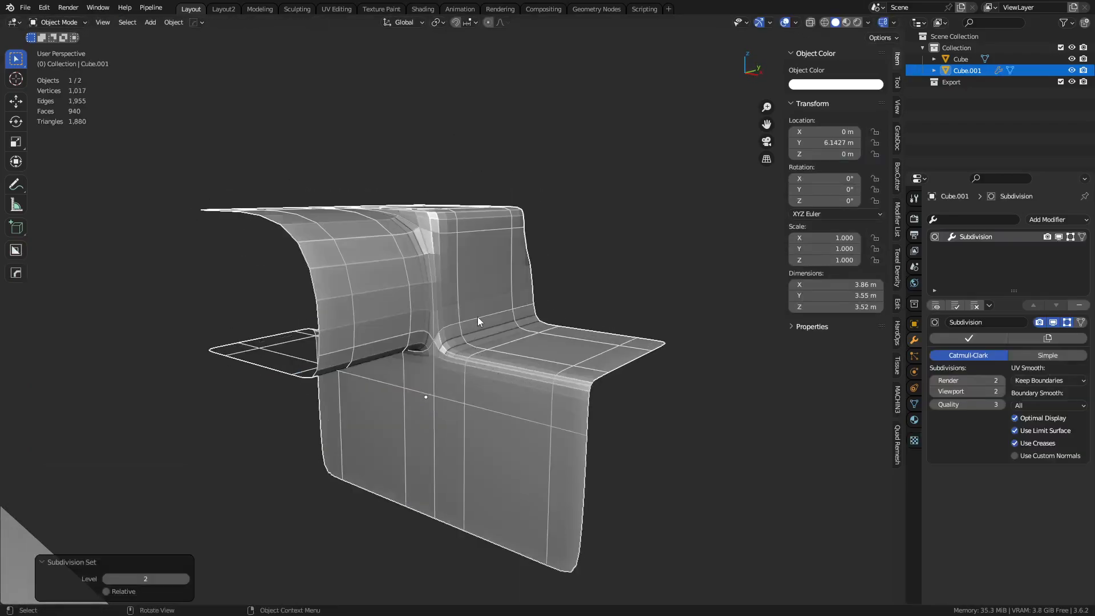
key(Tab)
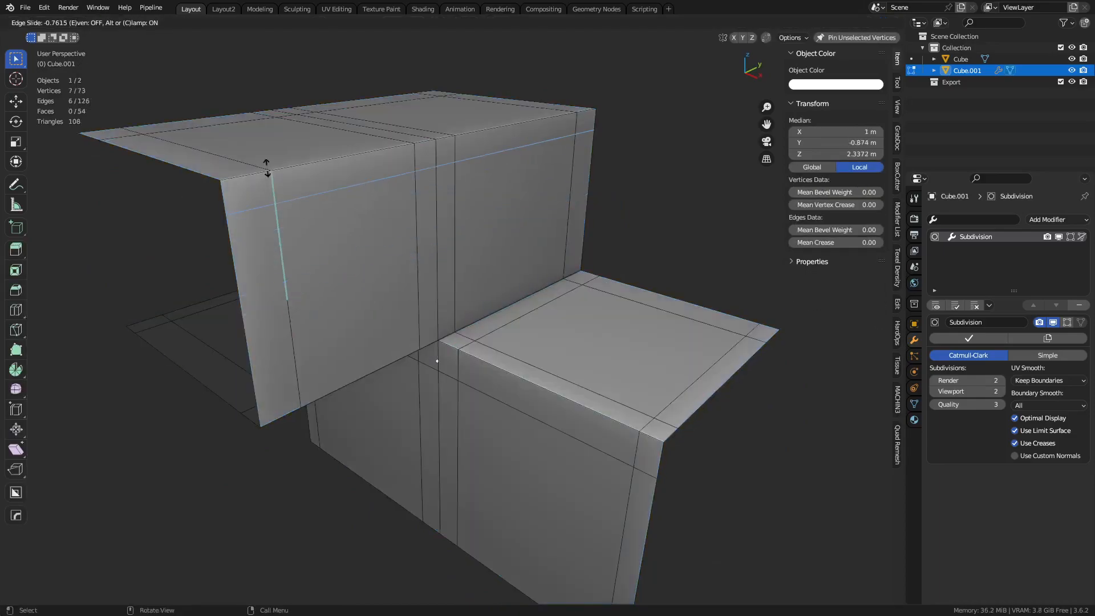
key(Tab)
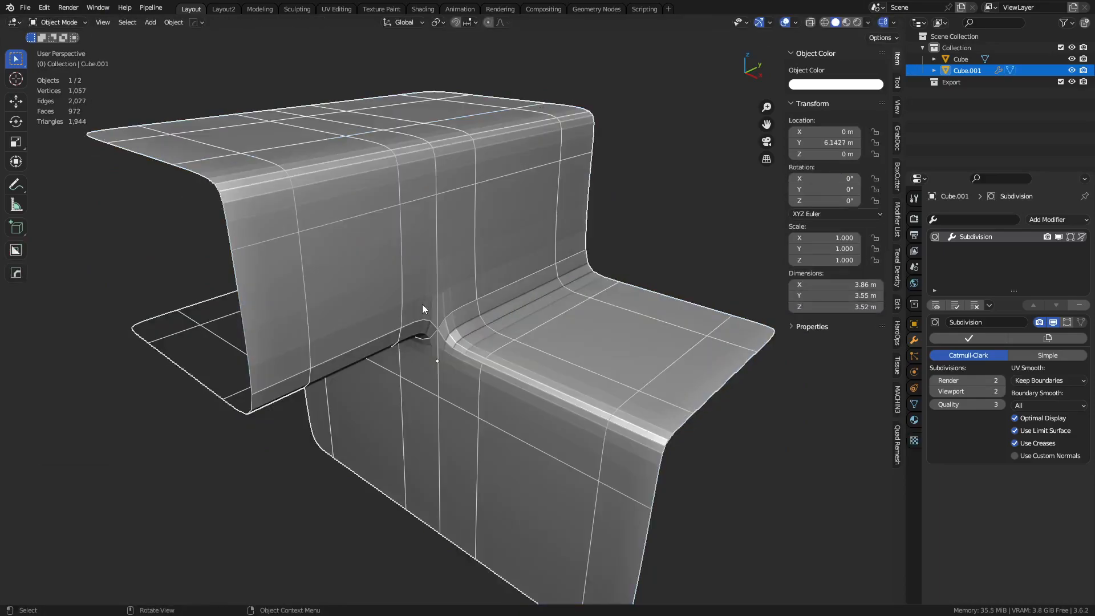
key(Tab)
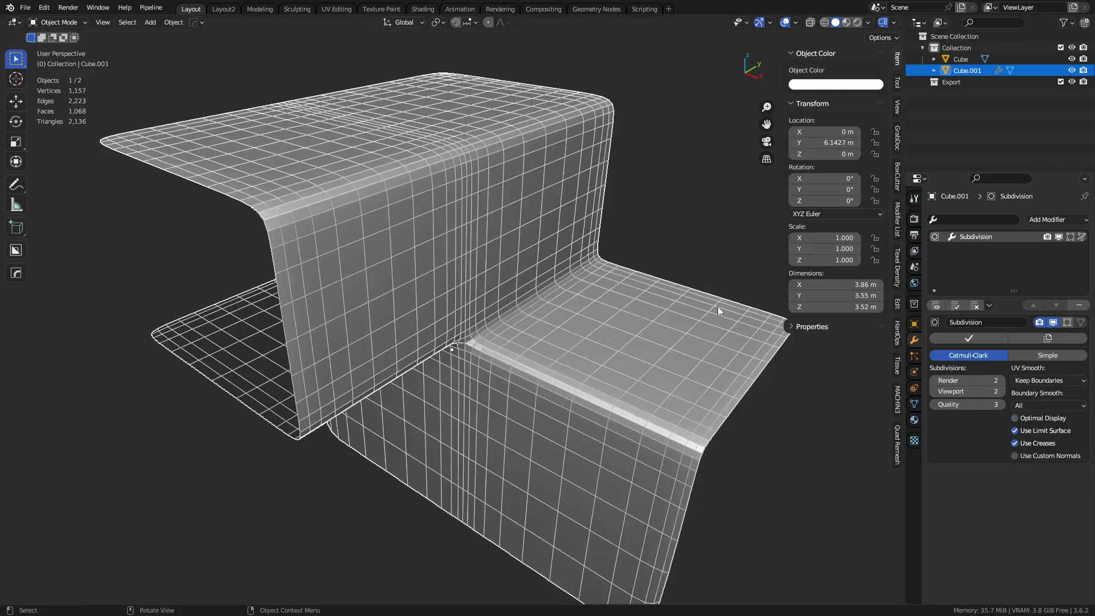
Step: Apply Shade Smooth to the duplicated stepped corner from its right-click menu
right_click(719, 310)
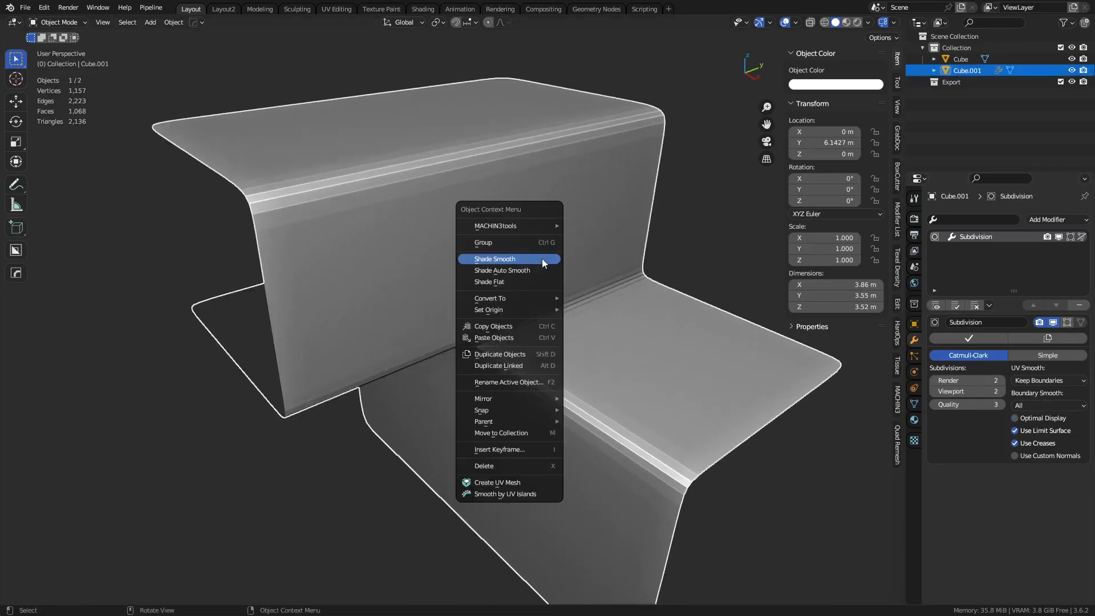
click(495, 258)
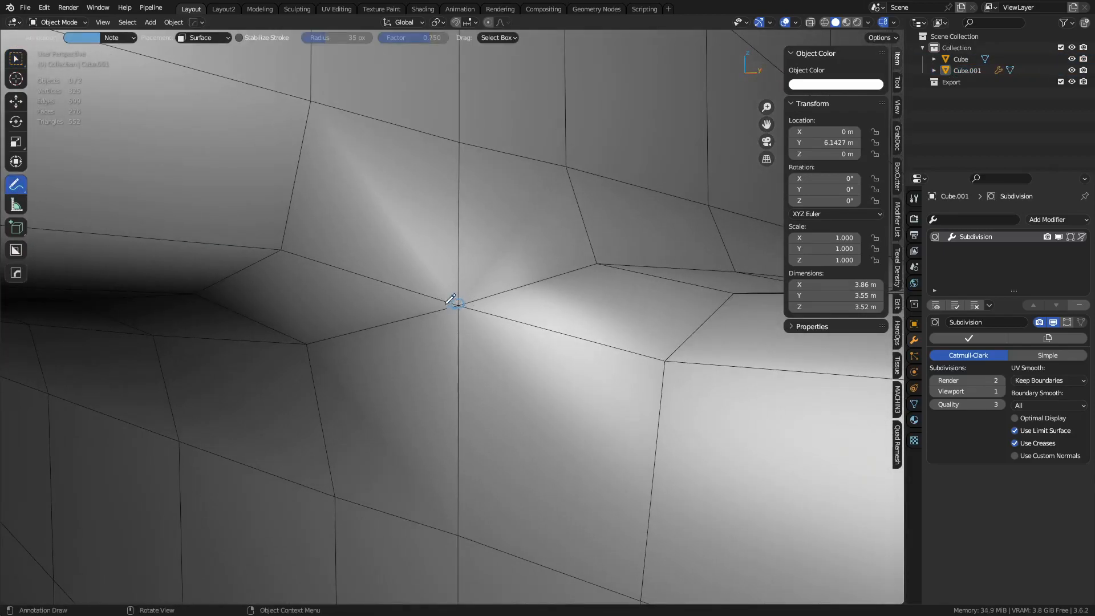
mouse_move(548, 307)
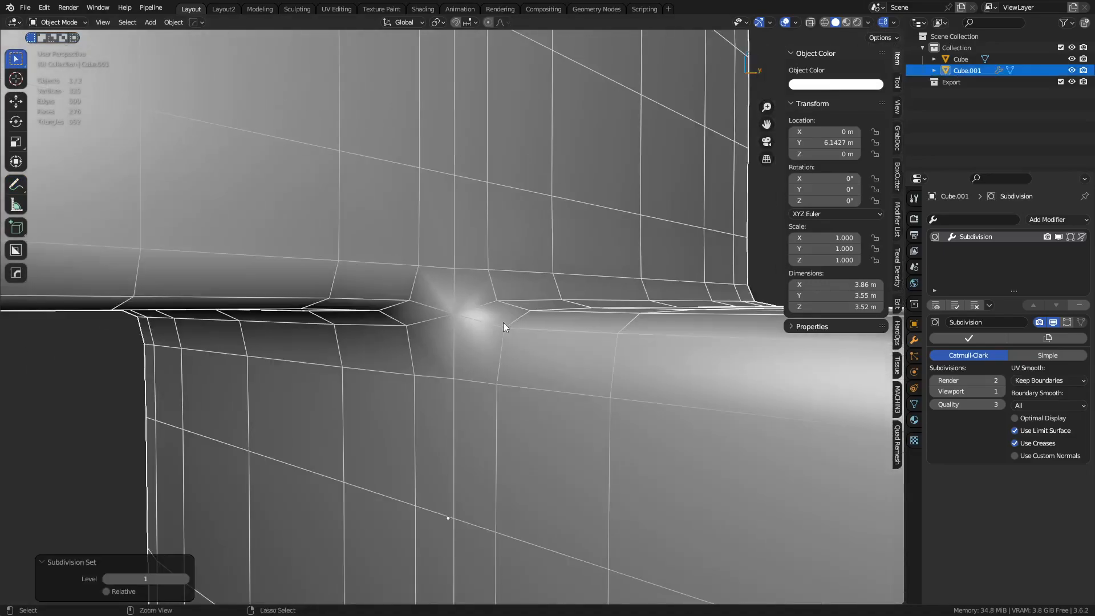
mouse_move(514, 333)
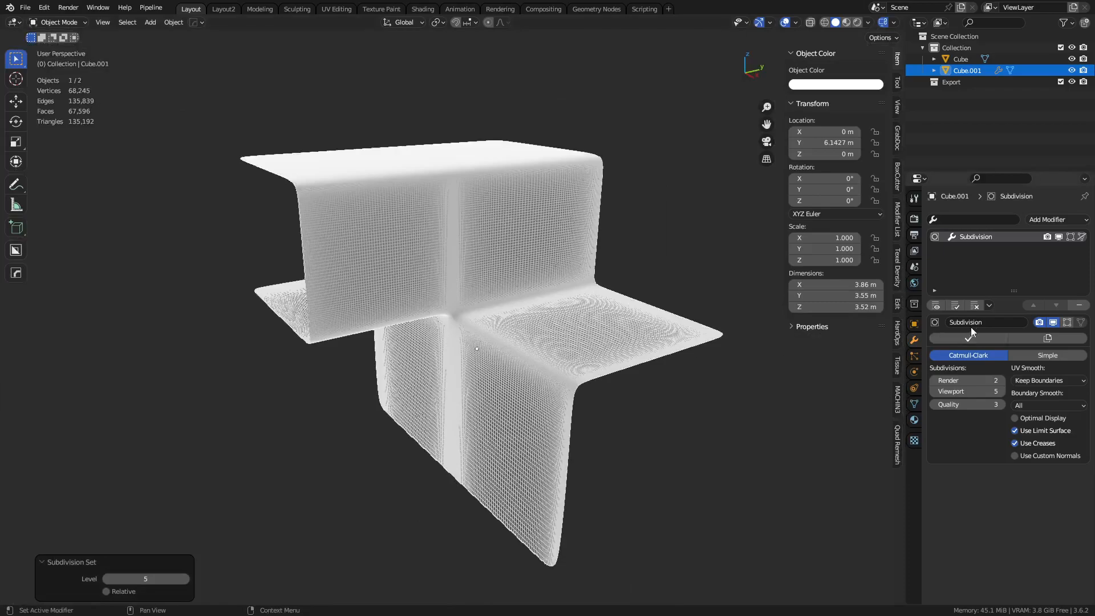
Step: Edge-slide the vertices around the corner pole and check the smoothed result in Object Mode
key(Tab)
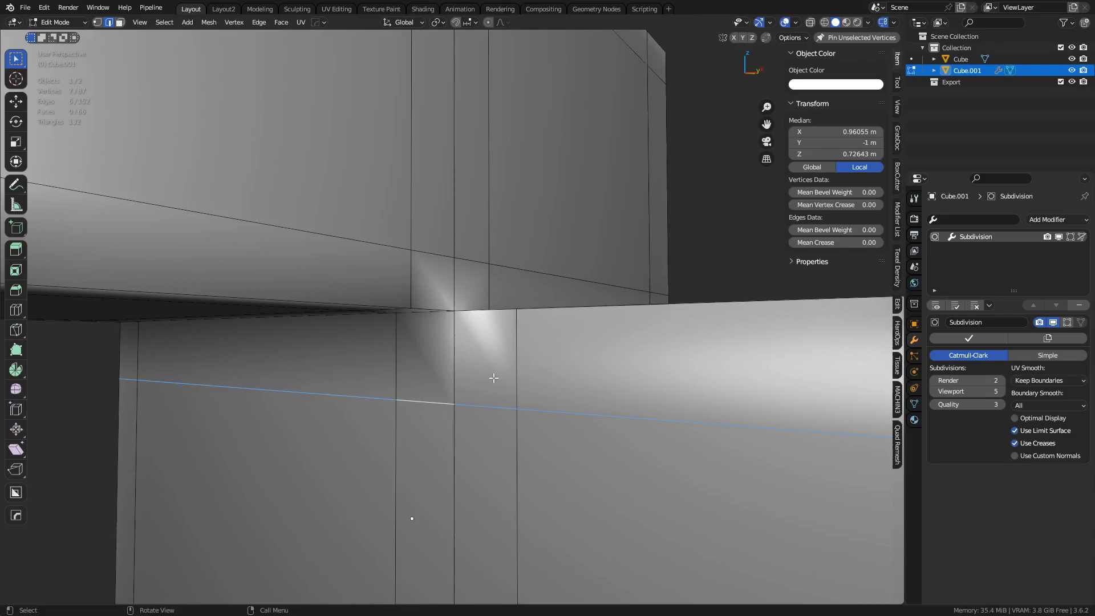
mouse_move(520, 364)
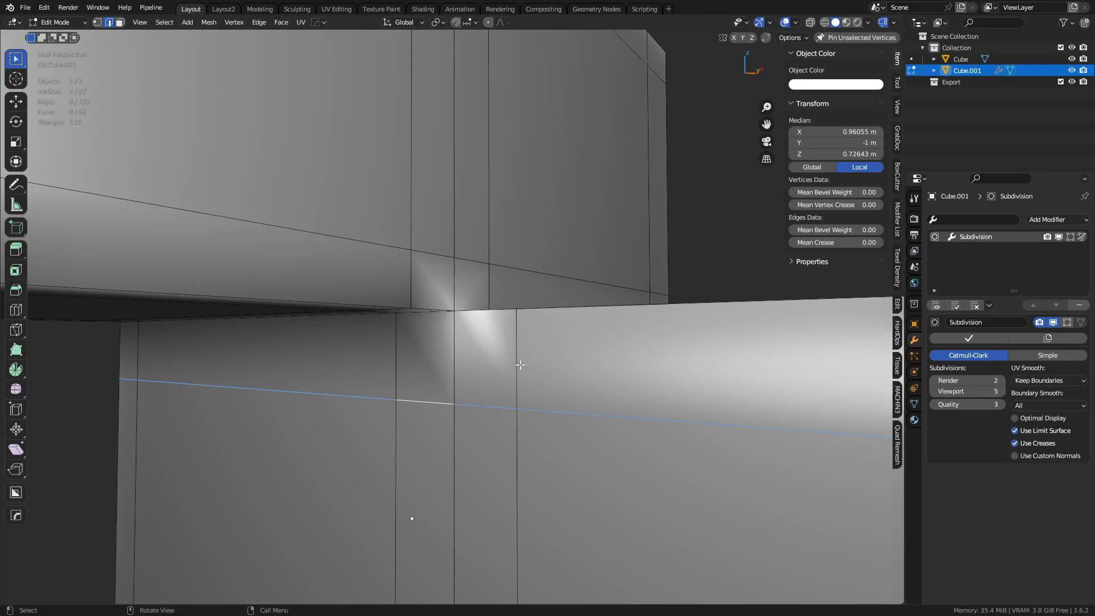
drag(519, 364, 491, 392)
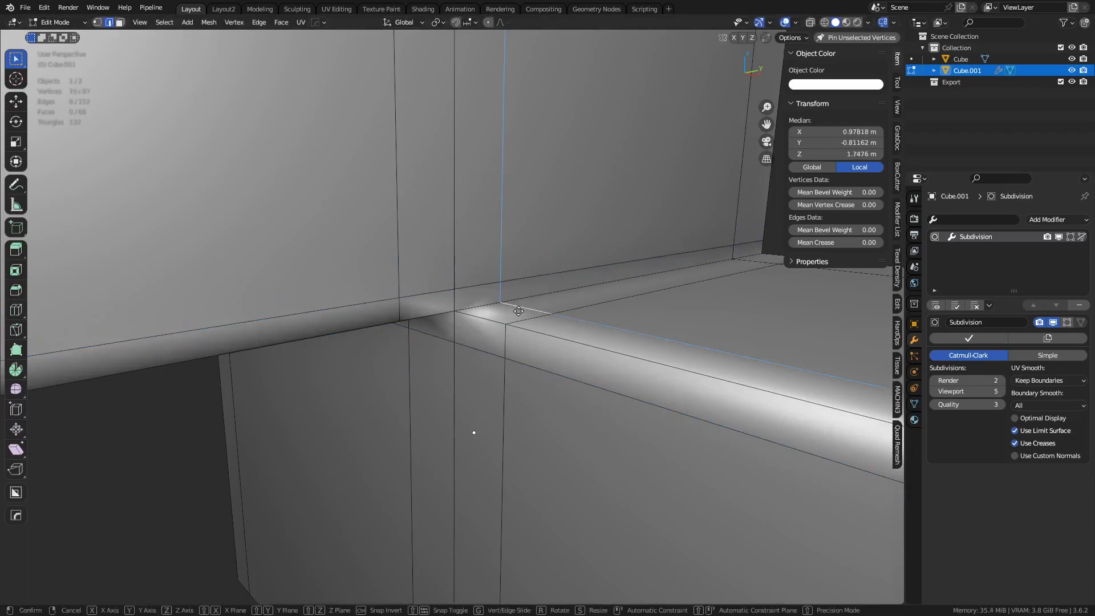
drag(518, 310, 382, 384)
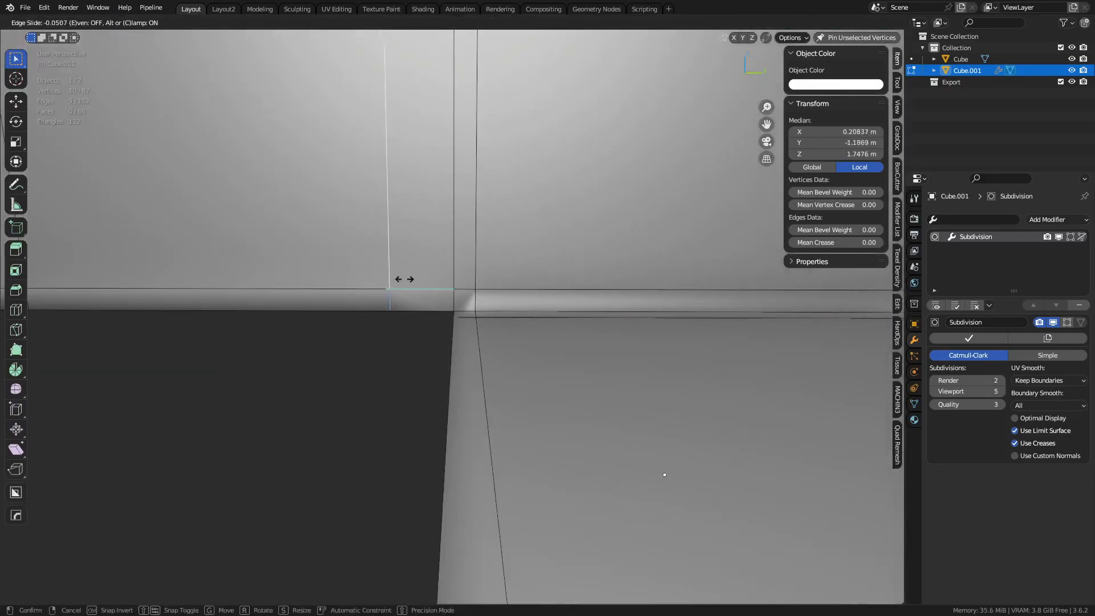
click(475, 329)
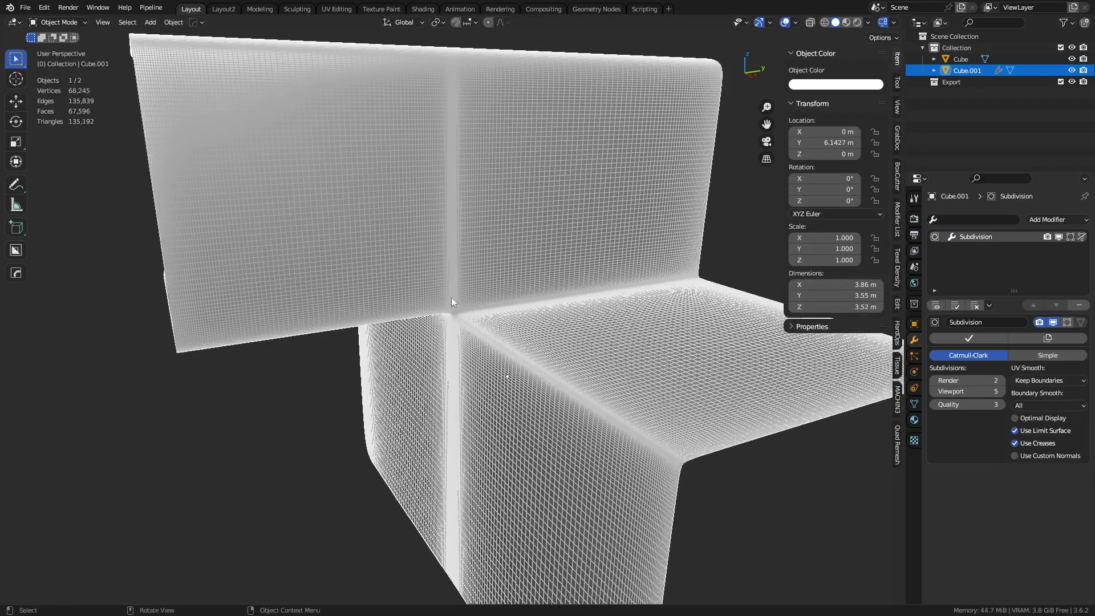
key(Tab)
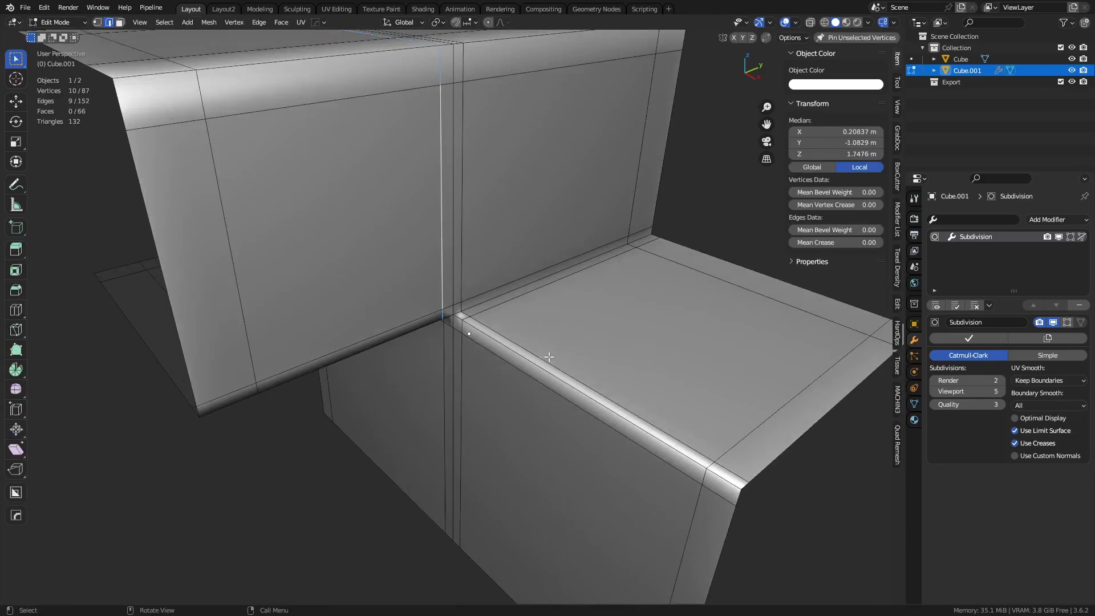
key(Tab)
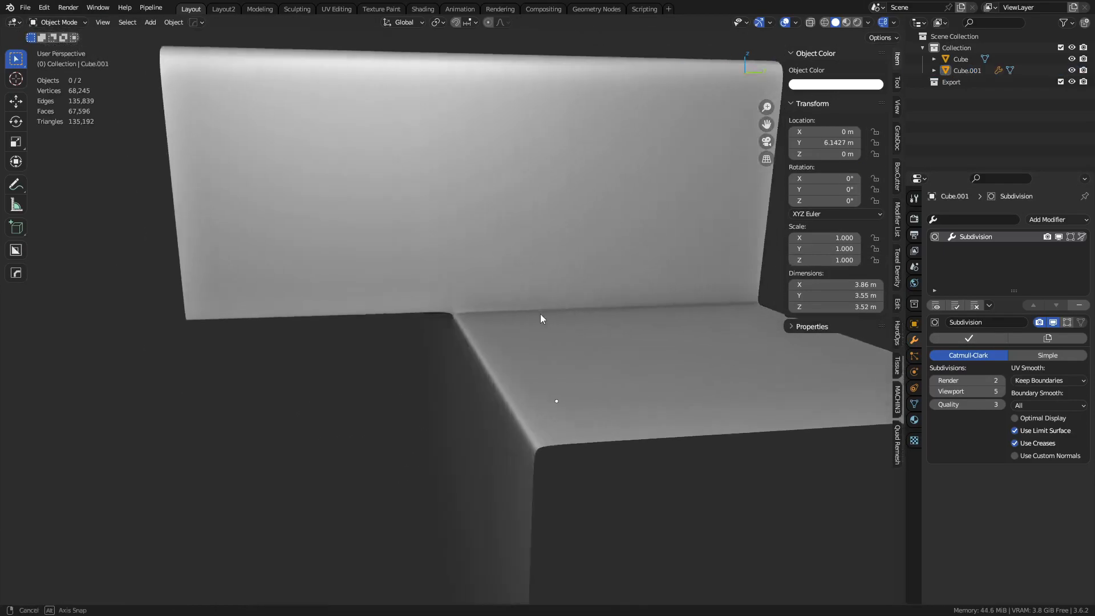
Step: Add two loop cuts across the upper block and sketch annotations marking the corner pinch
key(Tab)
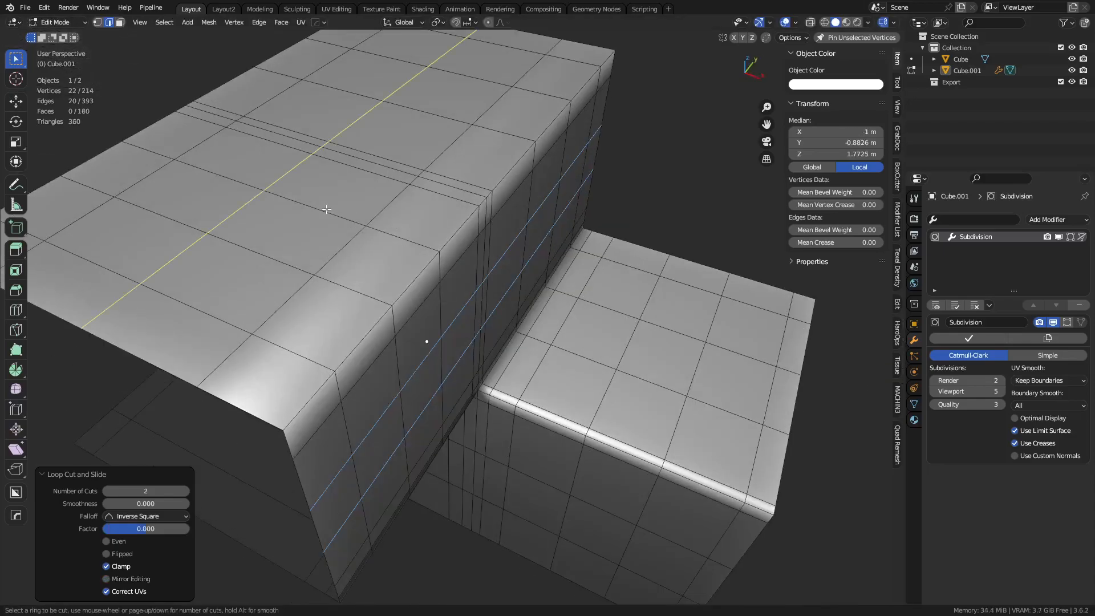
key(Tab)
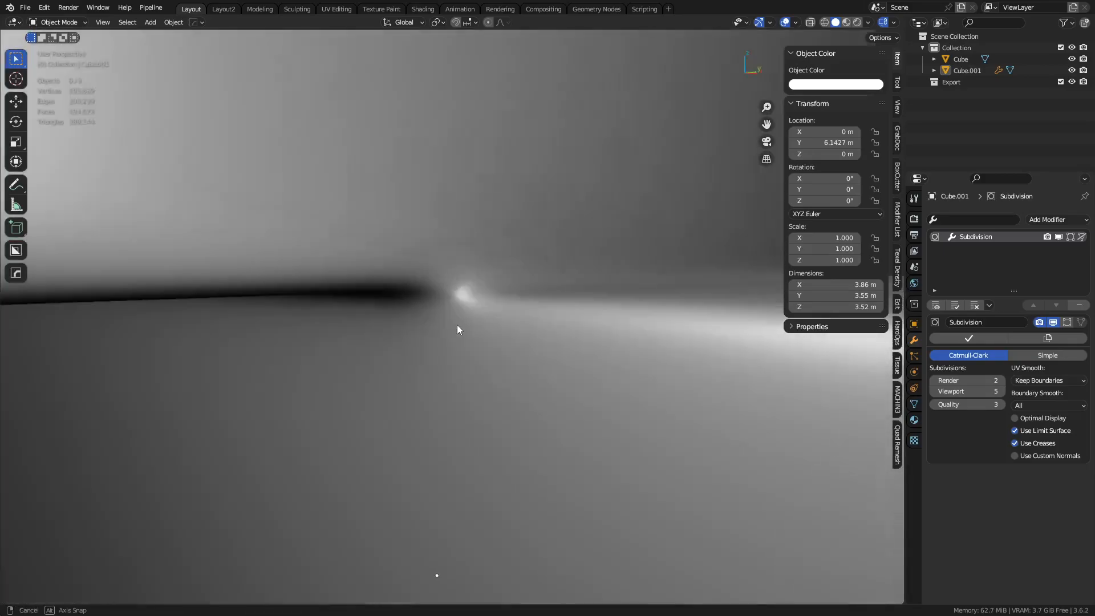
click(15, 184)
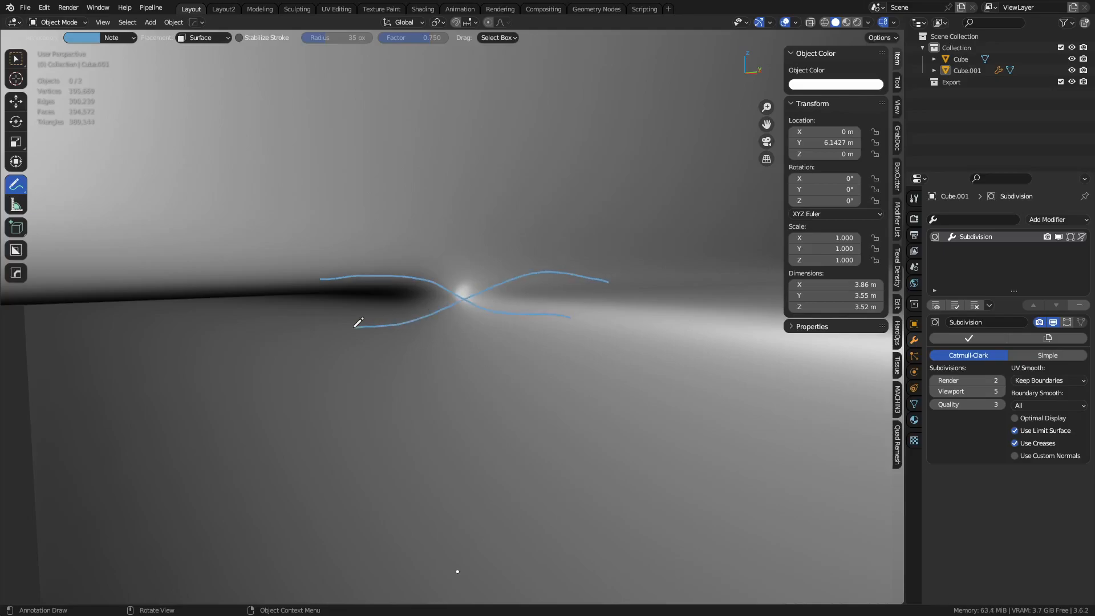
key(Tab)
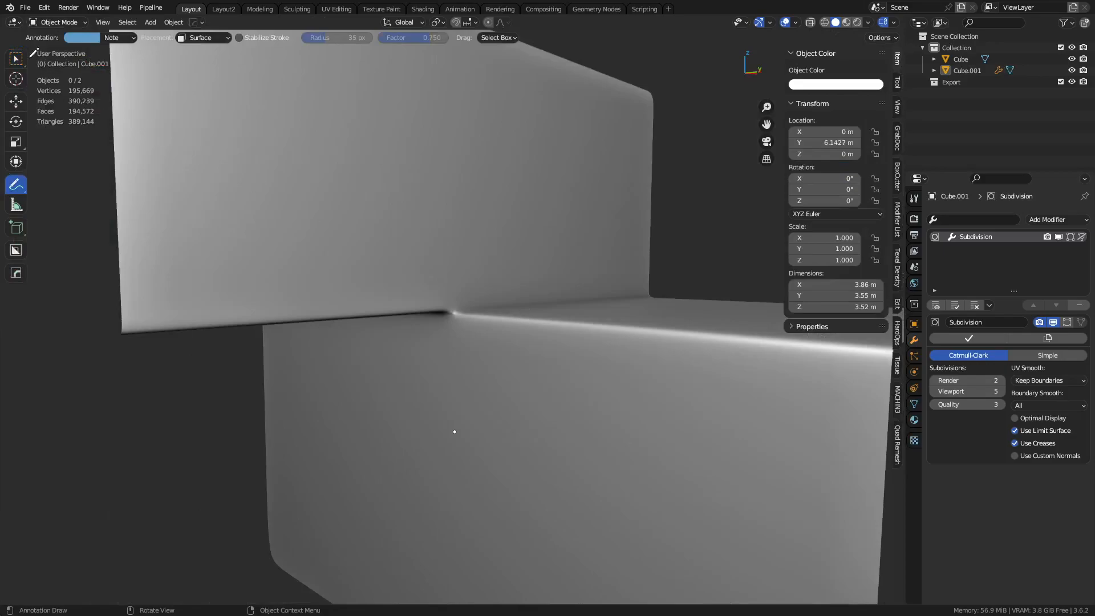
key(Tab)
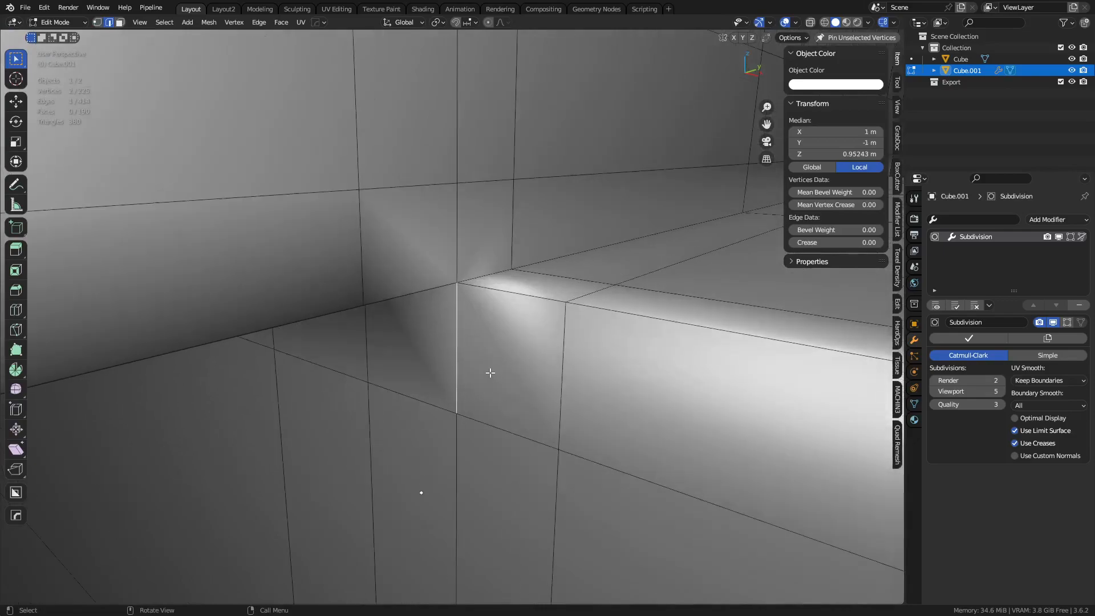
mouse_move(498, 361)
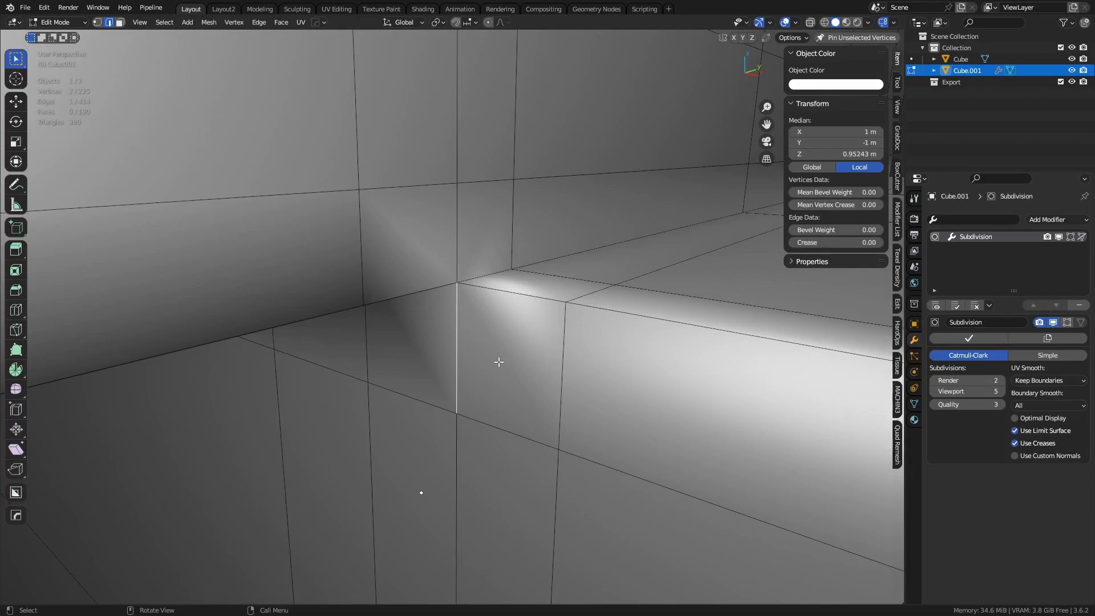
mouse_move(498, 363)
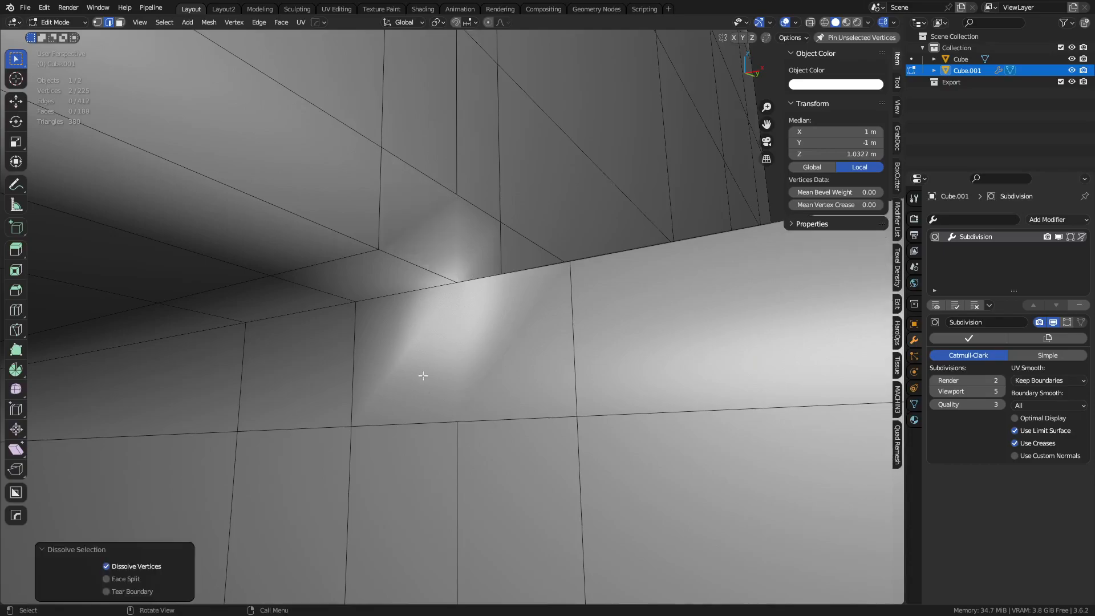
mouse_move(445, 336)
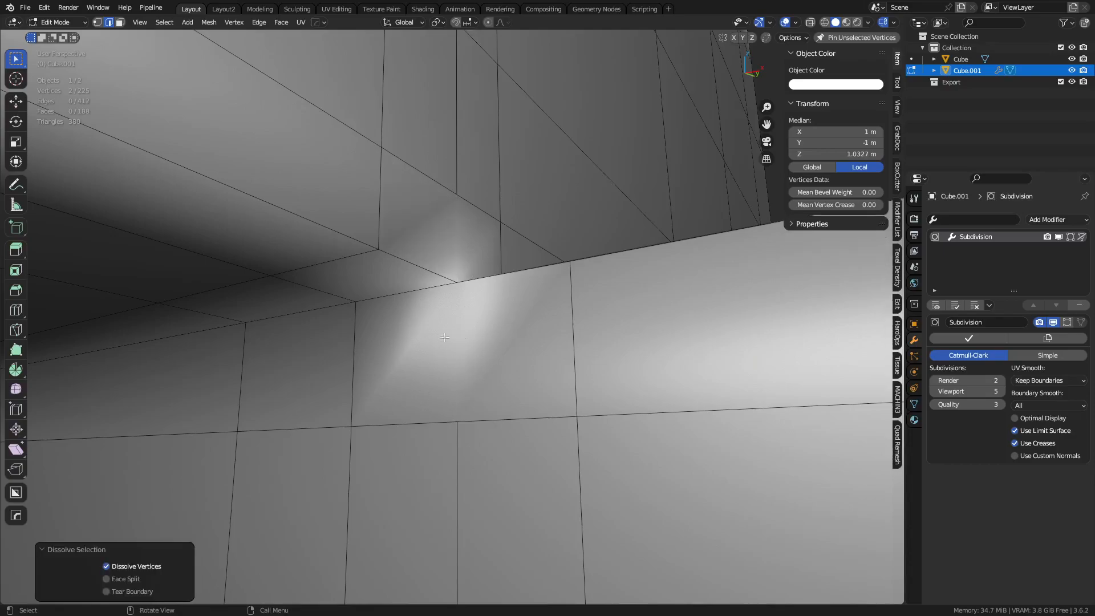
Step: Dissolve vertices at the corner pole, check the level-2 subdivided surface, and resume editing
key(Tab)
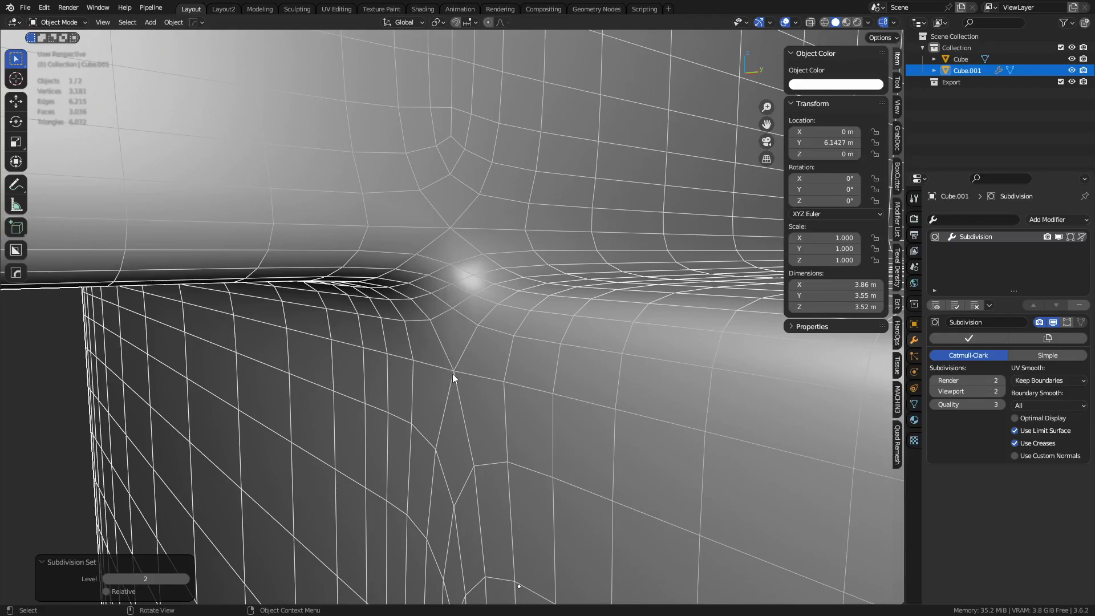
mouse_move(454, 333)
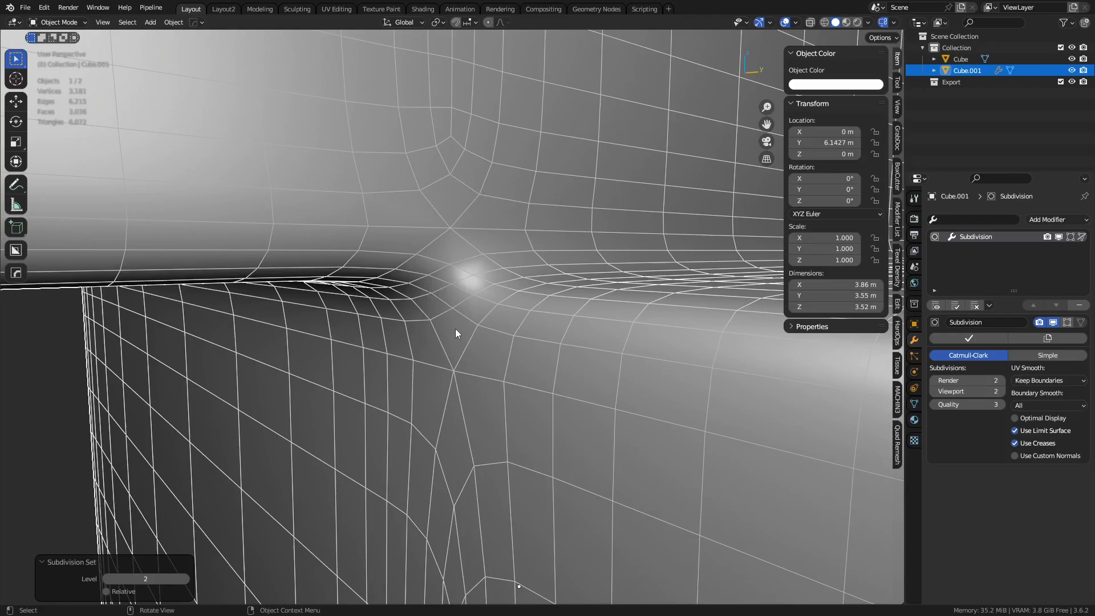
key(Tab)
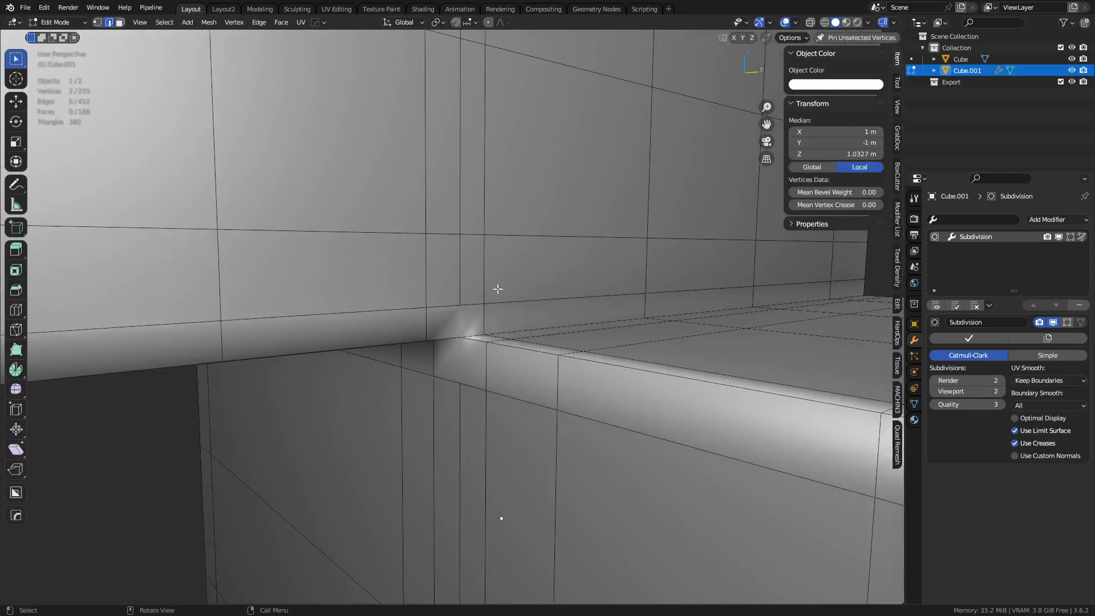
Step: Orbit around the smoothed inner corner in Object Mode, from below and several sides
key(Tab)
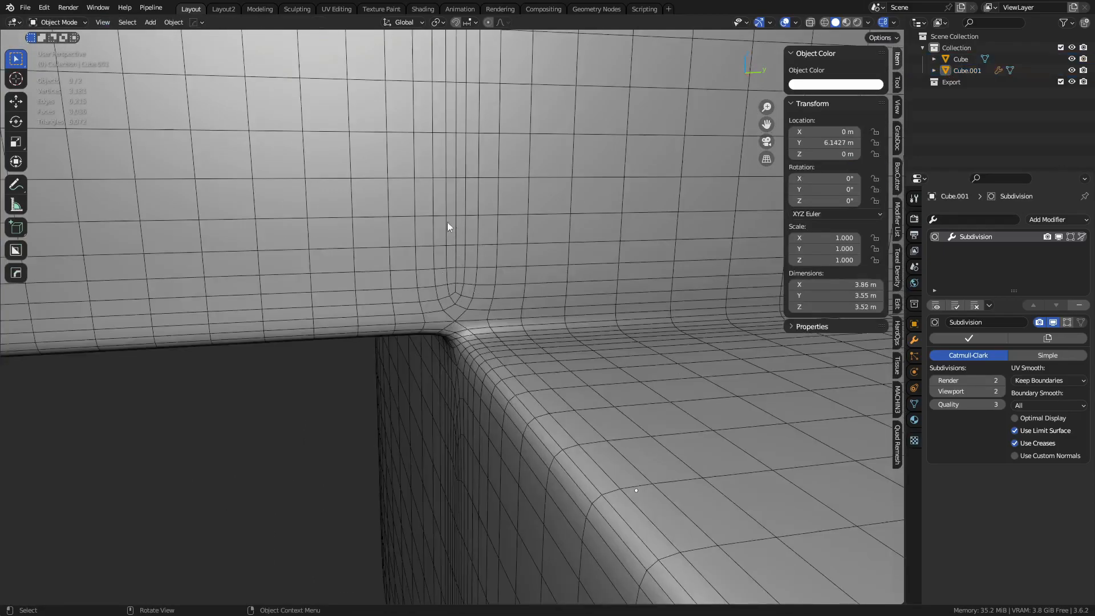
key(Tab)
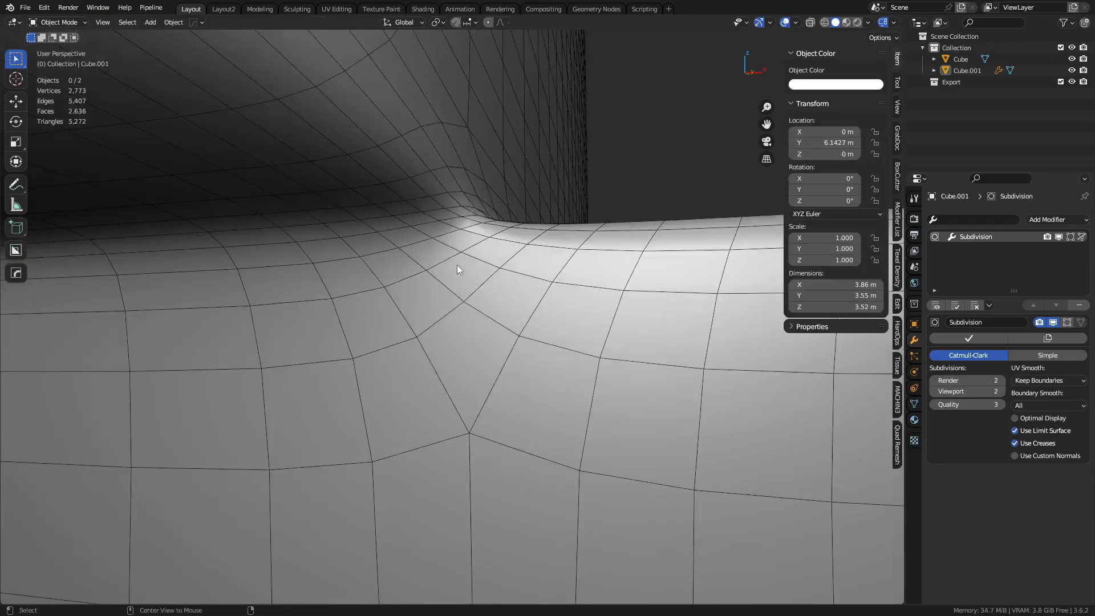
drag(459, 270, 478, 251)
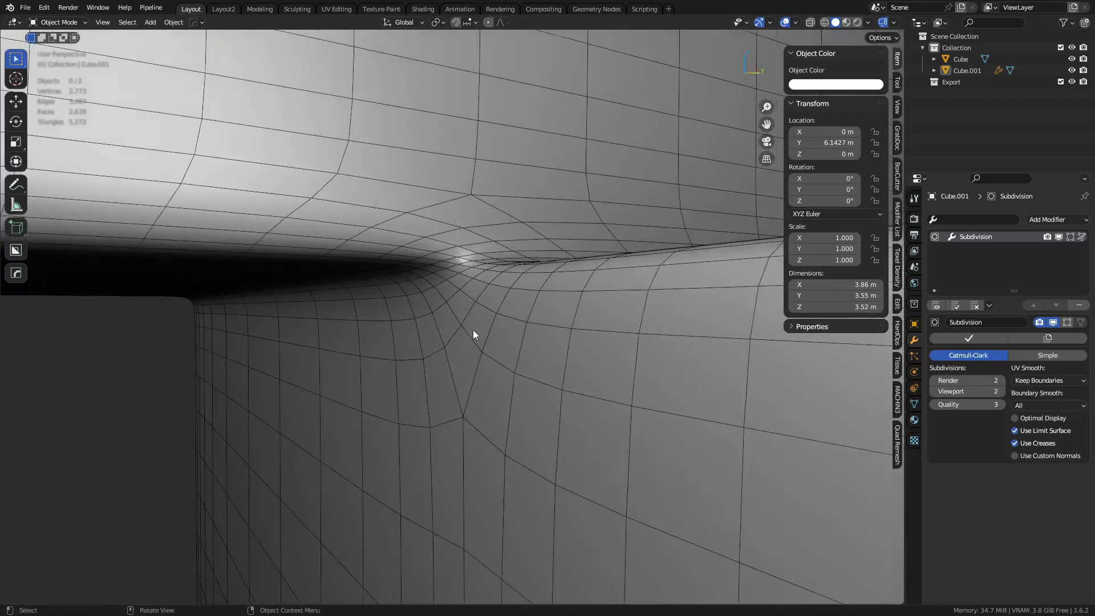
drag(473, 335, 379, 312)
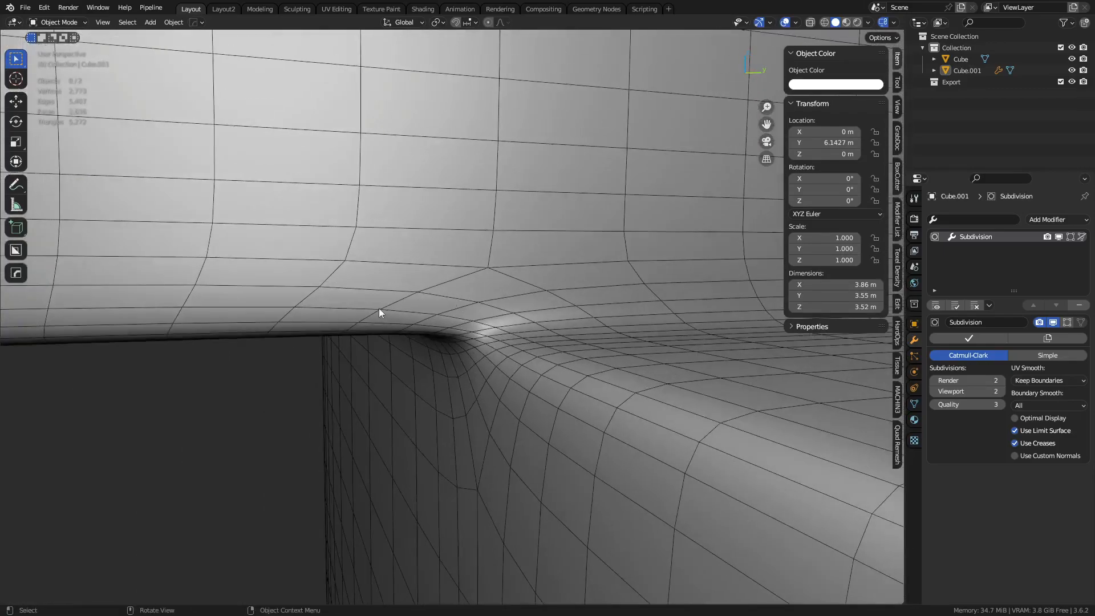
drag(379, 313, 468, 310)
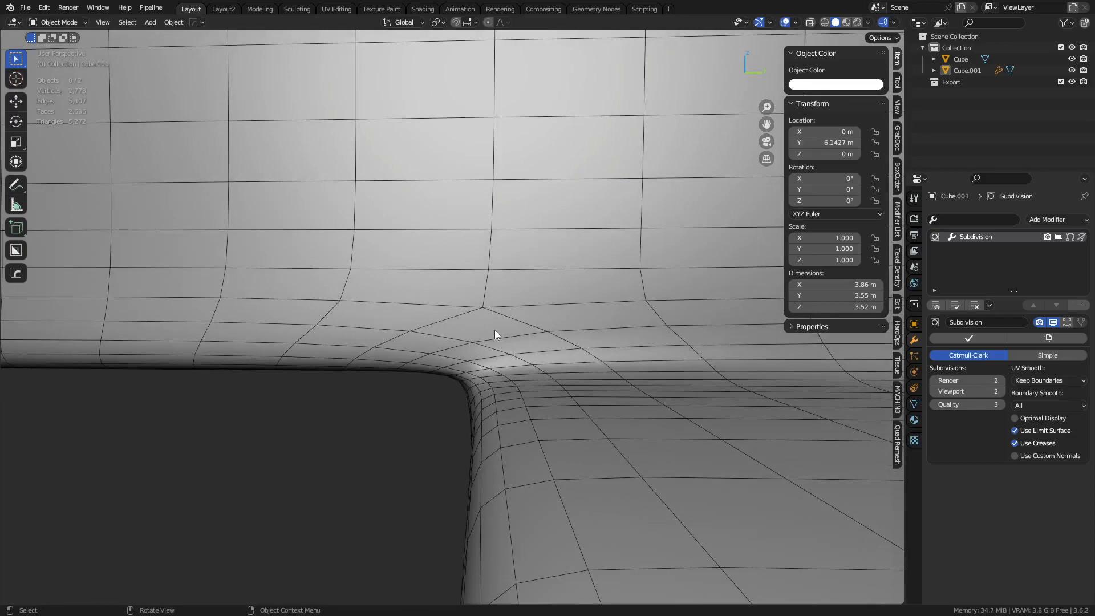
mouse_move(494, 358)
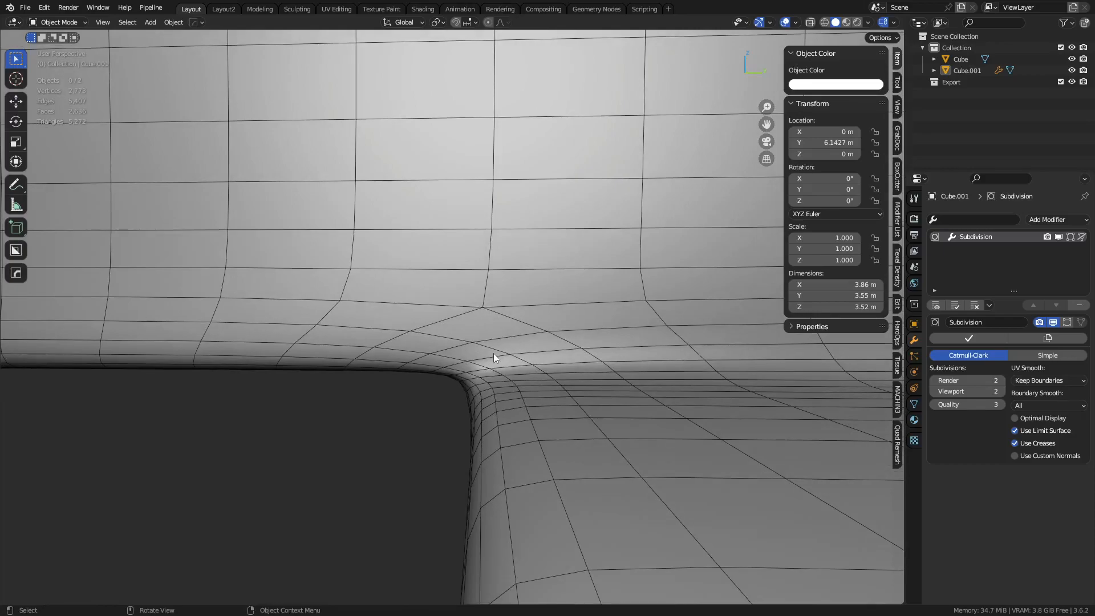
drag(489, 356, 598, 315)
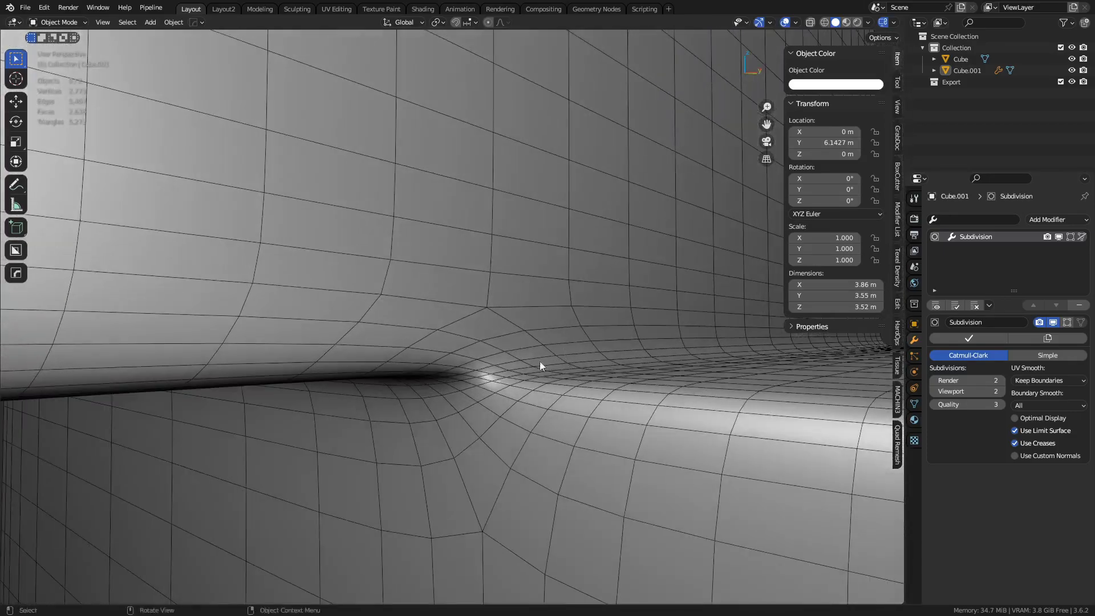
Step: Bevel the step's top edge about 0.04 wide with 1 segment and view the subdivided result
key(Tab)
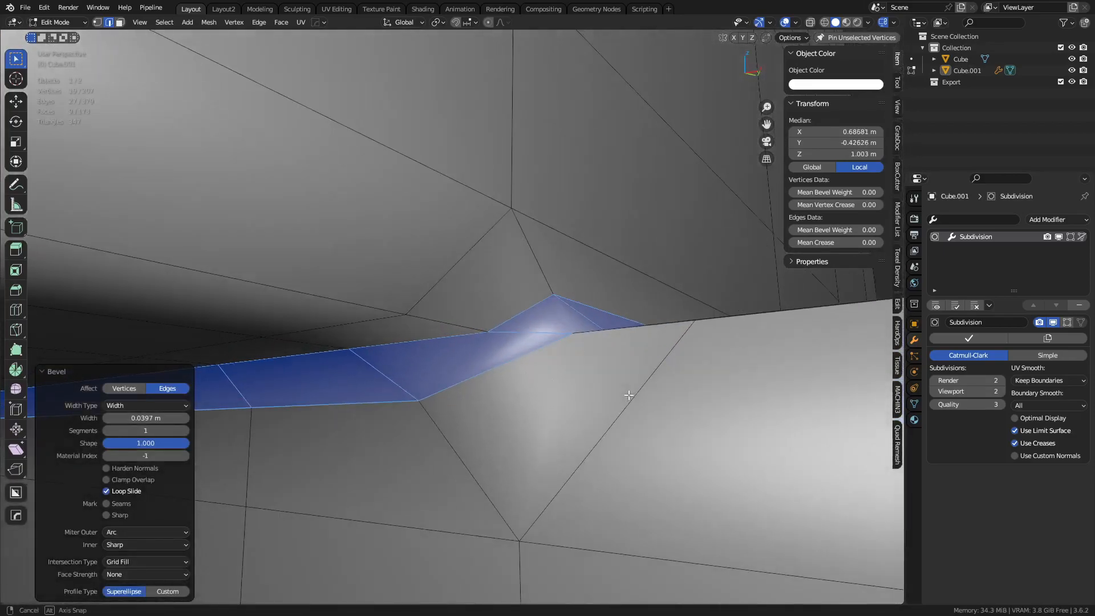
key(Tab)
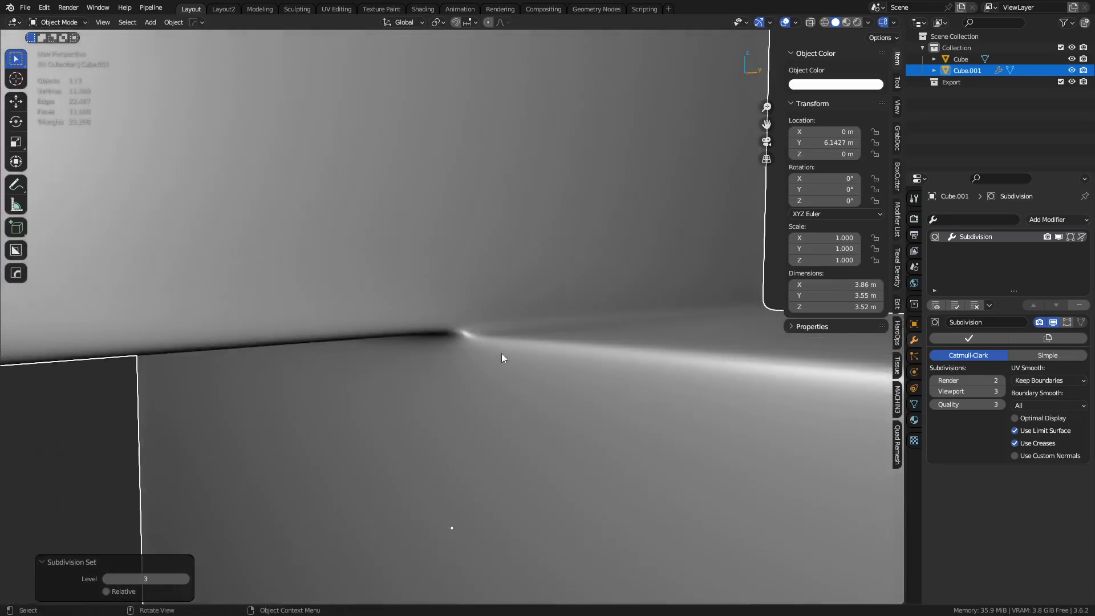
key(Tab)
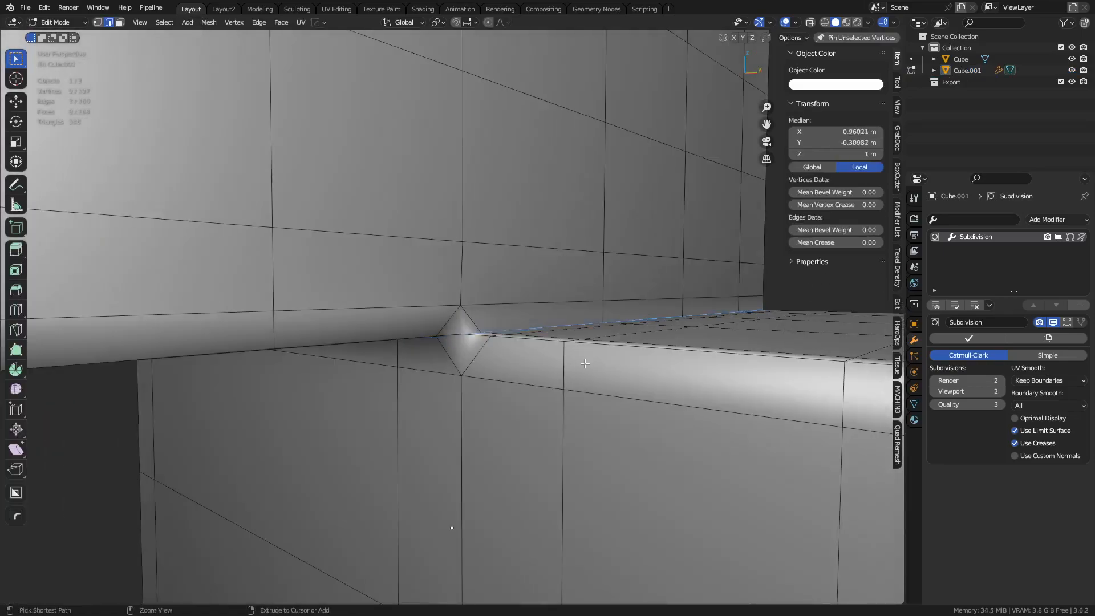
key(Tab)
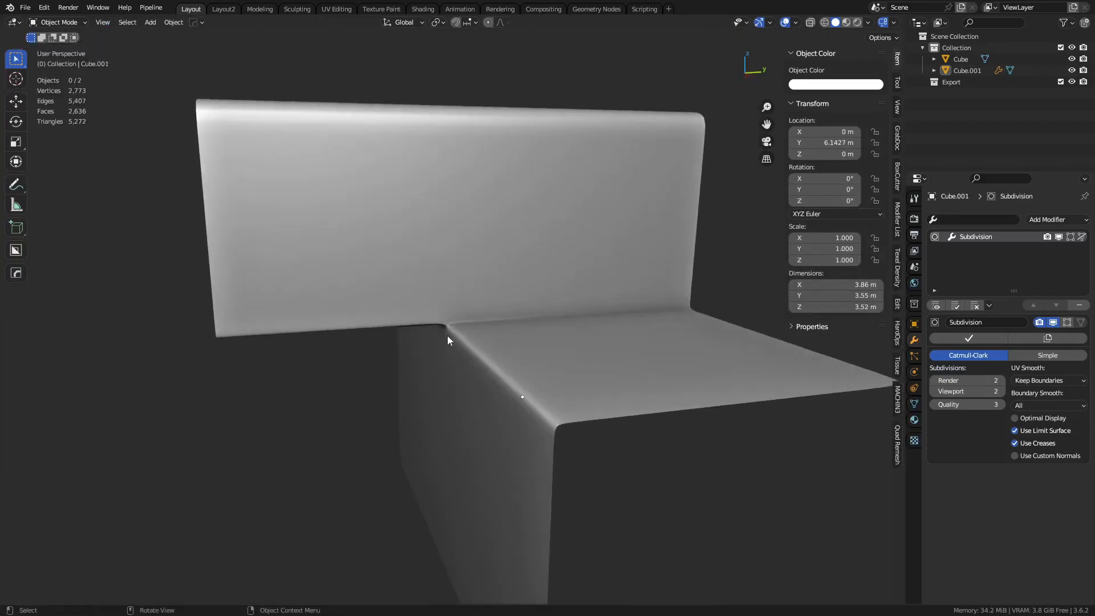
Step: Rework a fresh copy's corner faces and smooth it with viewport subdivision level 4
click(447, 340)
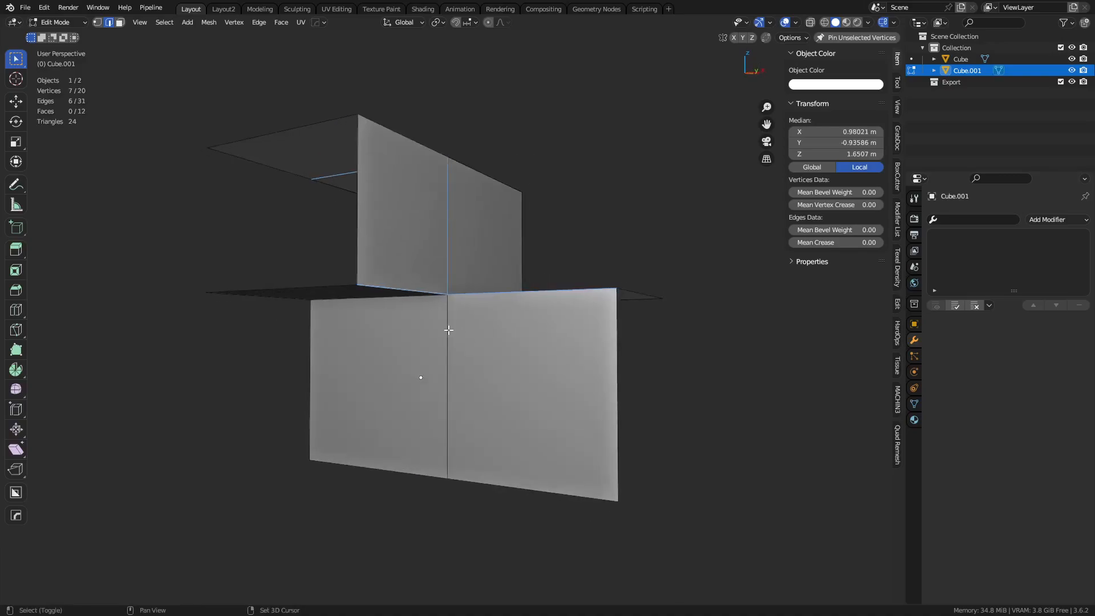
drag(447, 328, 440, 377)
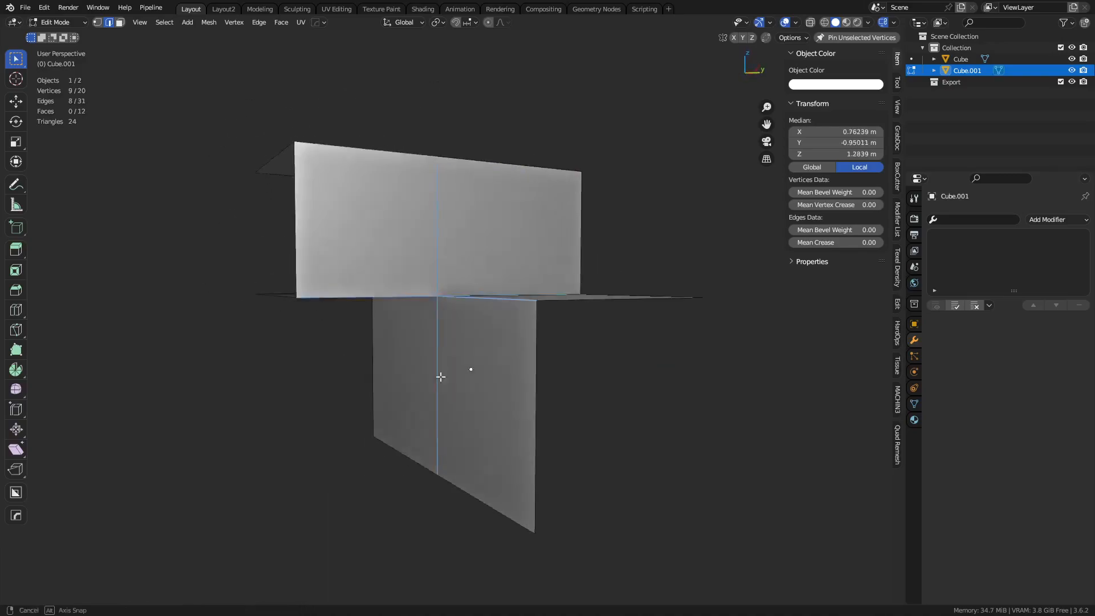
drag(470, 369, 521, 402)
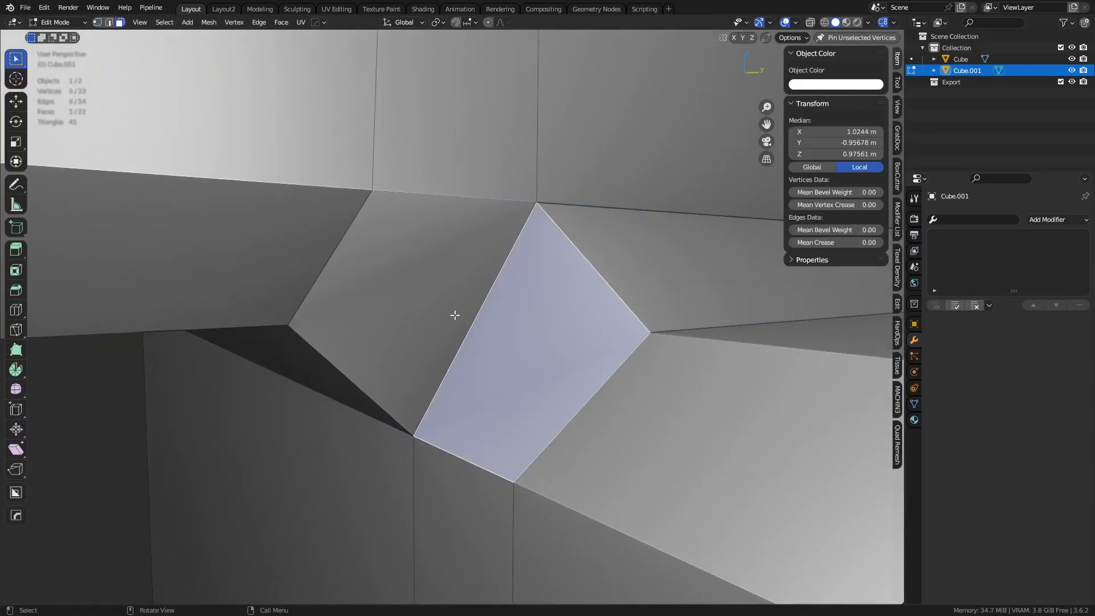
key(Tab)
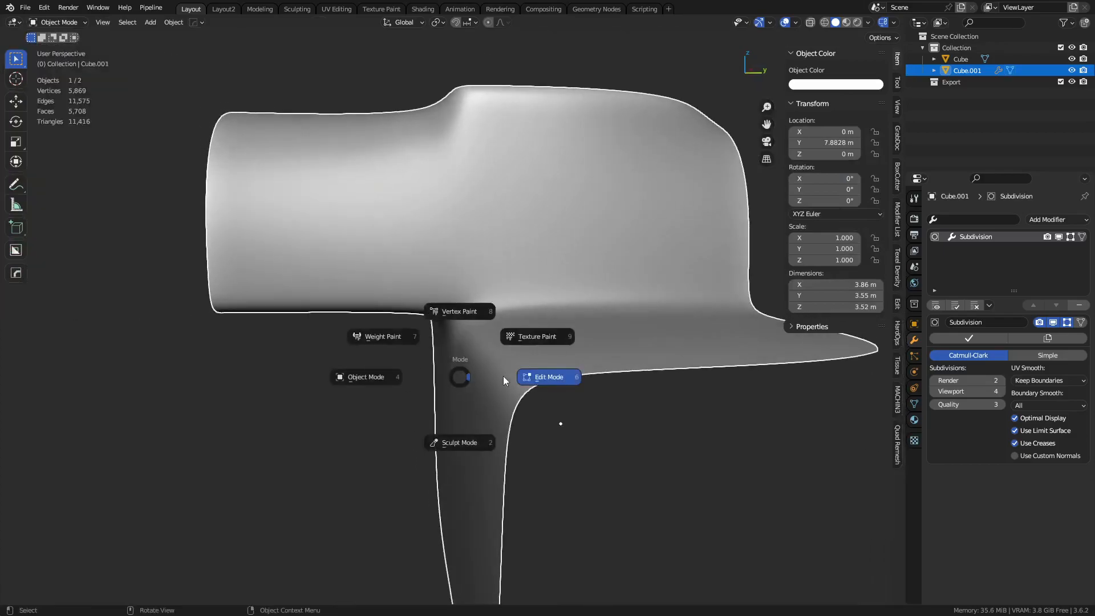
Step: Merge the base corner's vertices by distance and place a subdivided duplicate beside it
click(547, 376)
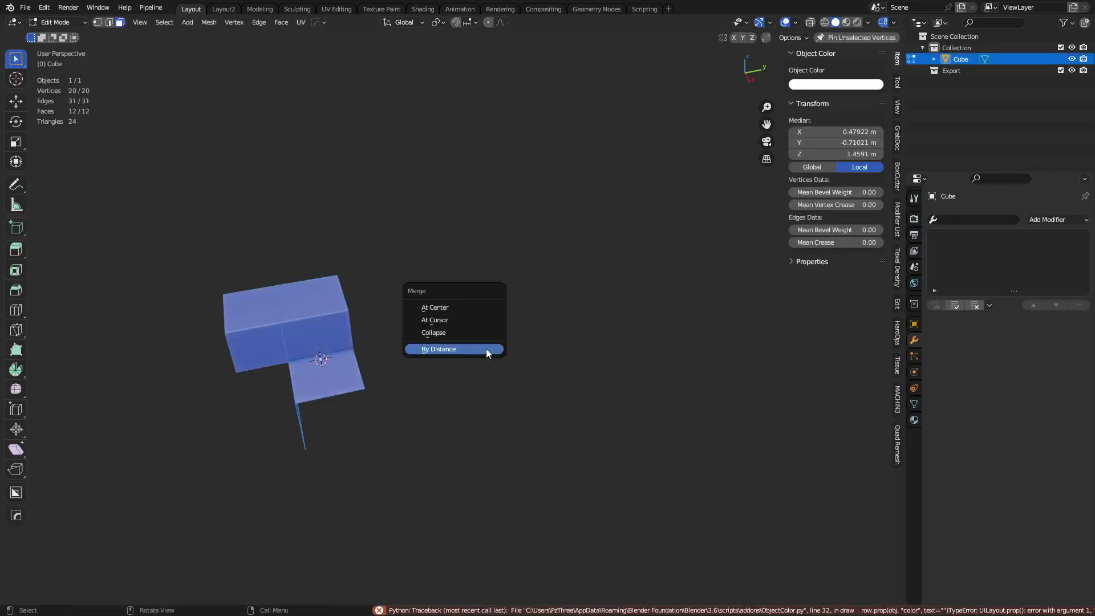
click(438, 349)
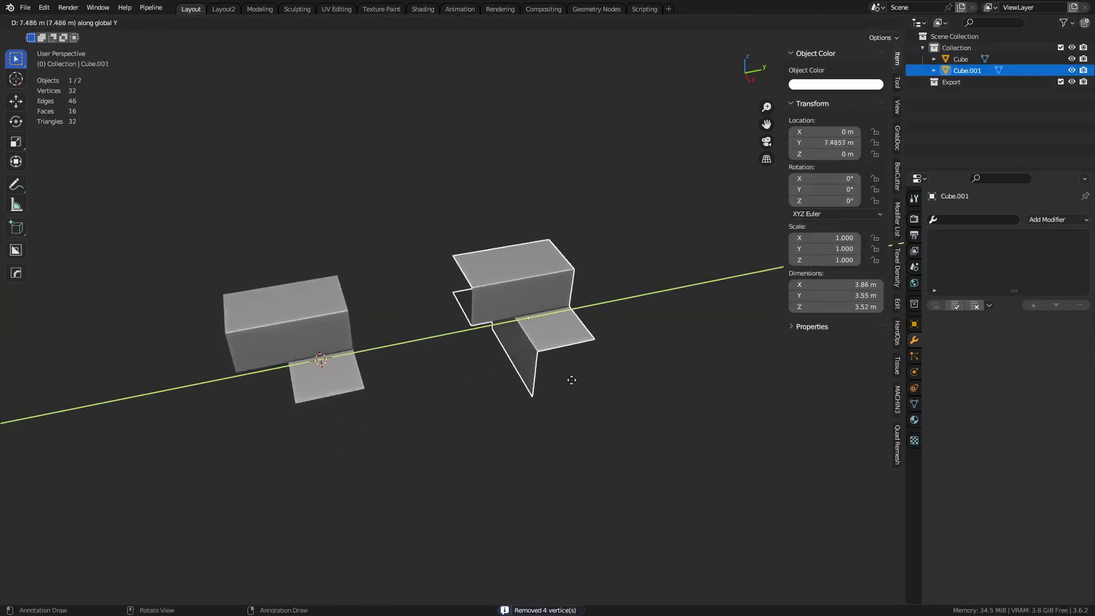
key(Tab)
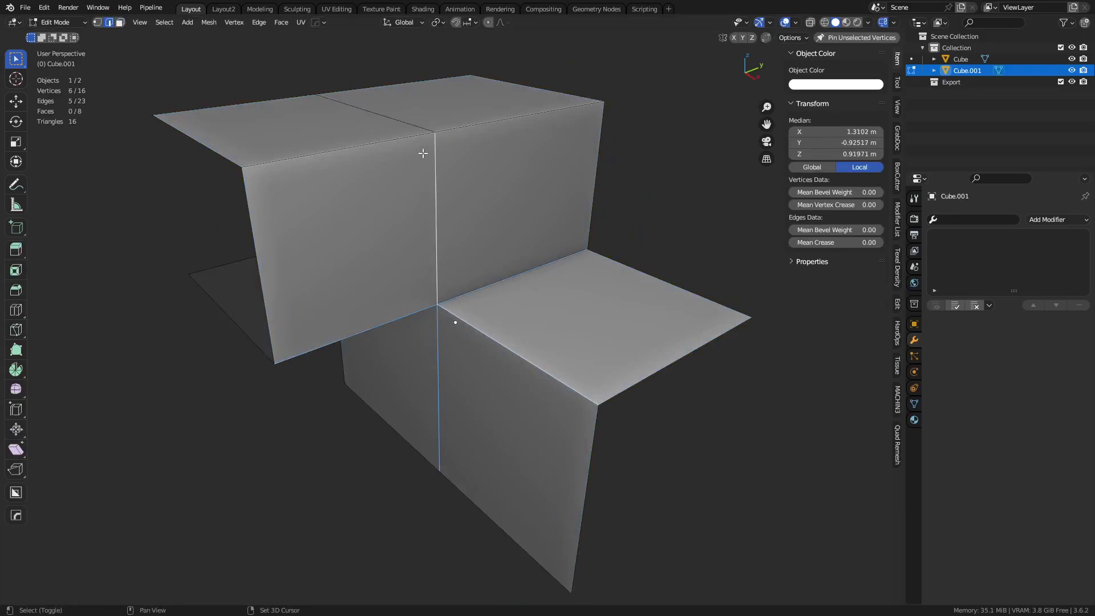
scroll(up, 3)
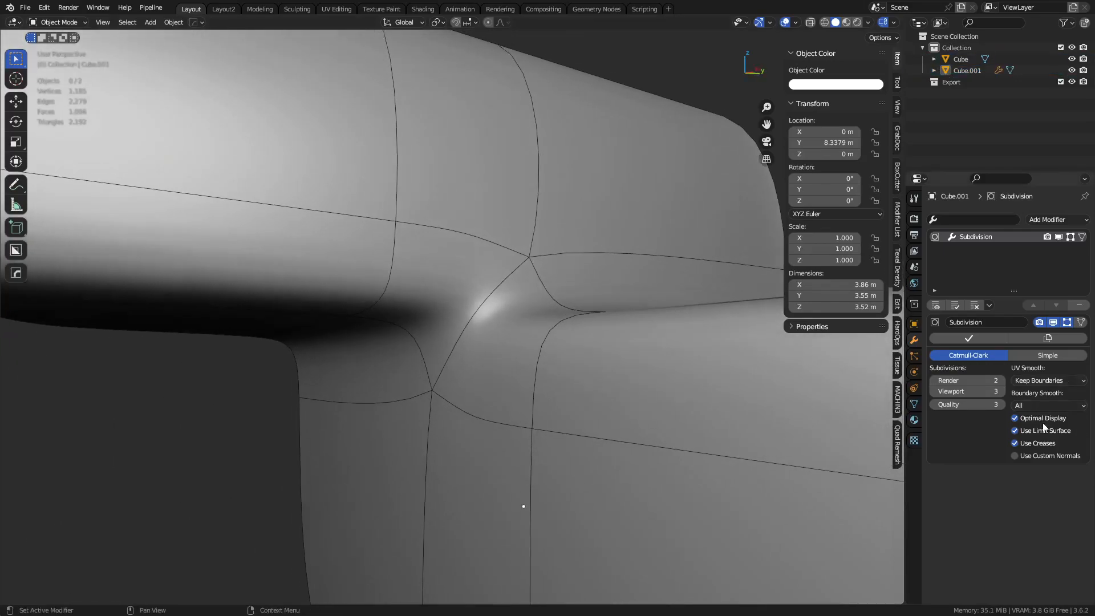
Step: Untick Optimal Display, annotate and clear the corner's loop flow, then switch interaction mode
click(1015, 417)
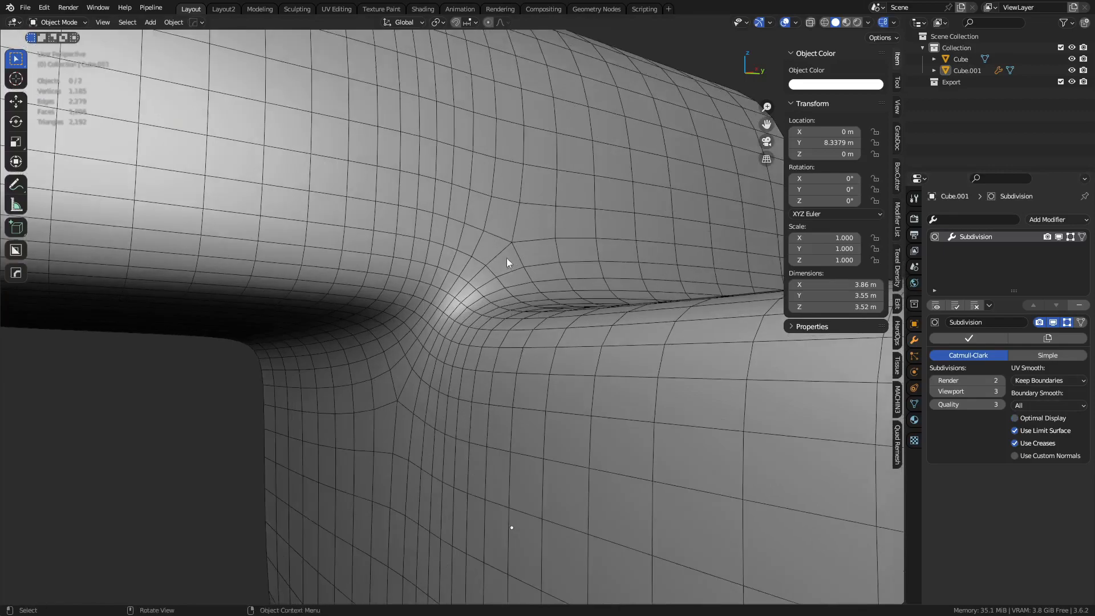
mouse_move(49, 144)
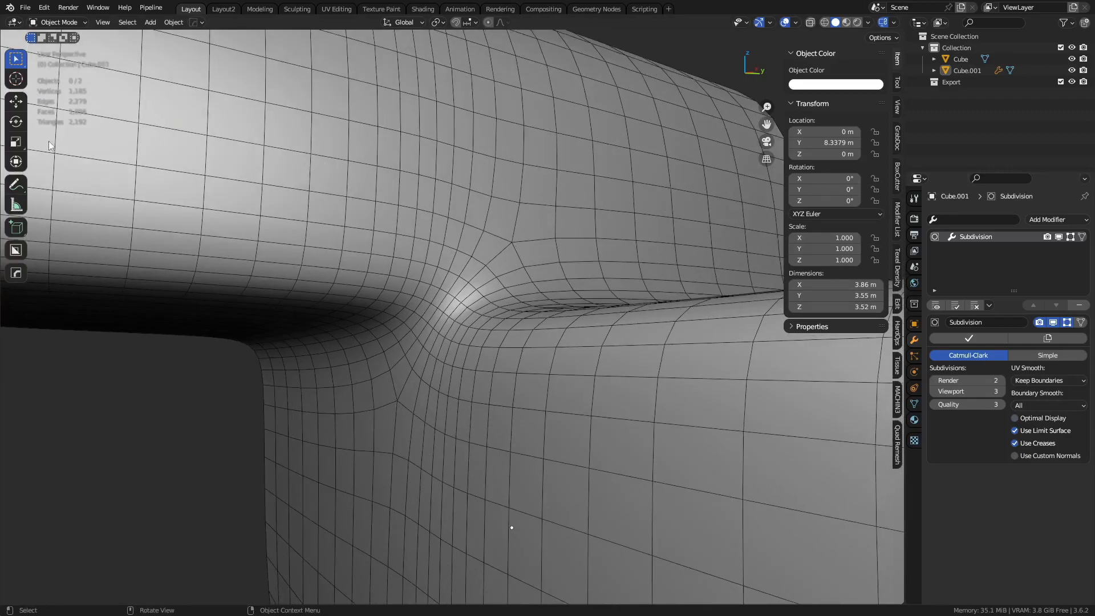
click(15, 185)
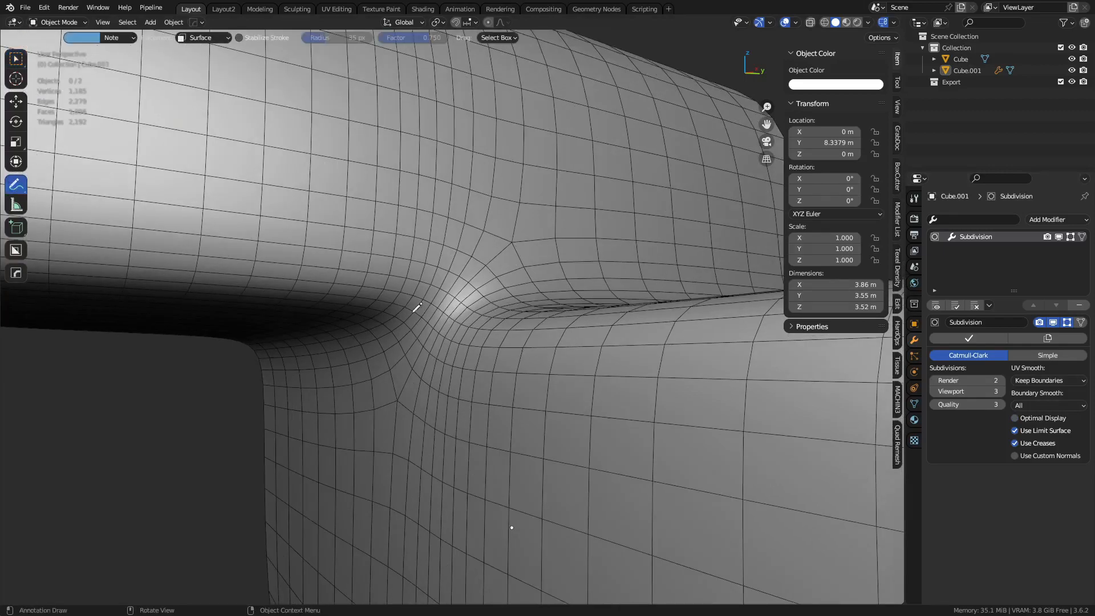
drag(293, 264, 602, 333)
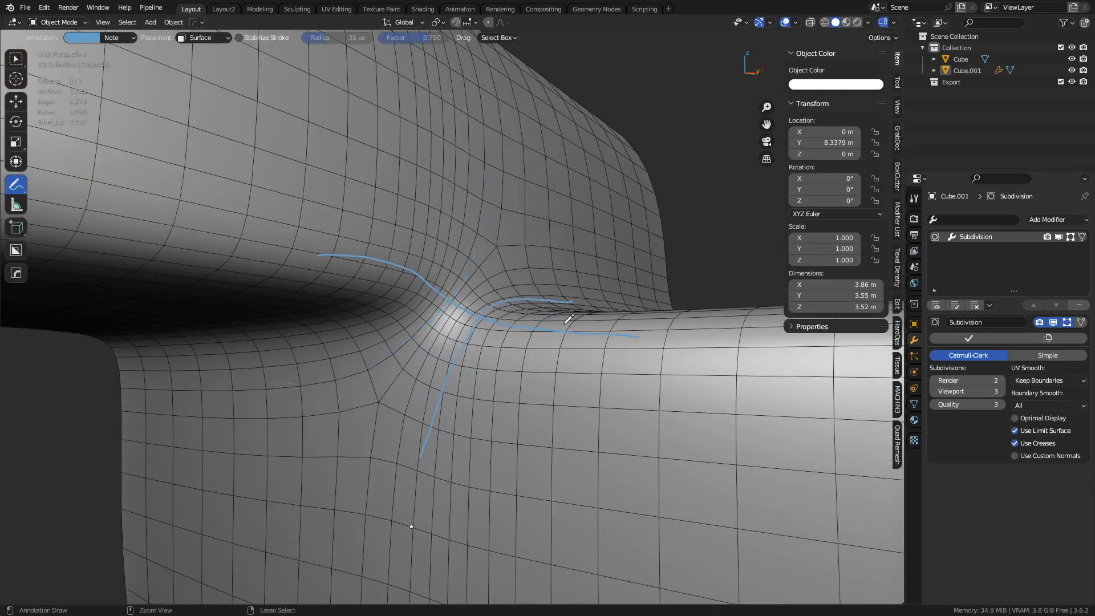
click(16, 58)
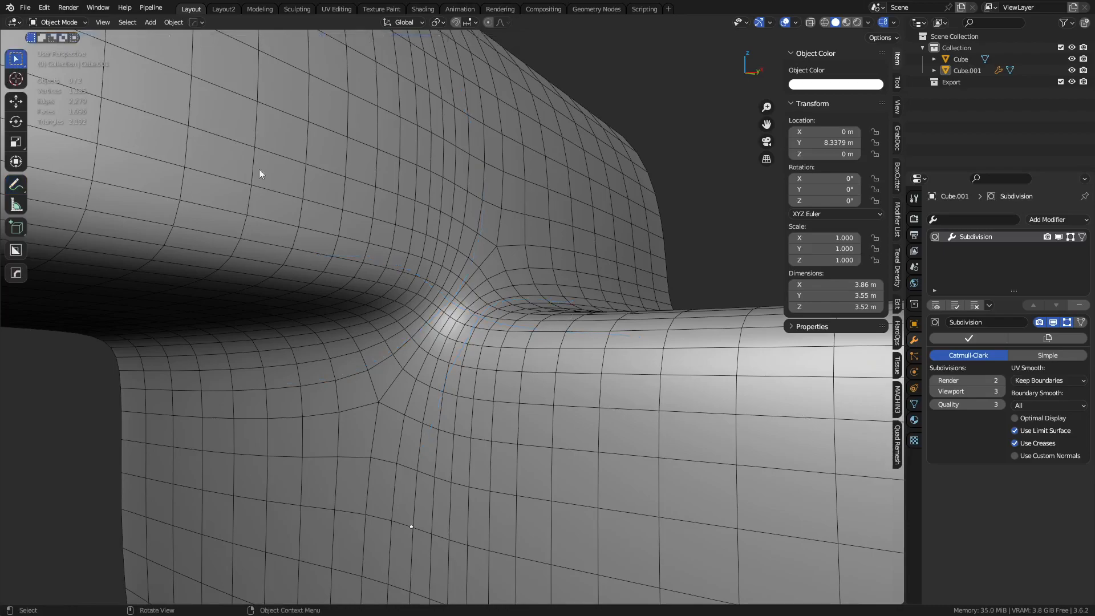
key(tab)
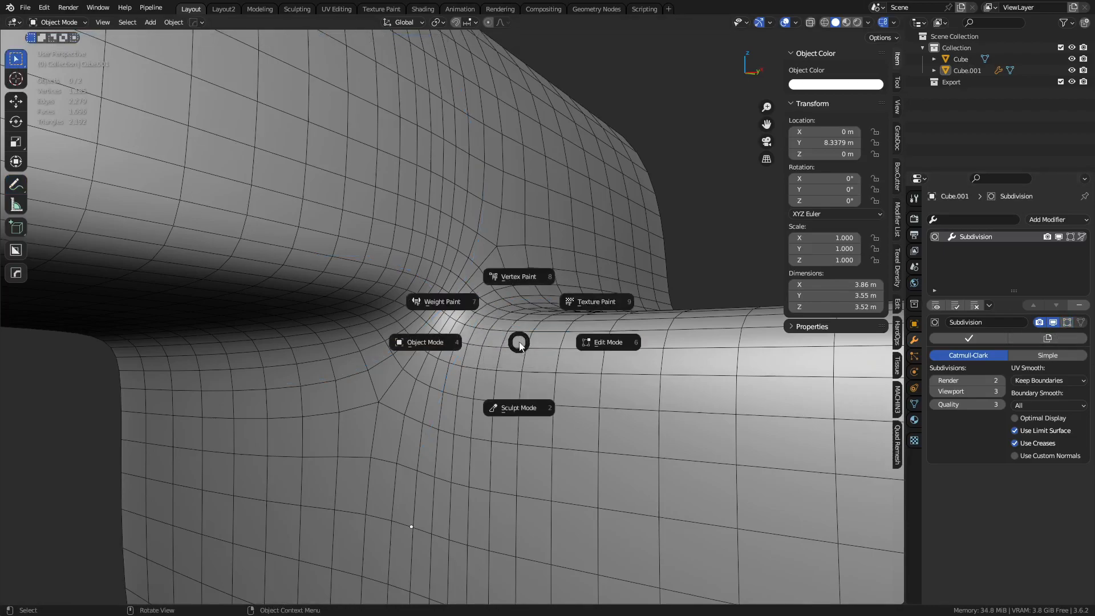
click(606, 342)
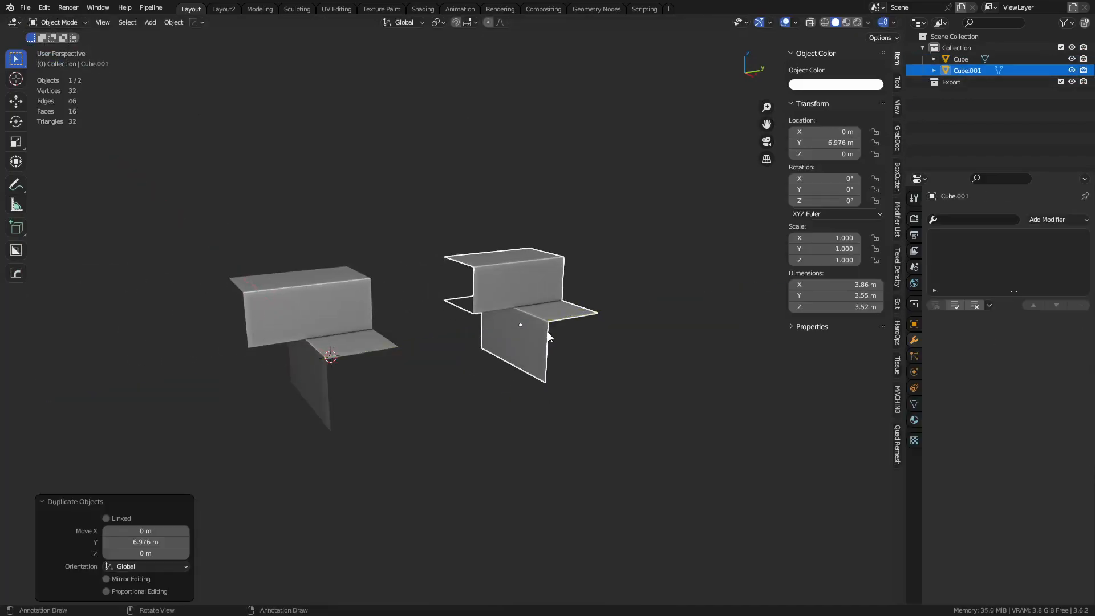
Step: Bevel the copy's corner edges with 2 segments, add level-2 subdivision, and re-enter editing
key(Tab)
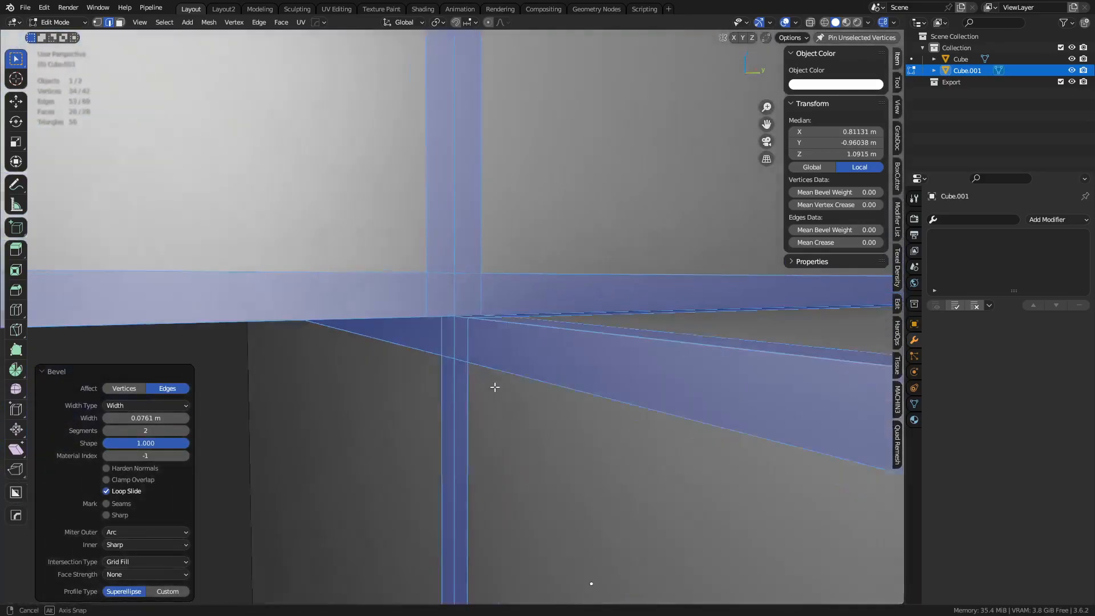
key(Tab)
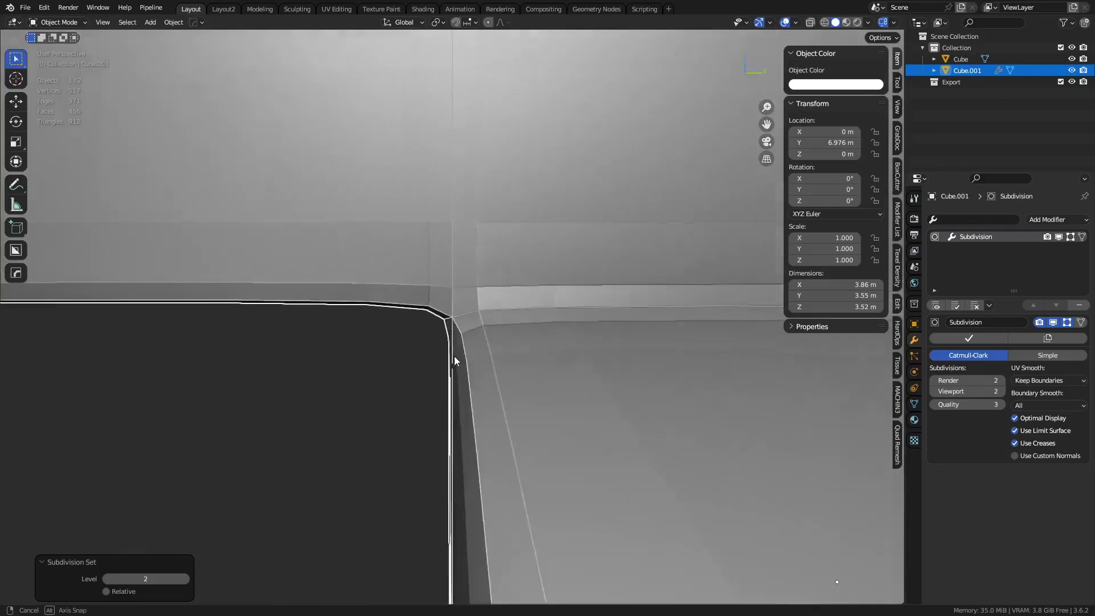
key(Tab)
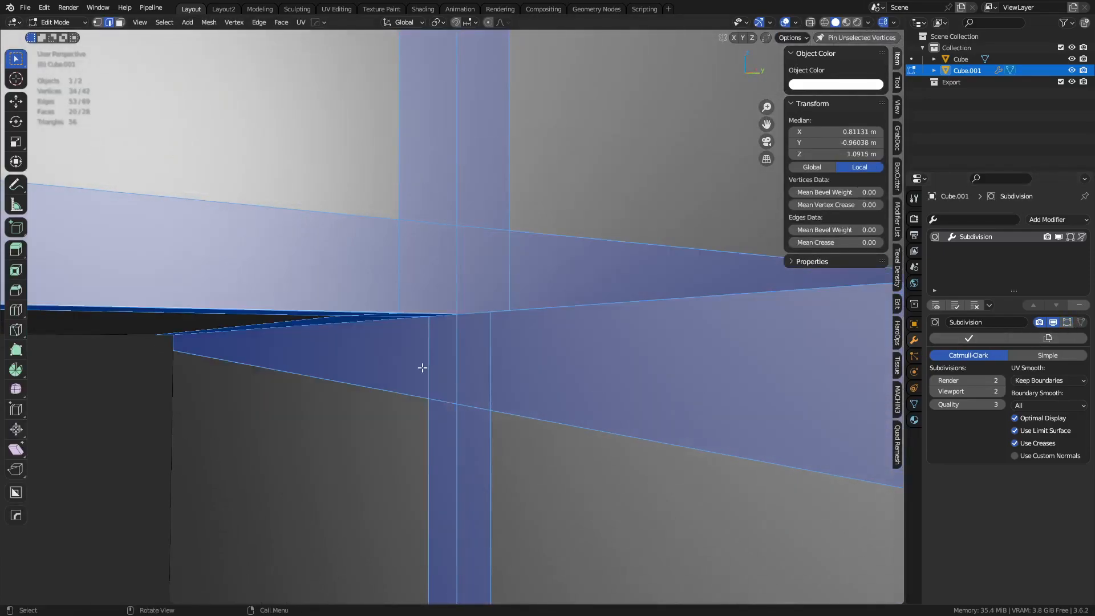
key(Tab)
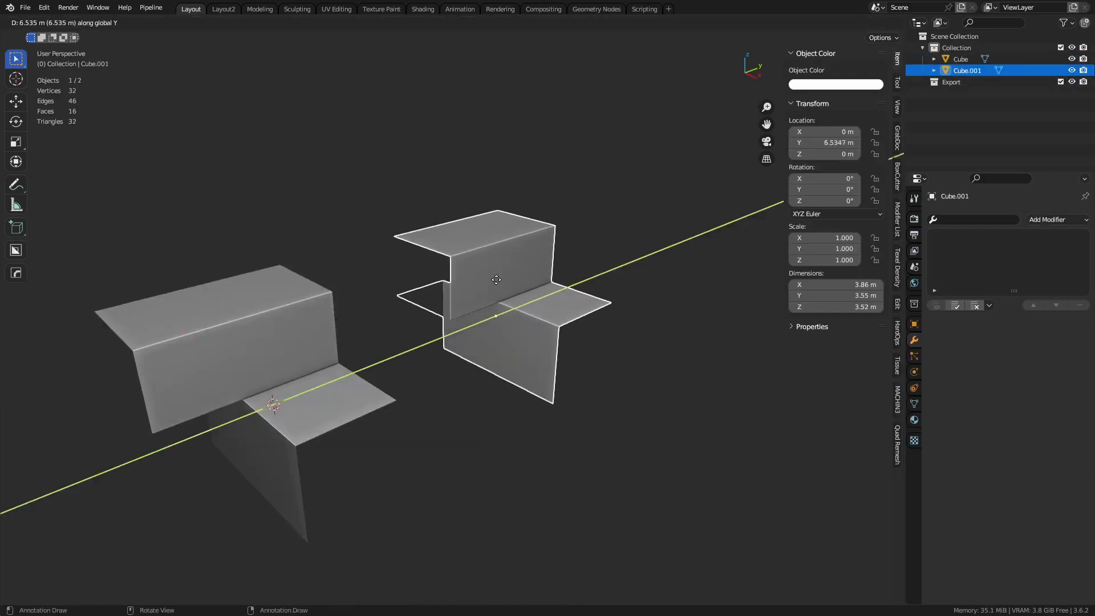
Step: Bevel the duplicate's corner edges 0.12 m wide with 2 segments, tuning the profile shape
key(Tab)
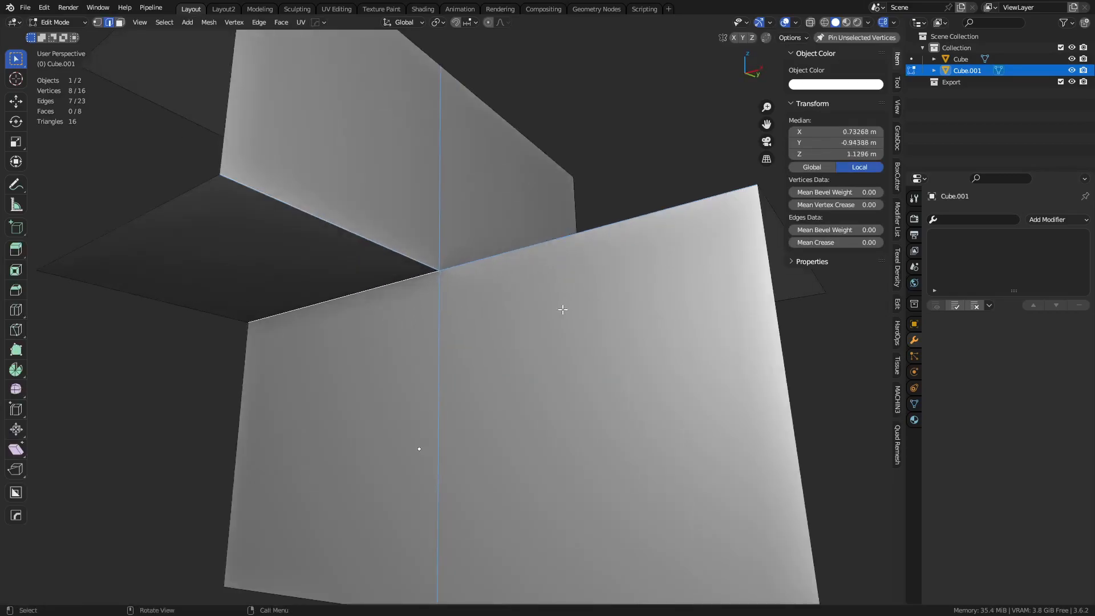
drag(562, 309, 554, 346)
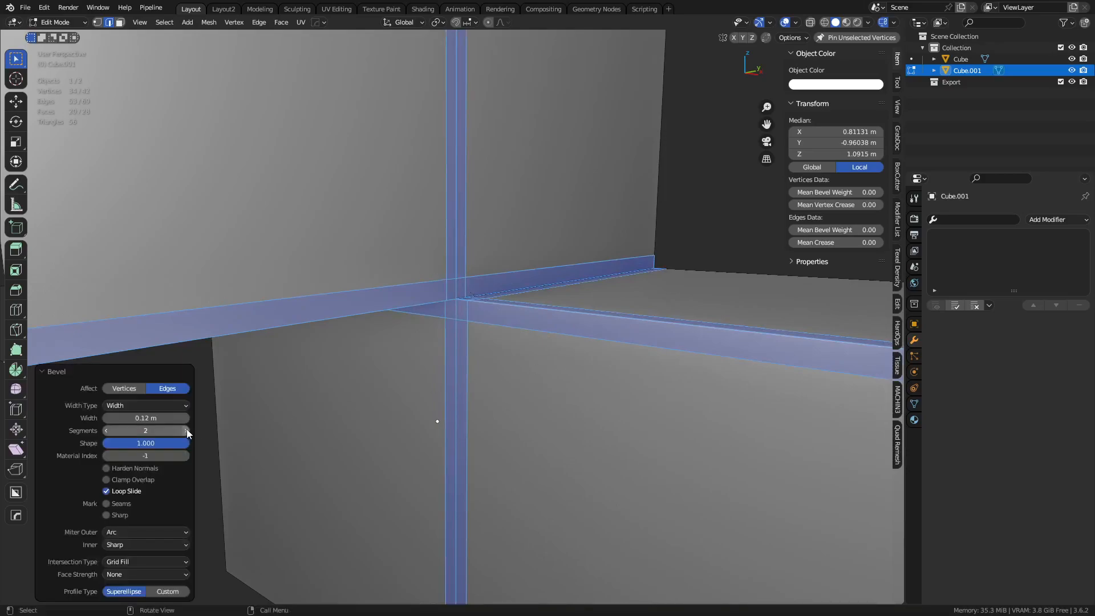
drag(161, 442, 145, 442)
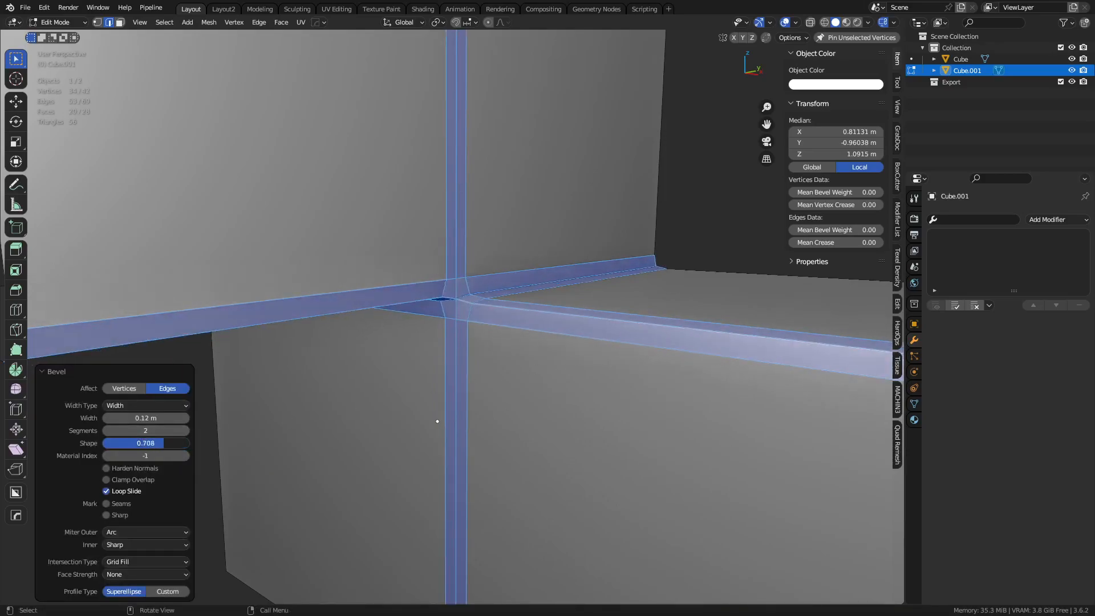
drag(175, 443, 145, 443)
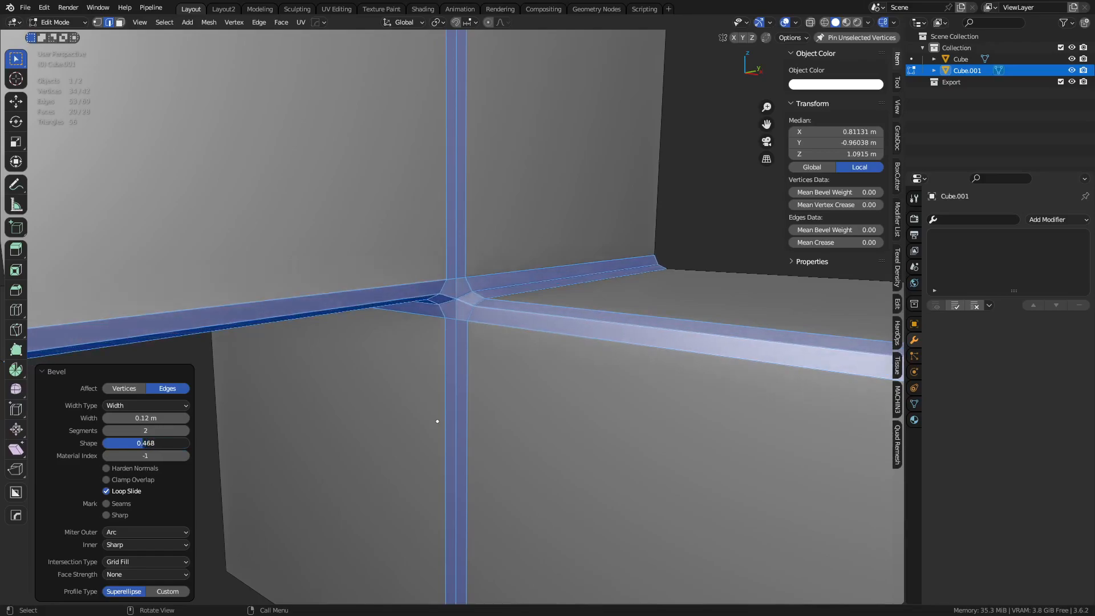
drag(146, 442, 185, 443)
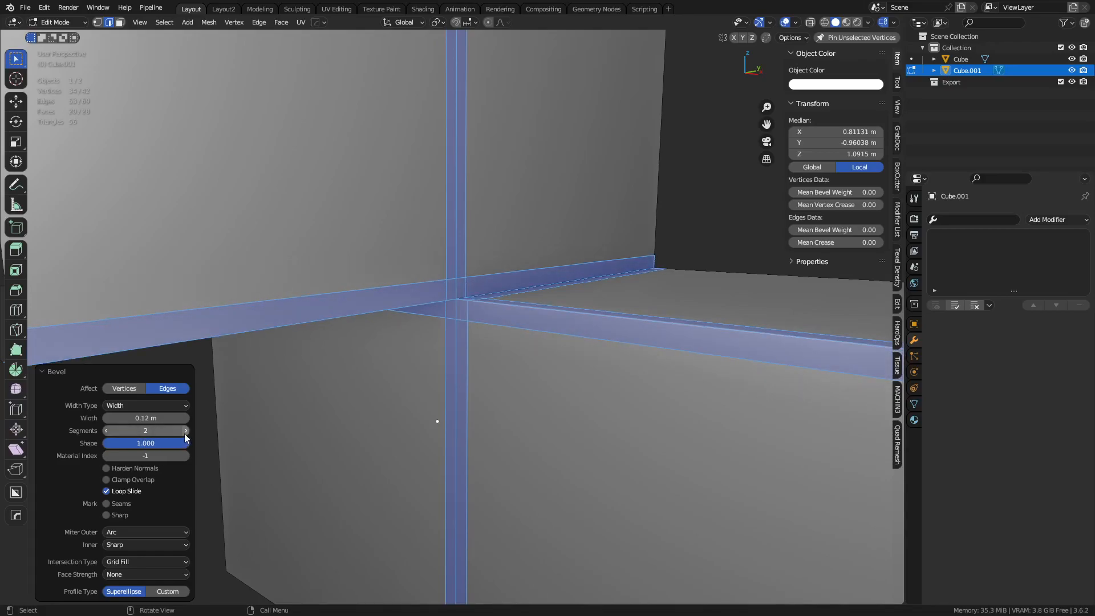
click(186, 430)
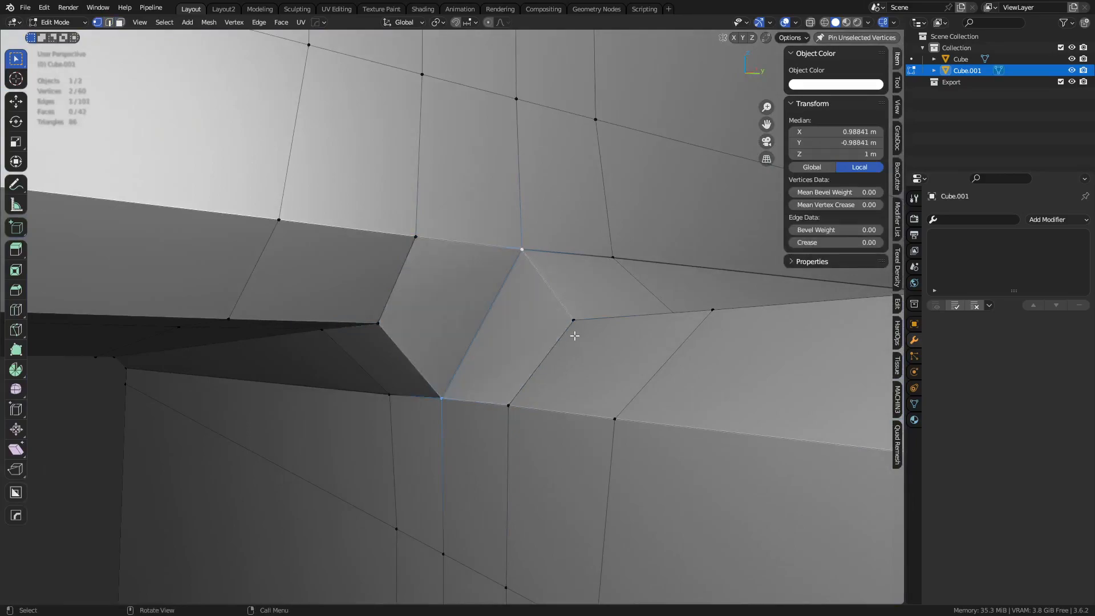
Step: Shade the level-2 subdivided beveled duplicate smooth and return to Edit Mode
right_click(574, 336)
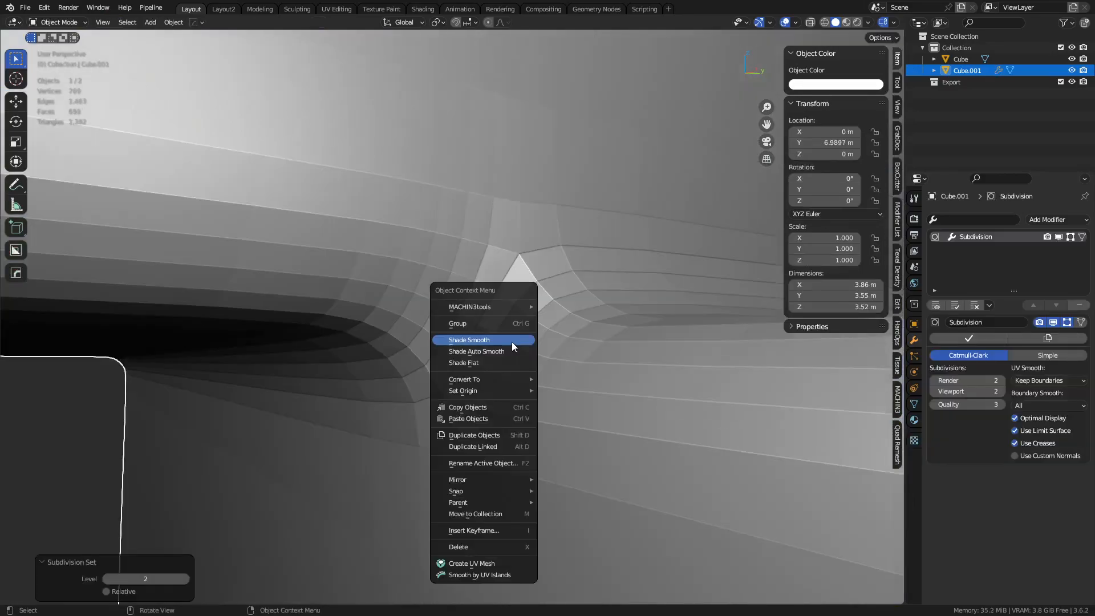
click(469, 340)
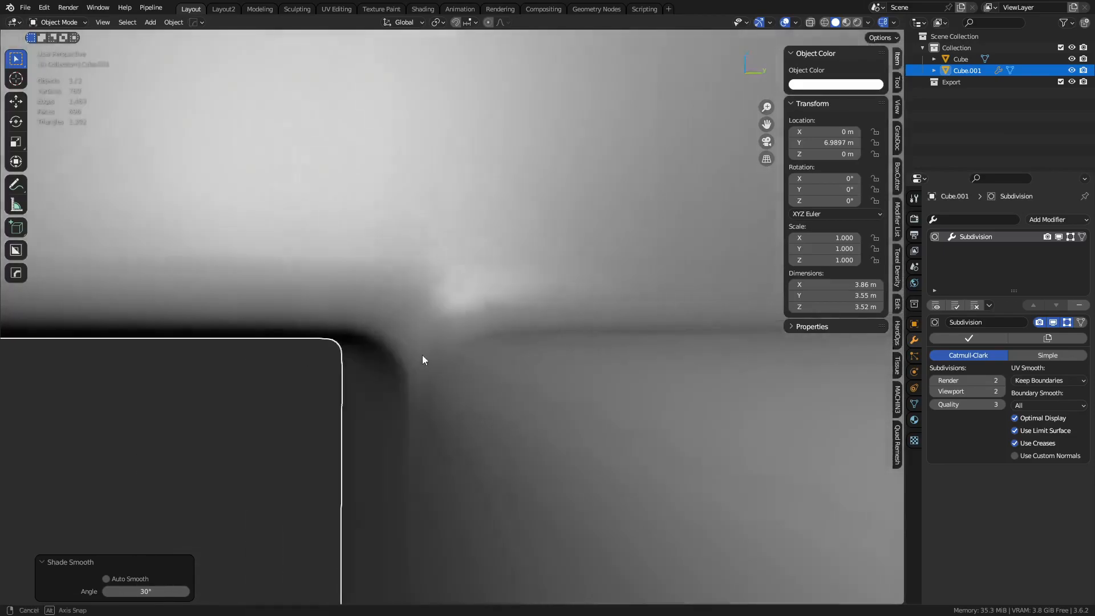
drag(422, 360, 460, 398)
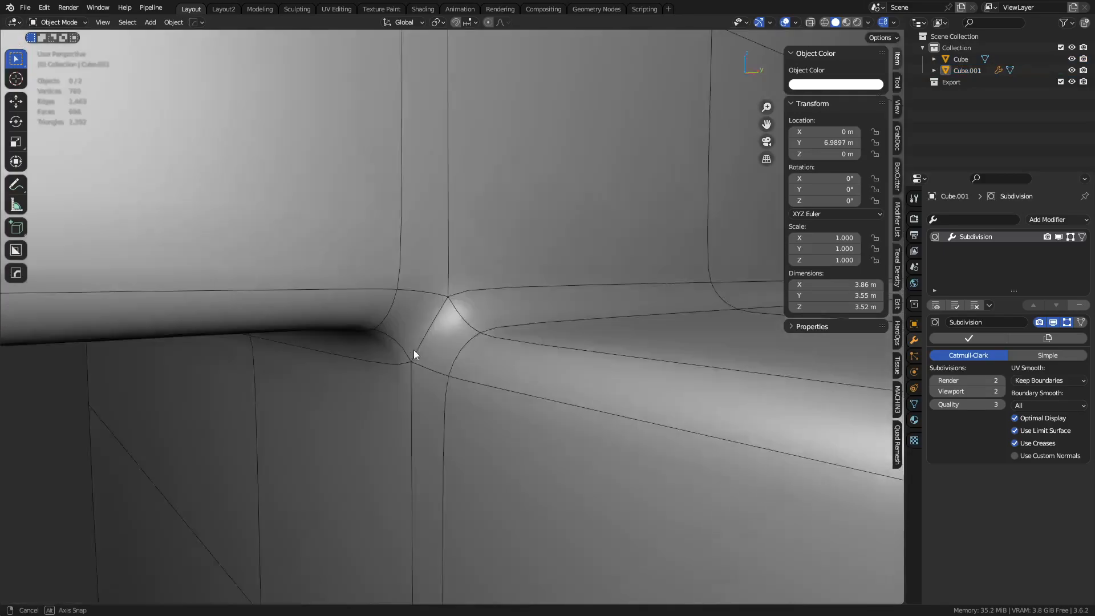
key(Tab)
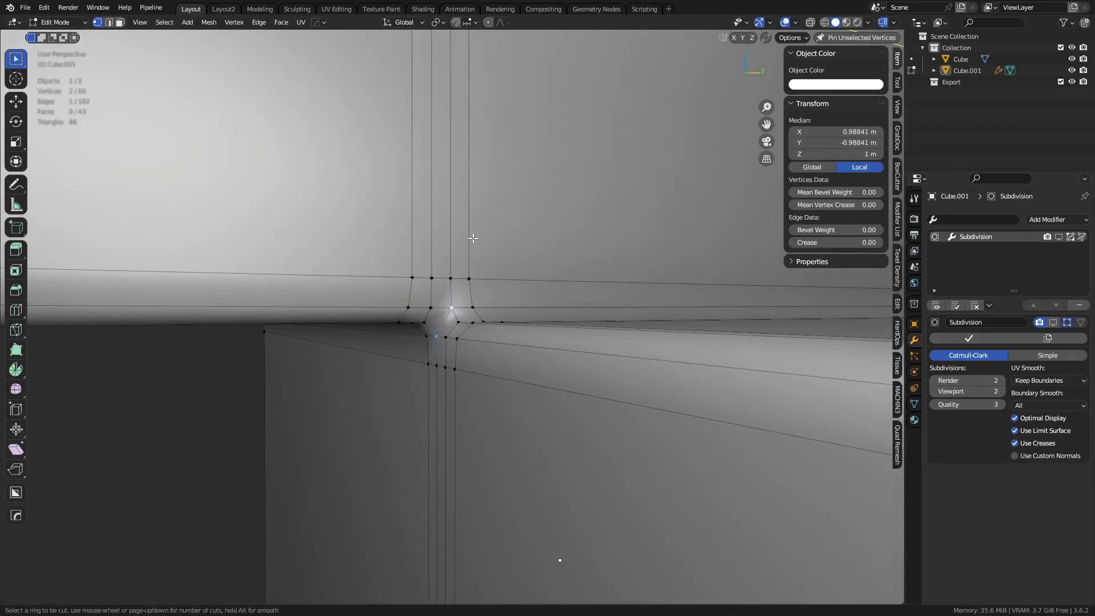
Step: Add two supporting edge loops with Loop Cut and set viewport subdivision to level 3
key(Tab)
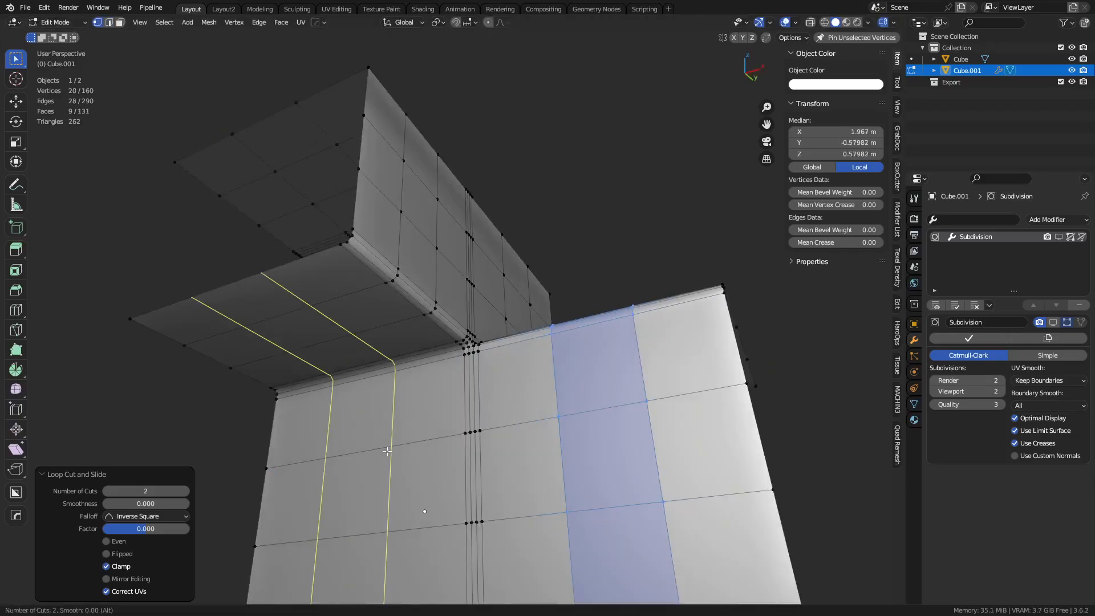
key(Tab)
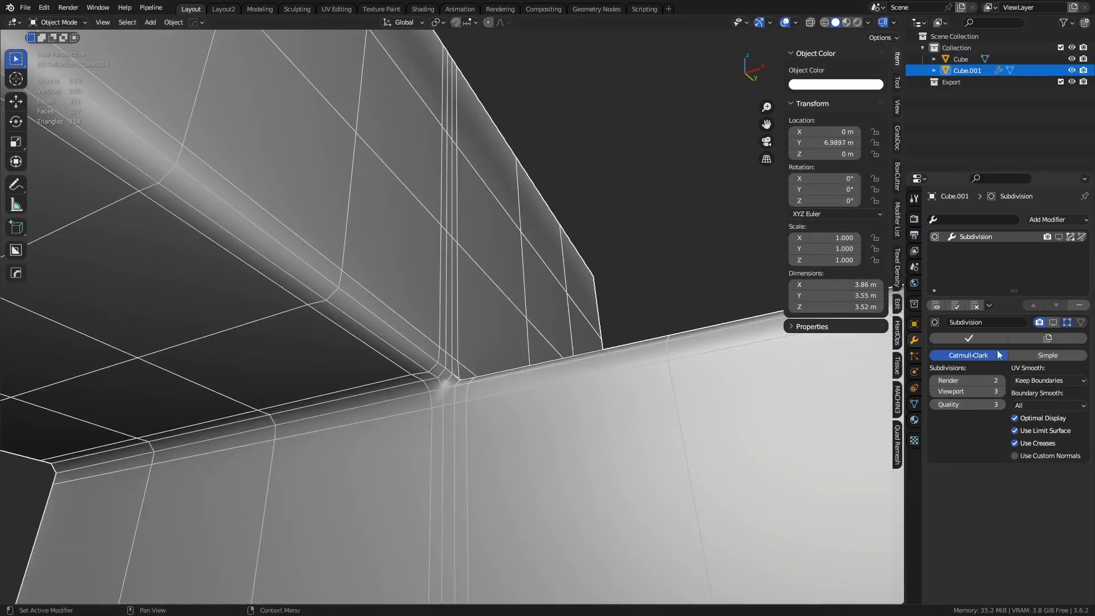
click(1066, 322)
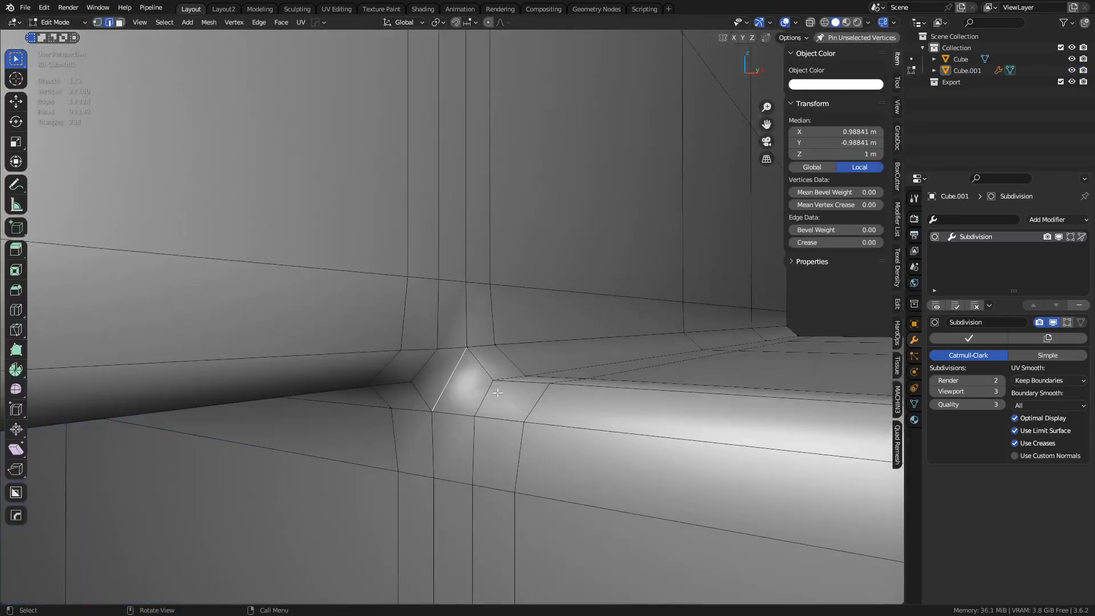
Step: Rotate the corner junction edge clockwise and inspect the smoothed result before resuming editing
right_click(497, 392)
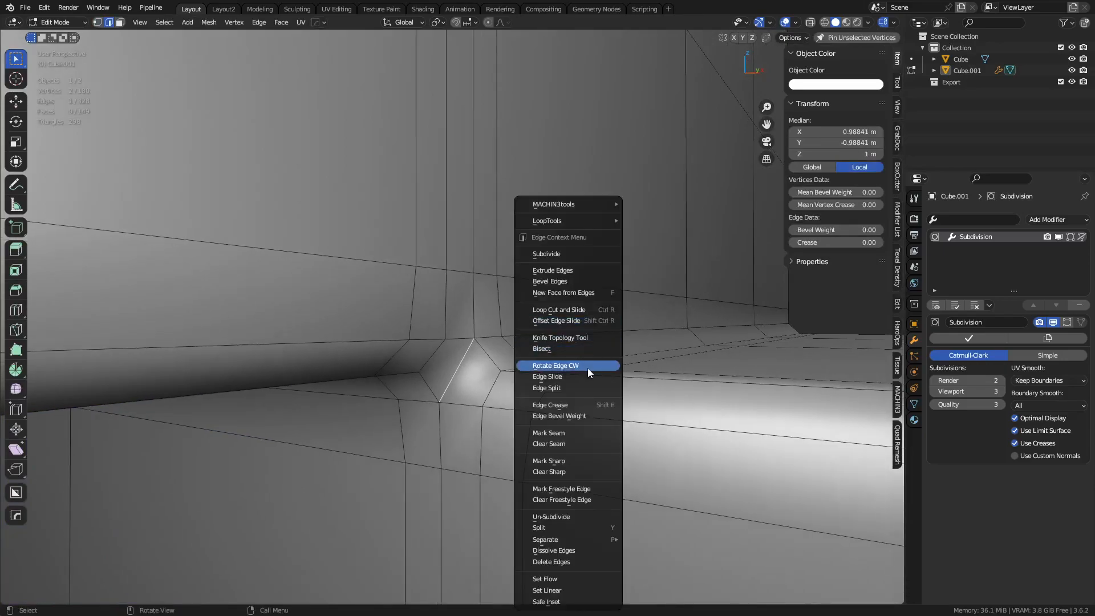
click(556, 364)
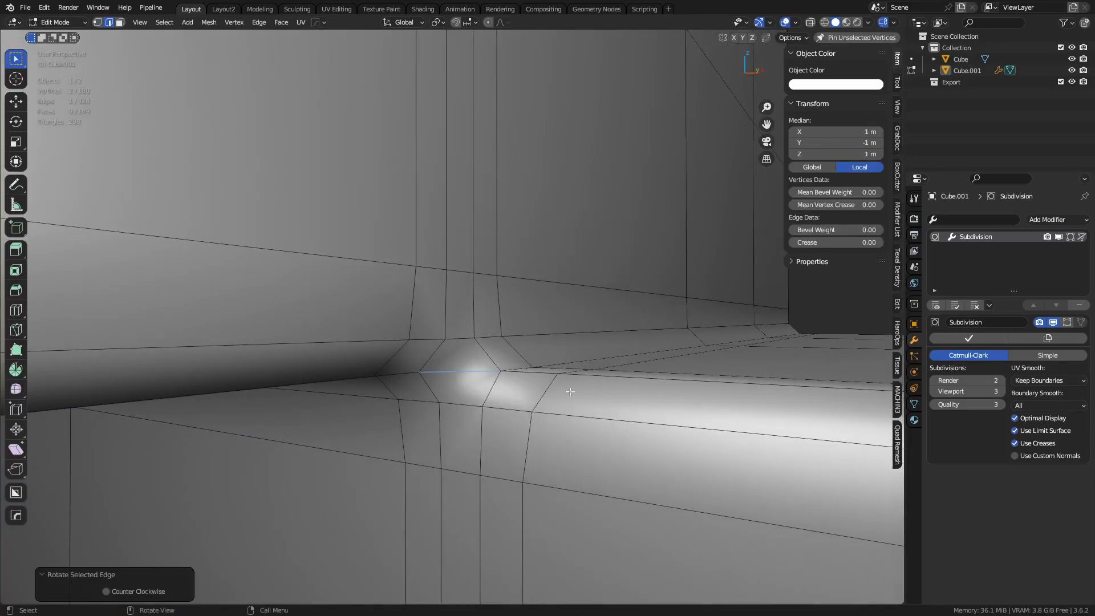
key(Tab)
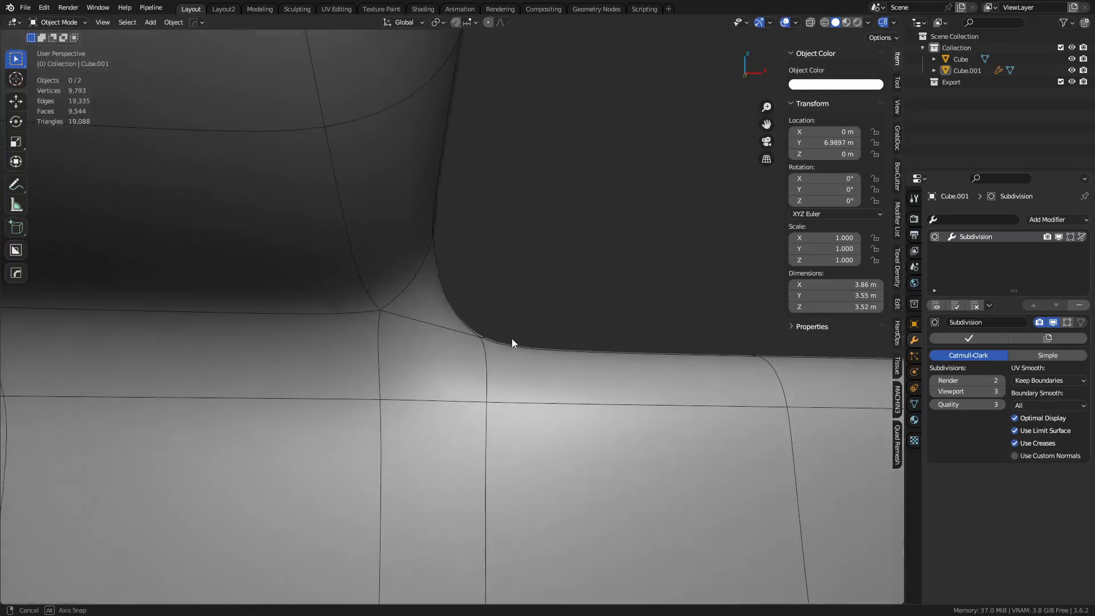
drag(513, 342, 431, 360)
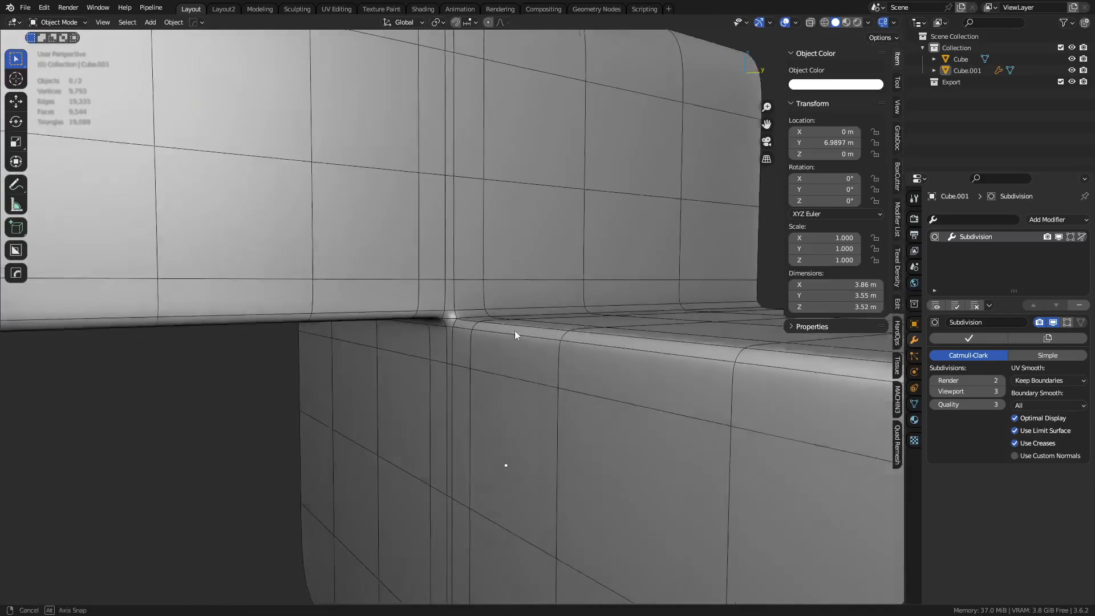
drag(517, 335, 471, 336)
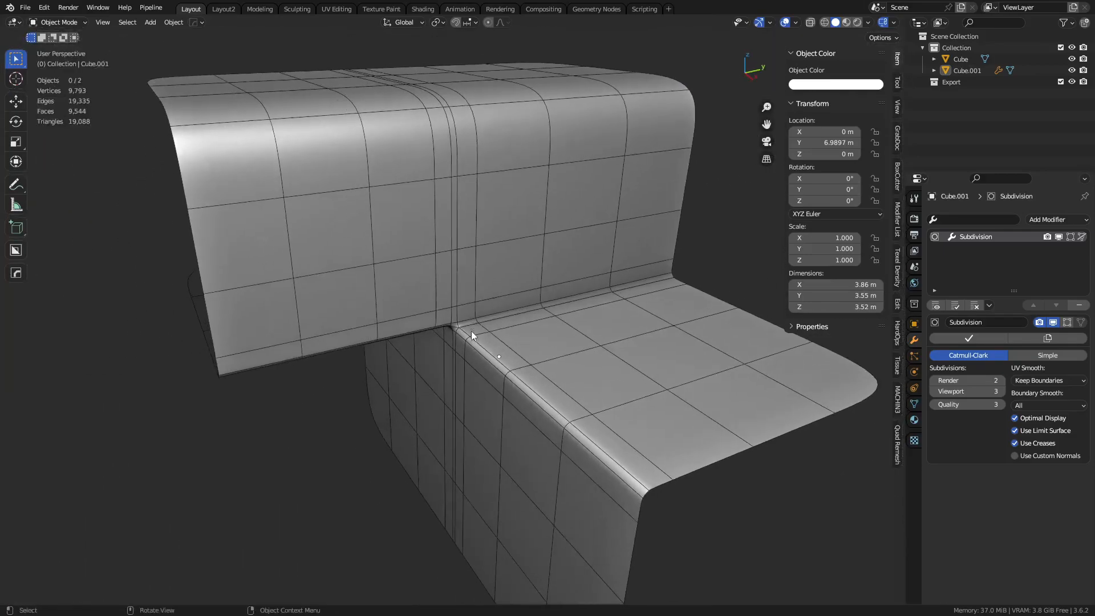
key(Tab)
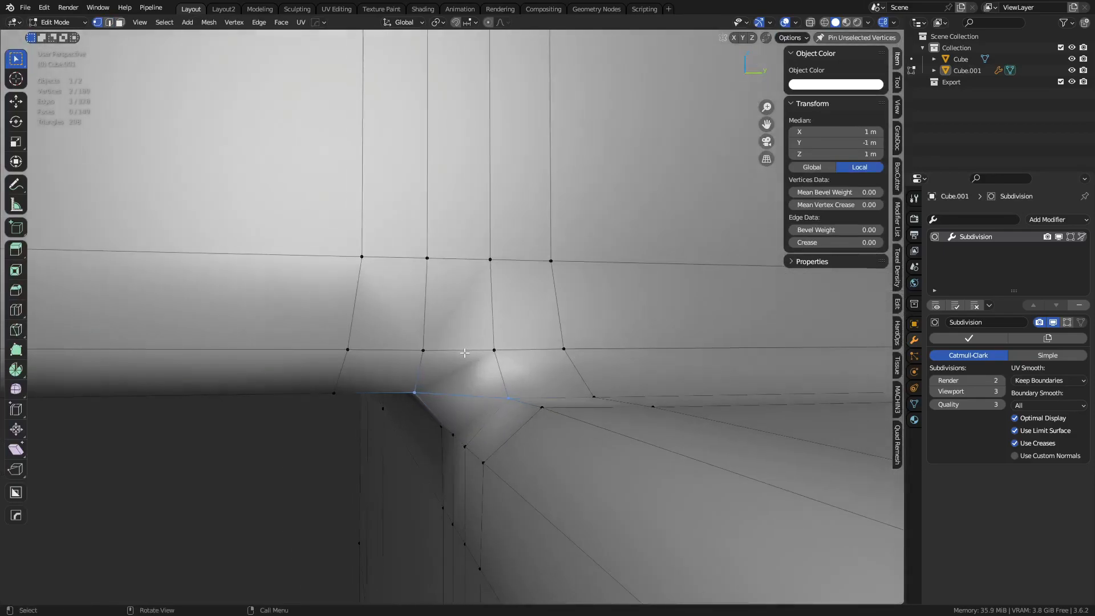
Step: Knife-cut new corner edges and dissolve extra vertices, previewing the subdivided flow repeatedly
click(426, 300)
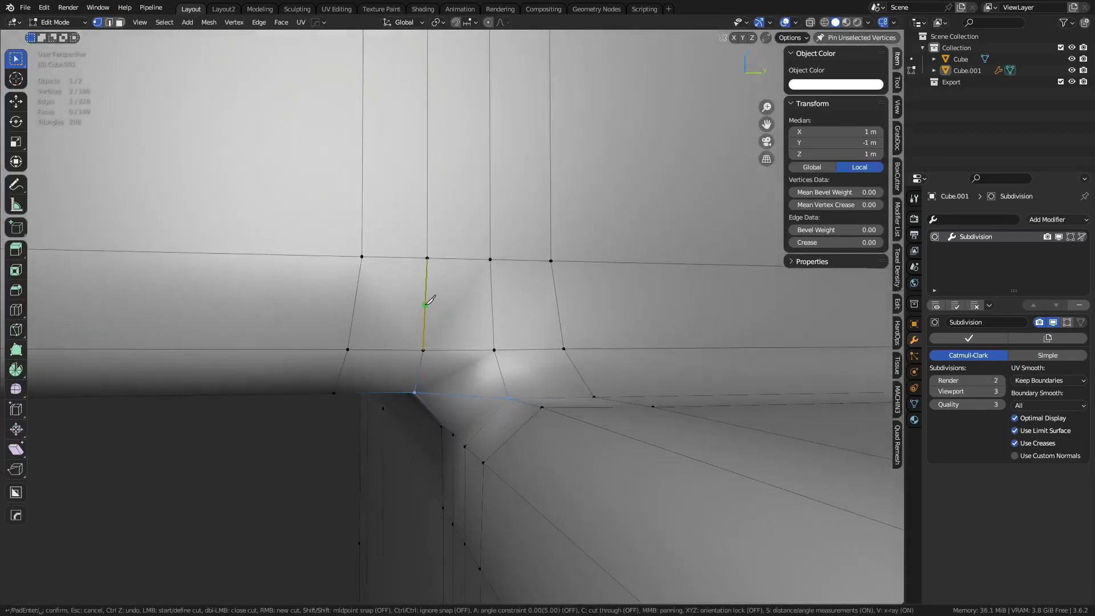
mouse_move(492, 306)
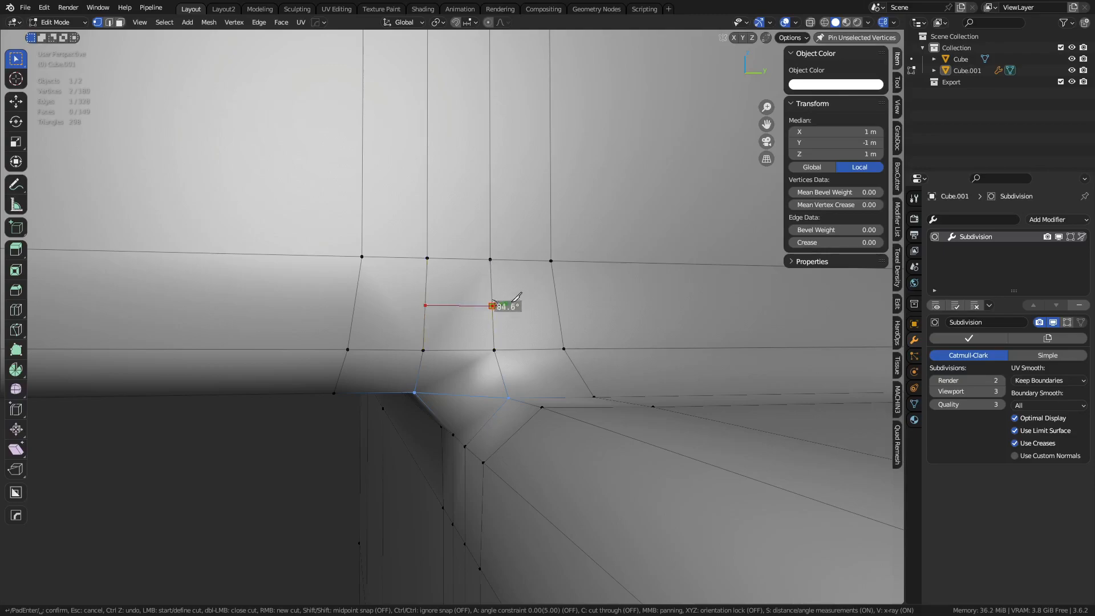
mouse_move(363, 256)
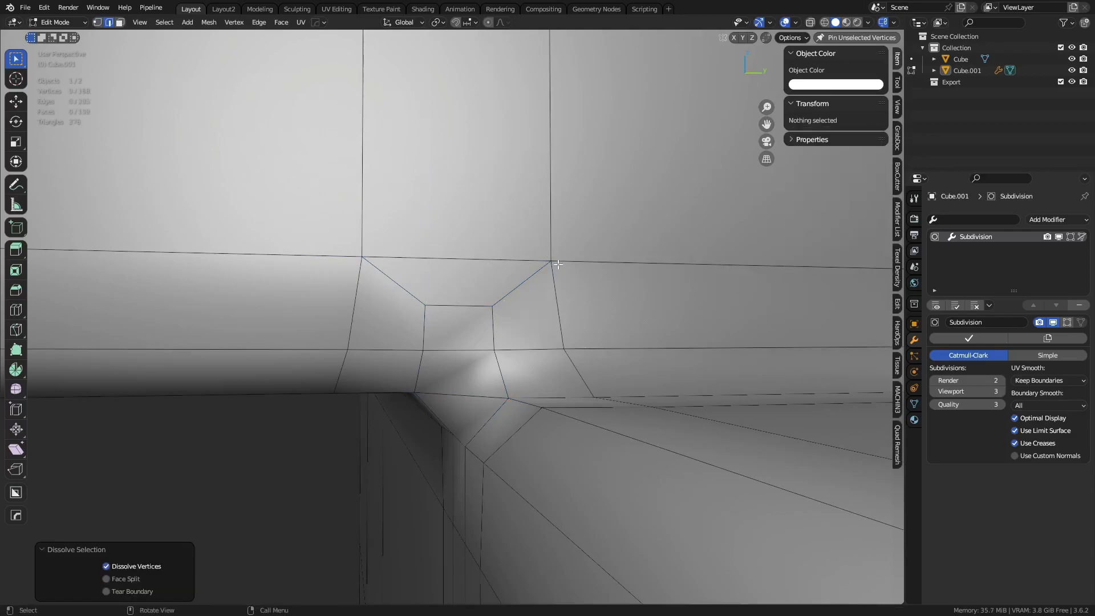
key(Tab)
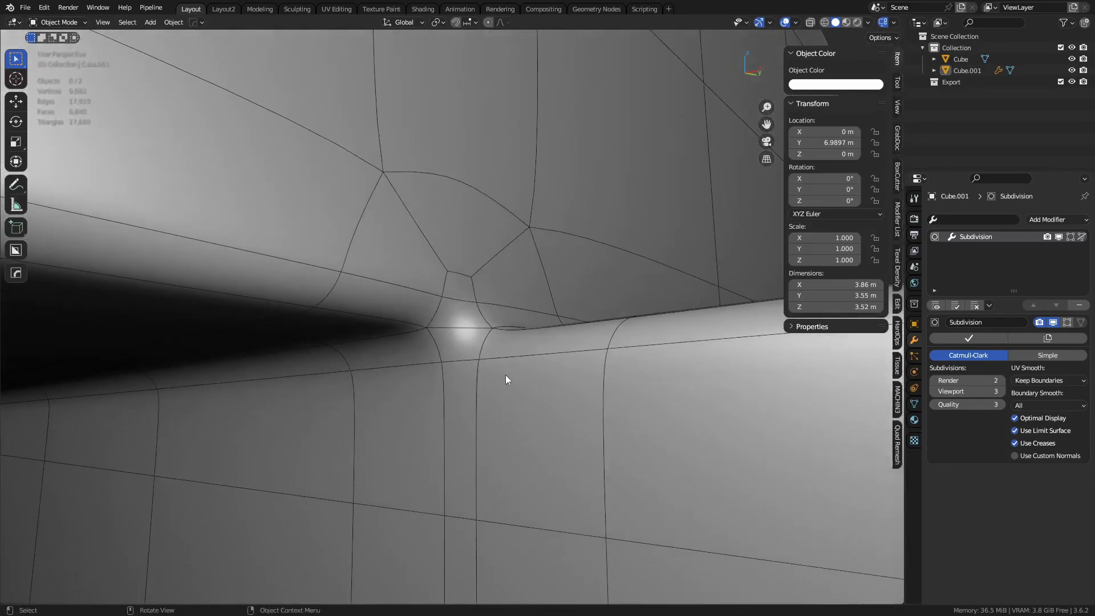
key(Tab)
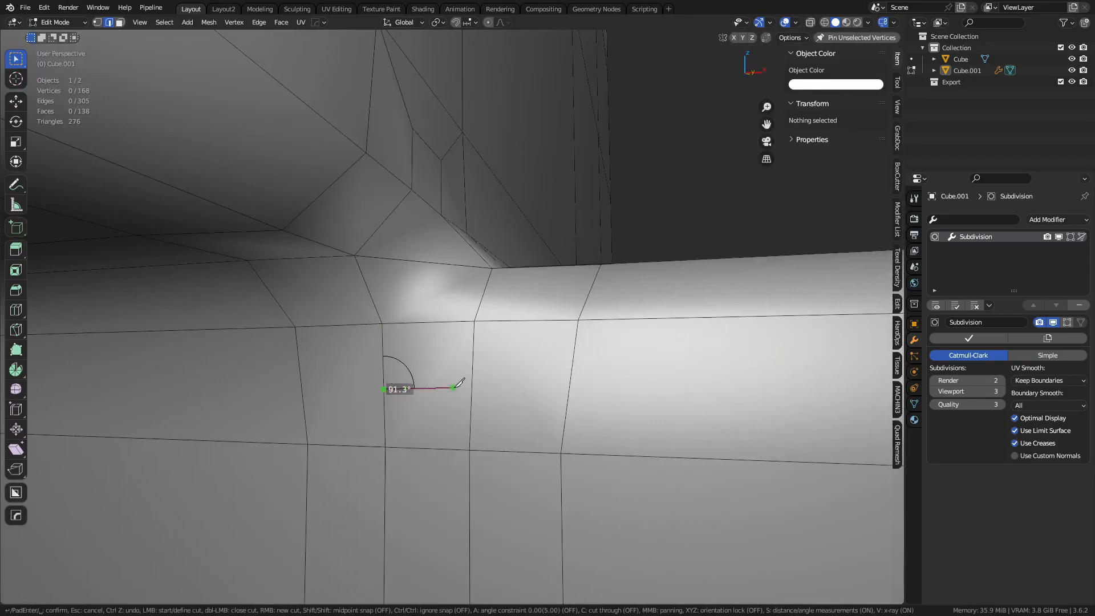
mouse_move(562, 452)
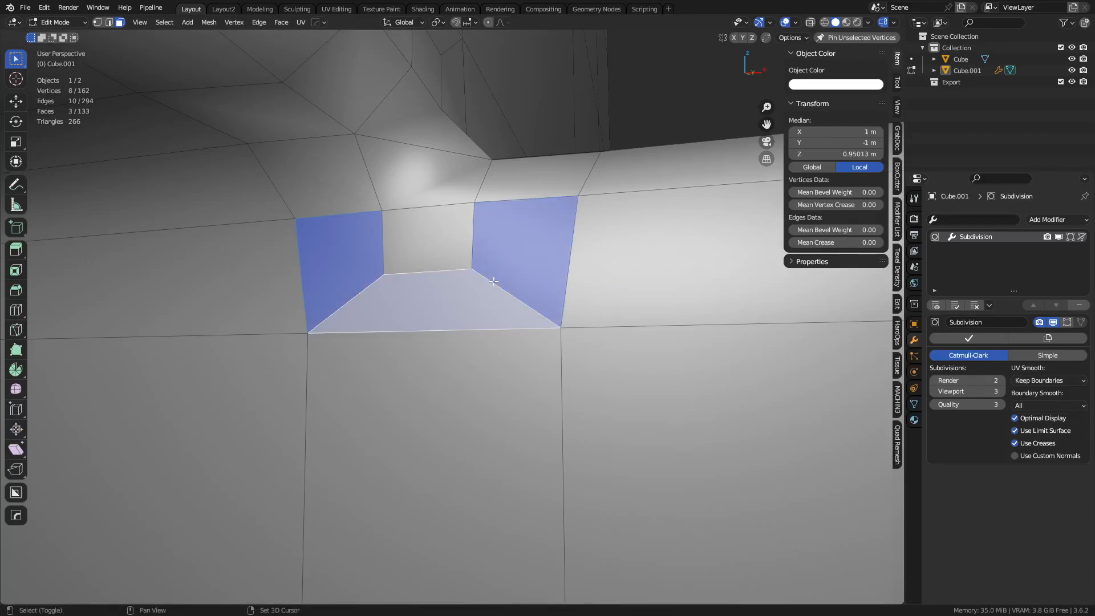
key(Tab)
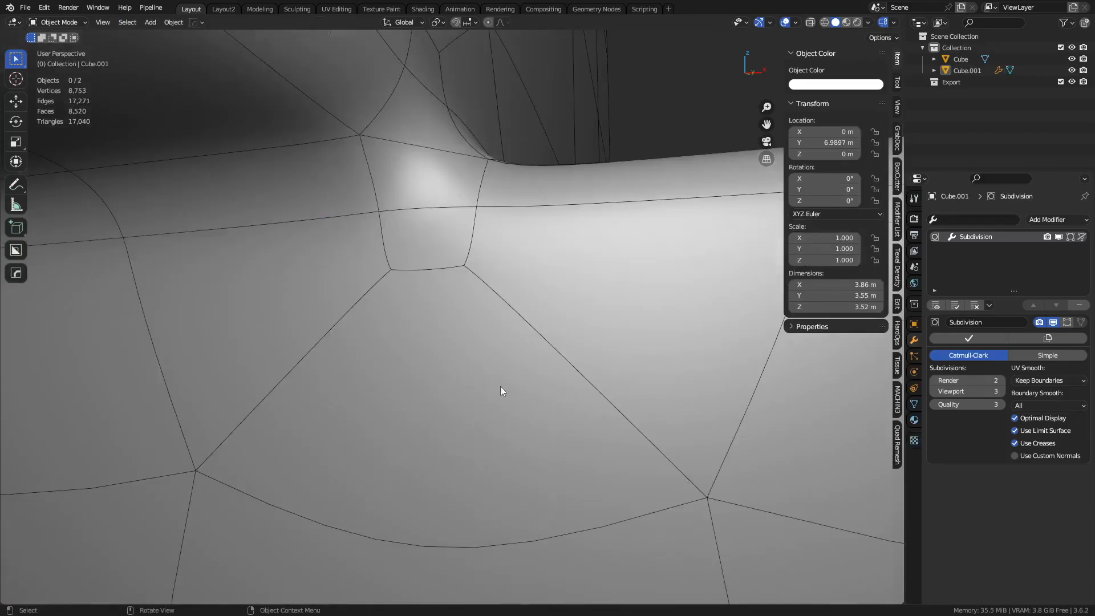
key(Tab)
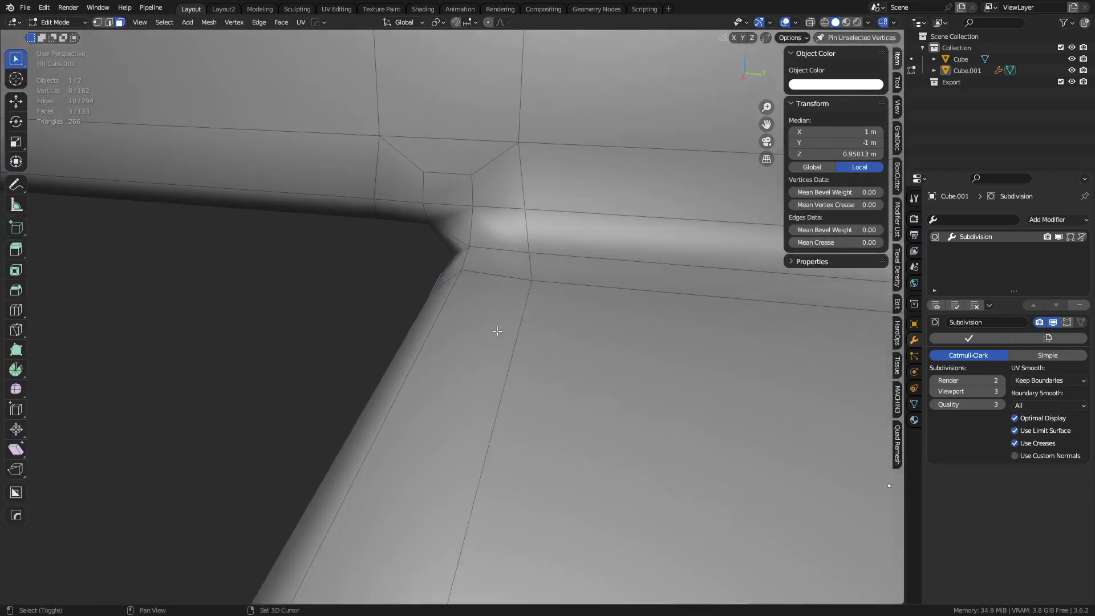
drag(489, 314, 531, 370)
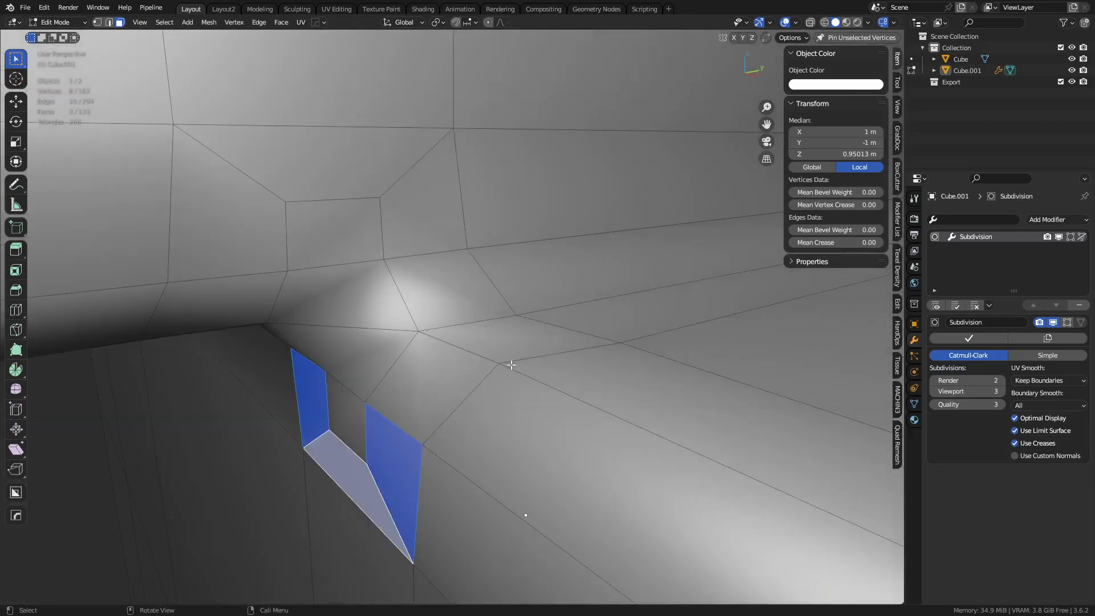
key(Tab)
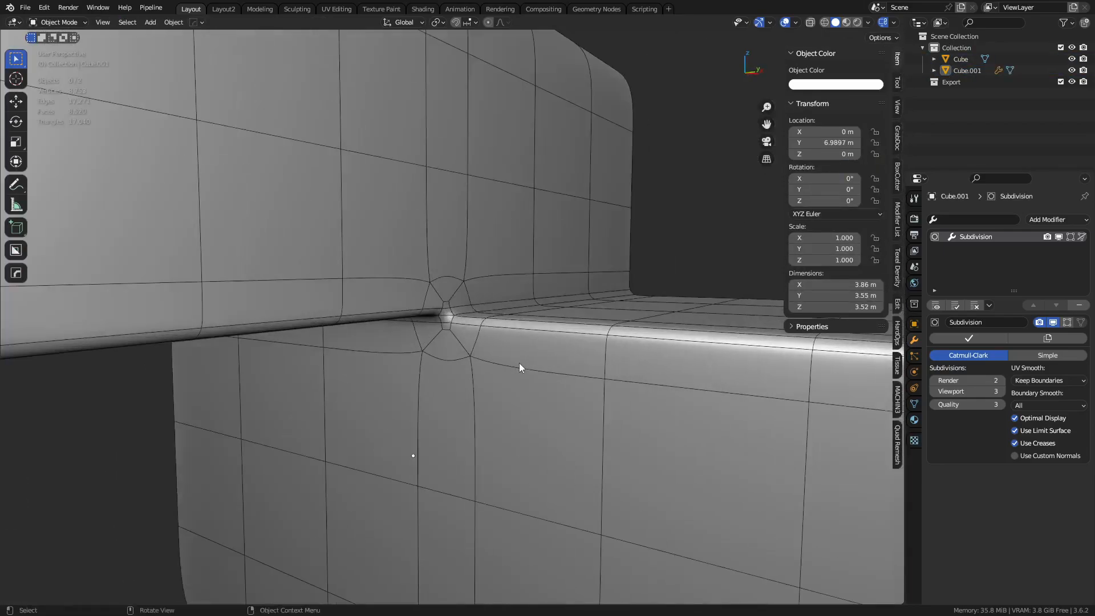
Step: Re-enter Edit Mode on the duplicate to select a face beside the corner junction
key(Tab)
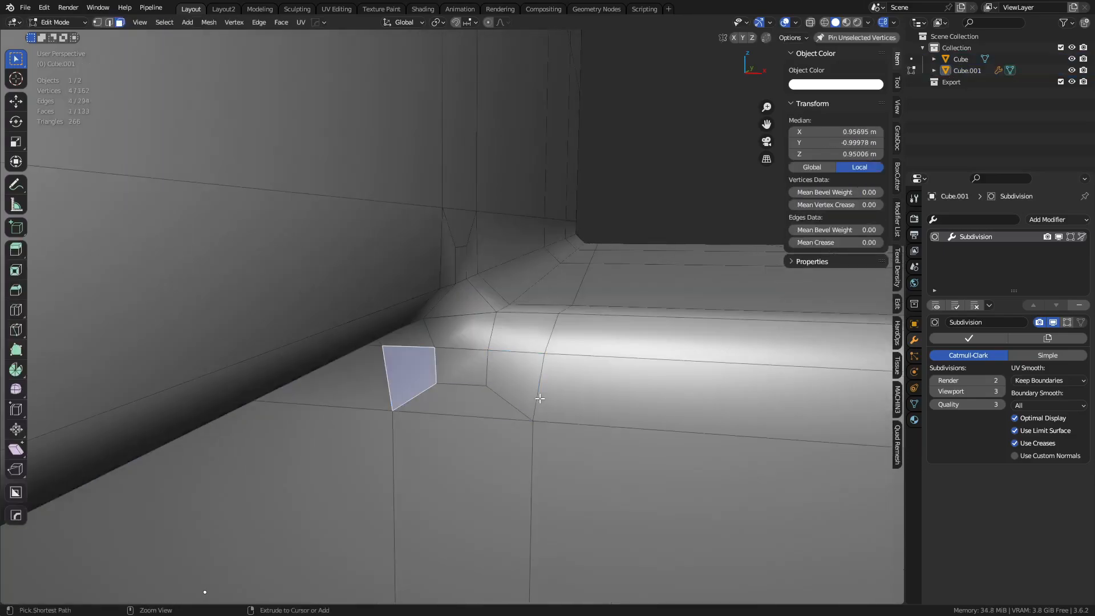
key(Tab)
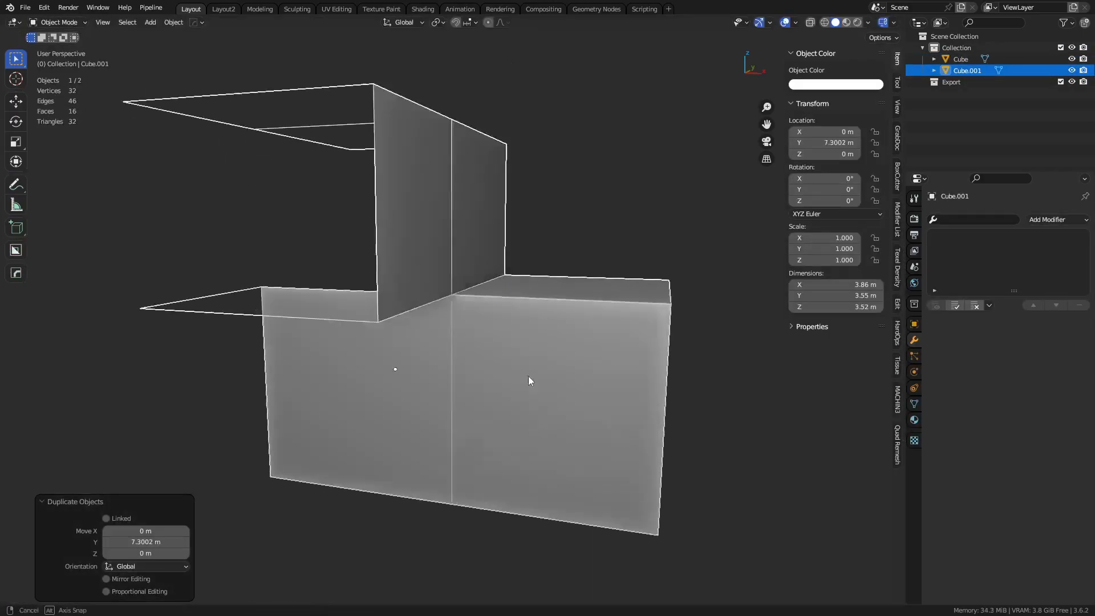
Step: Bevel the newest copy's corner edges 0.21 m with two segments and profile shape 0.500
key(Tab)
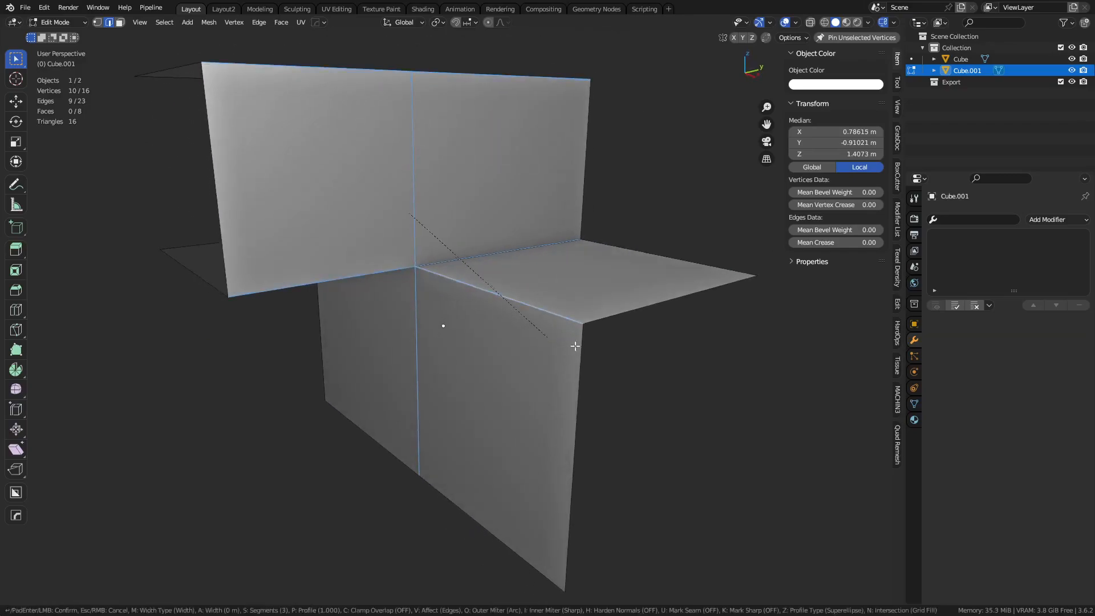
click(575, 346)
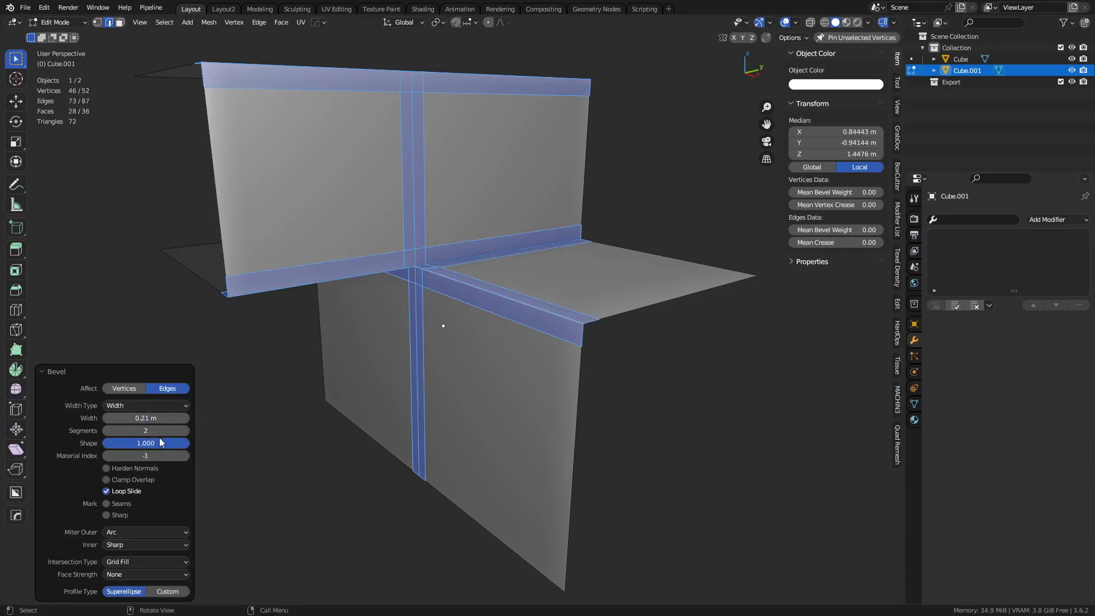
drag(160, 442, 125, 443)
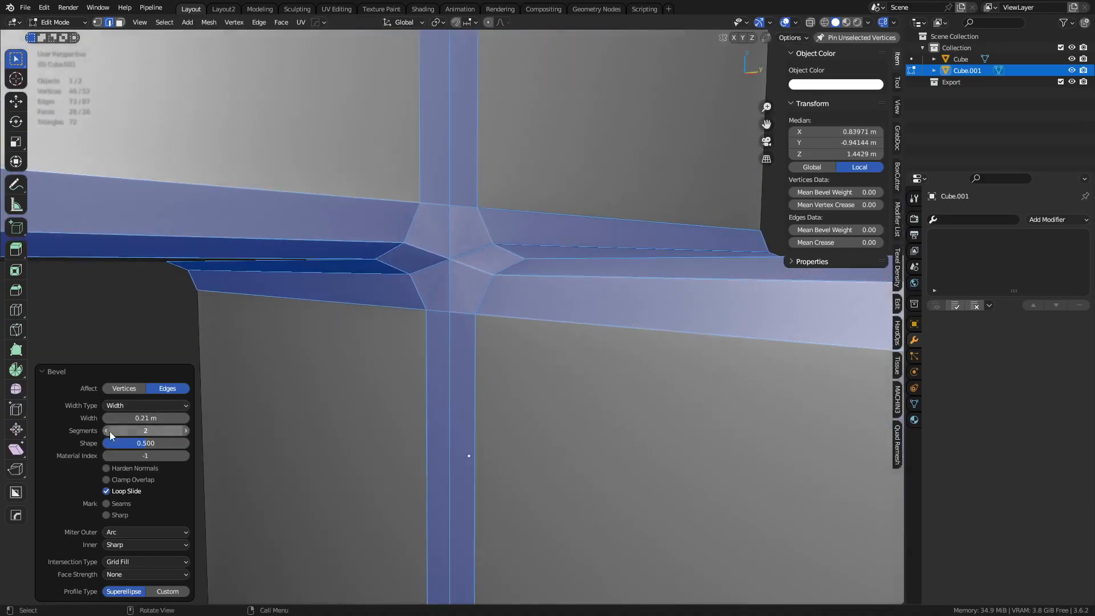
click(106, 430)
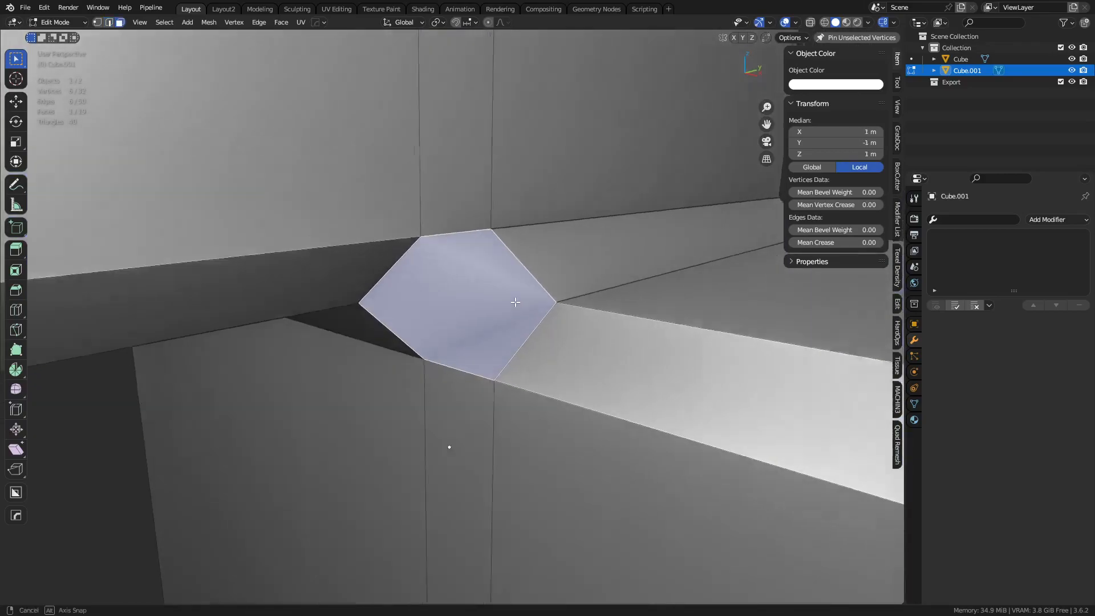
Step: Inset the hexagonal corner face, then give the copy smooth shading and level-3 subdivision
right_click(514, 302)
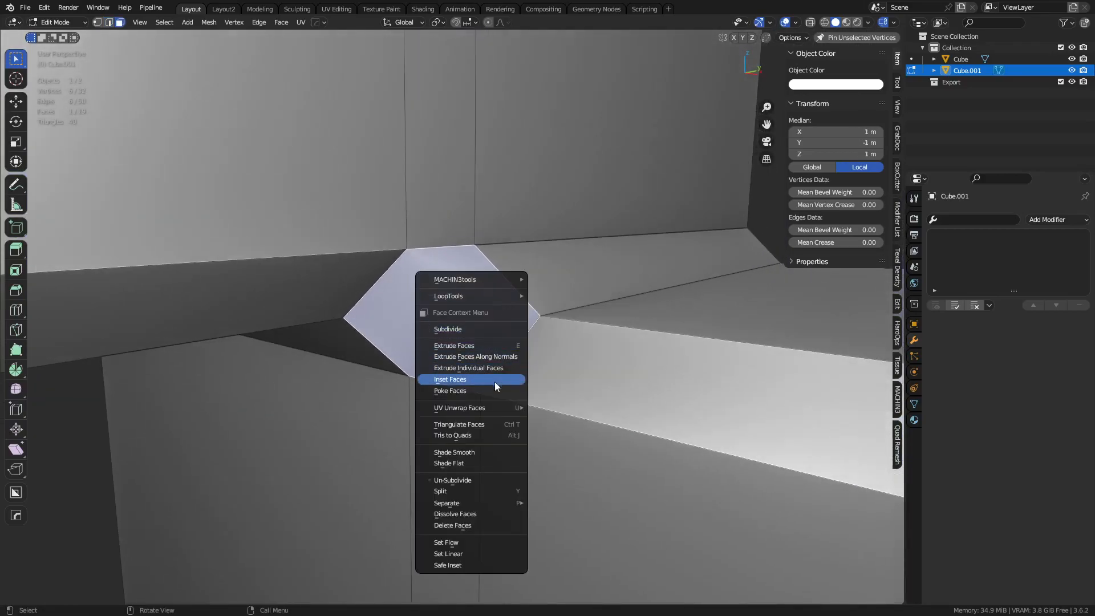
click(450, 390)
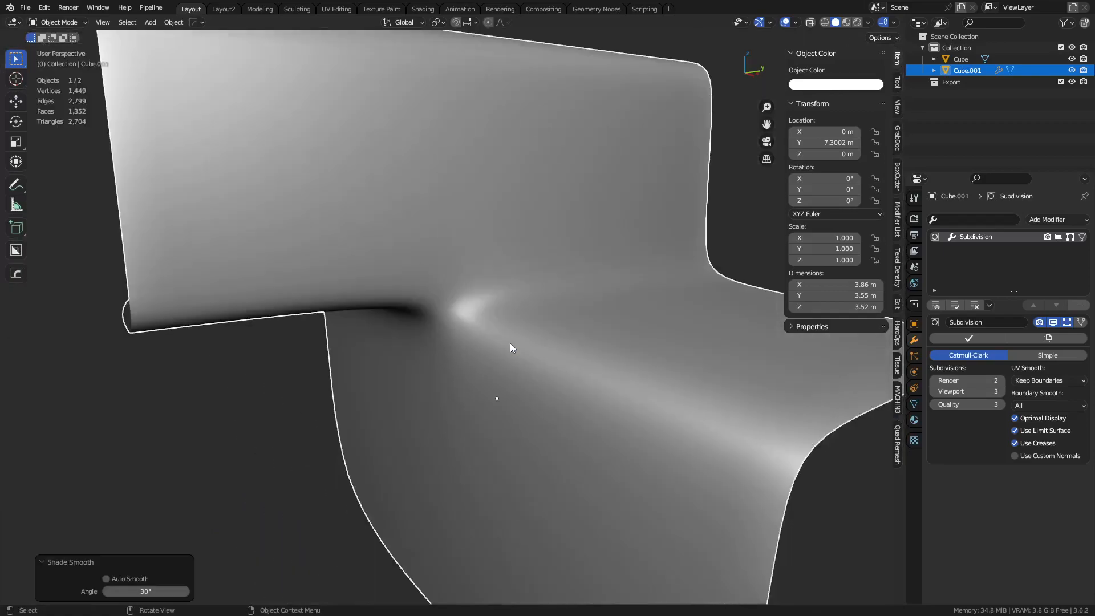
key(Tab)
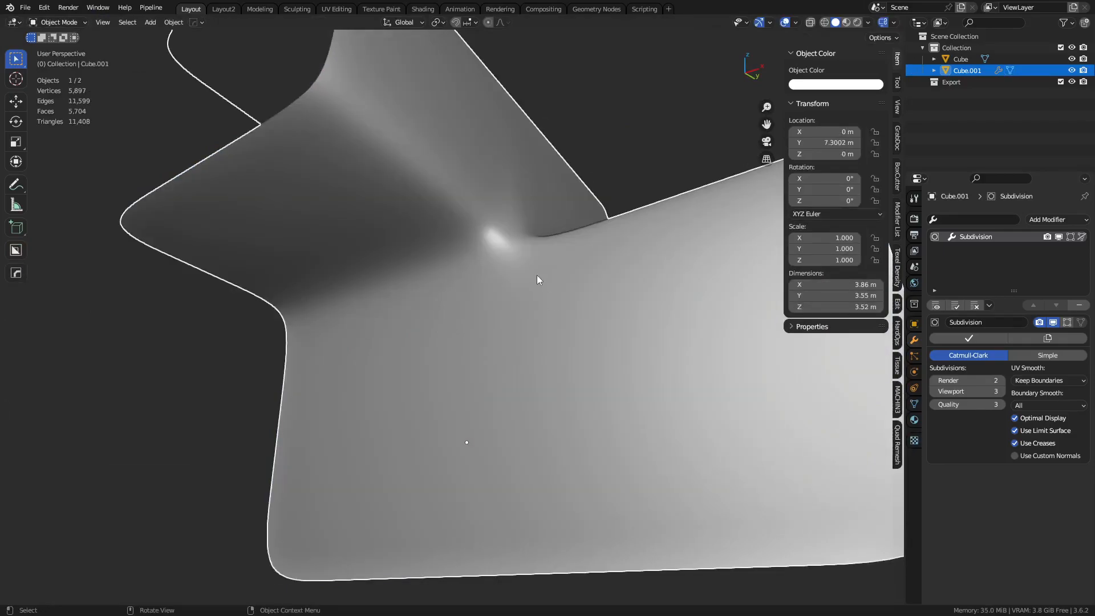
Step: Add a vertical loop cut through the upright wall beside the hexagonal corner face
key(Tab)
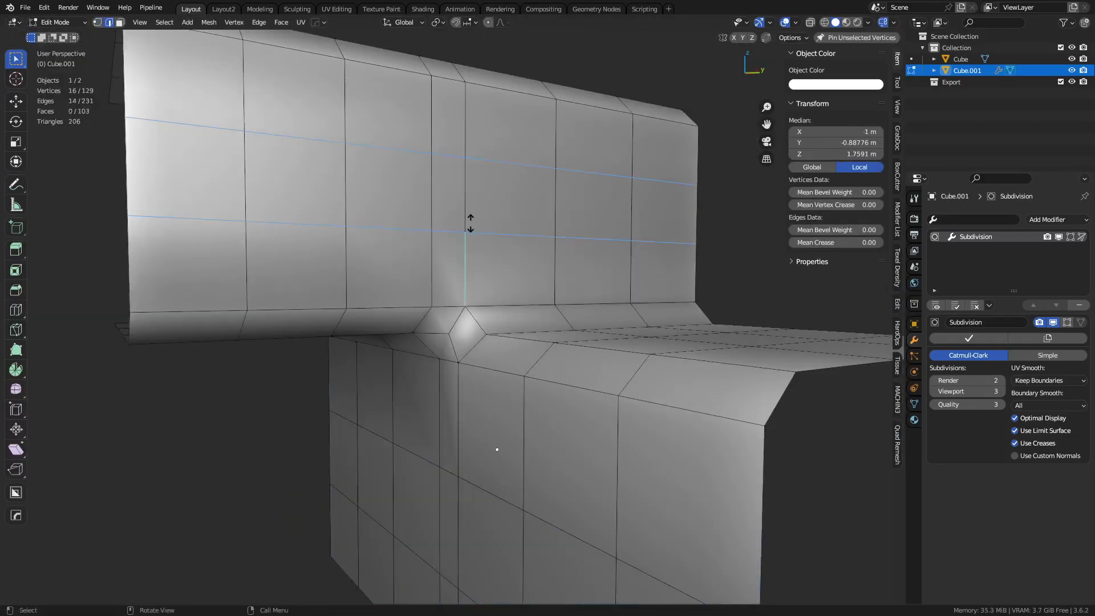
key(Tab)
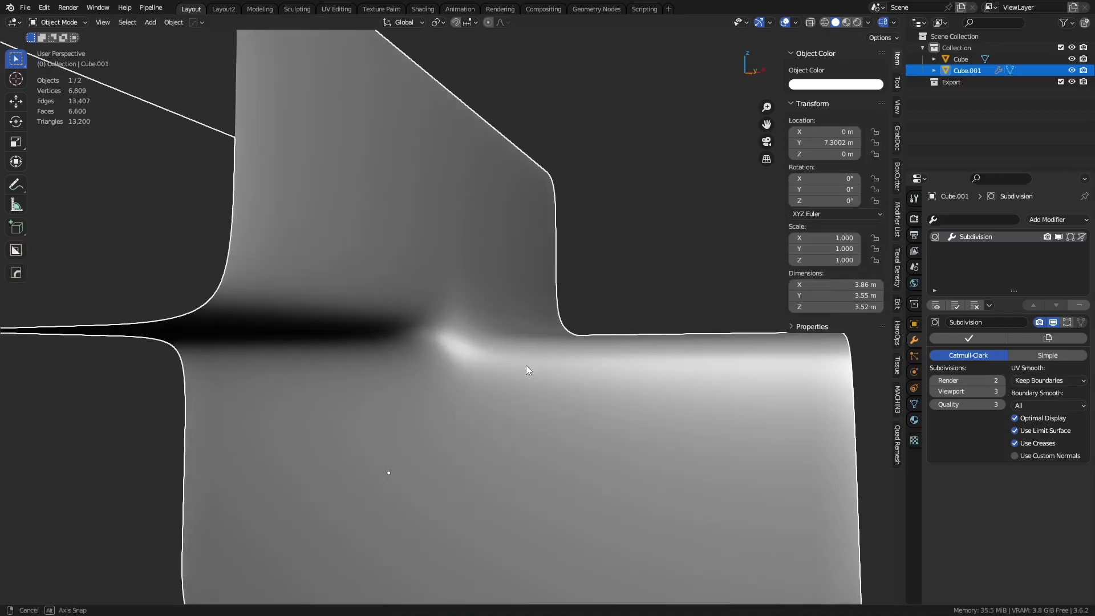
key(Tab)
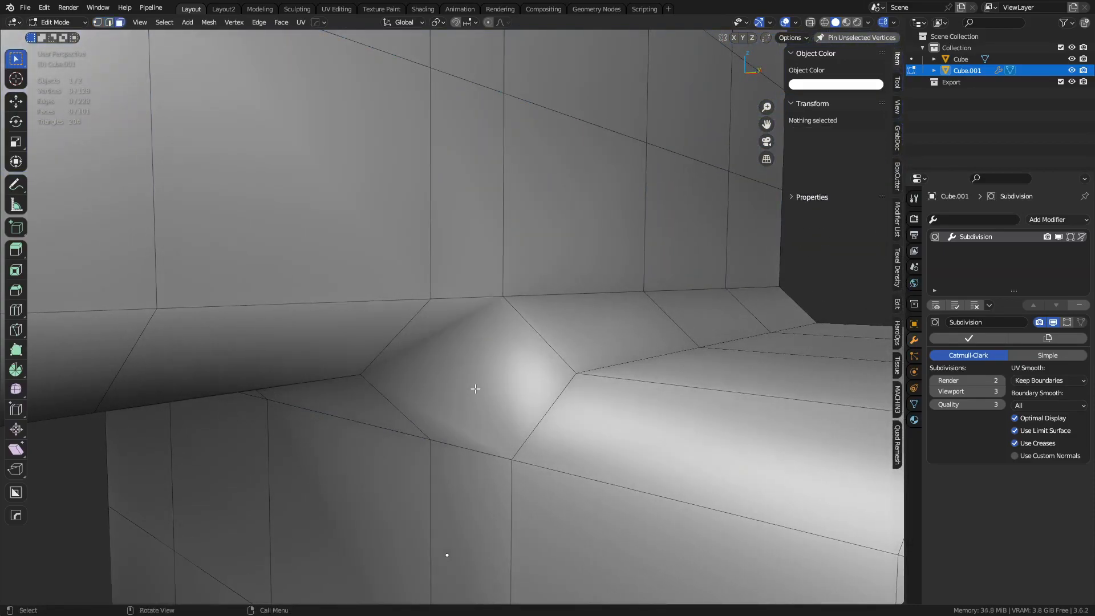
click(478, 391)
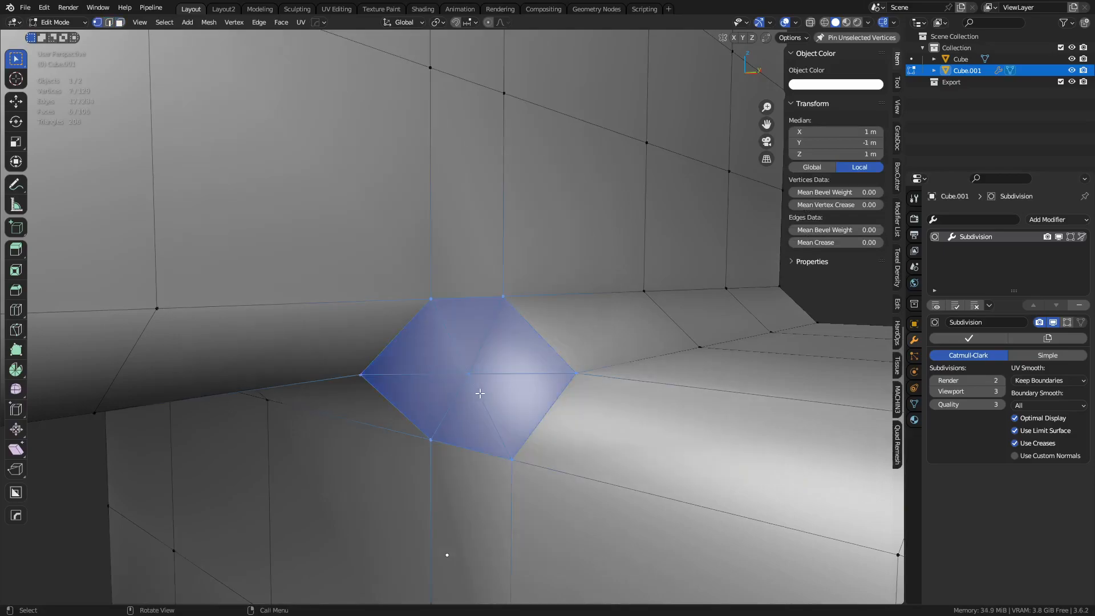
click(557, 344)
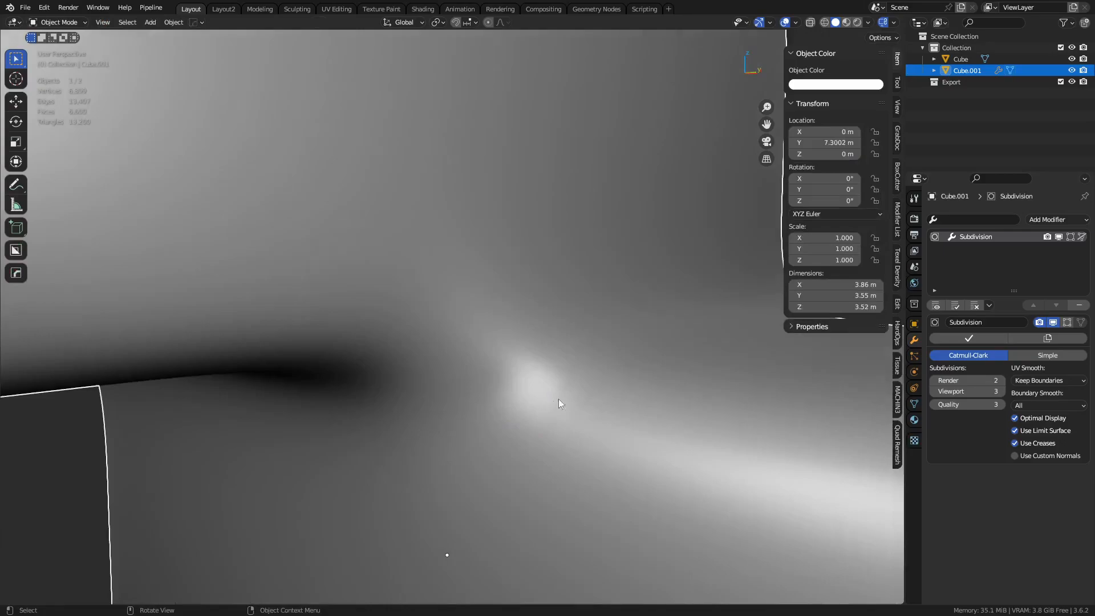
key(Tab)
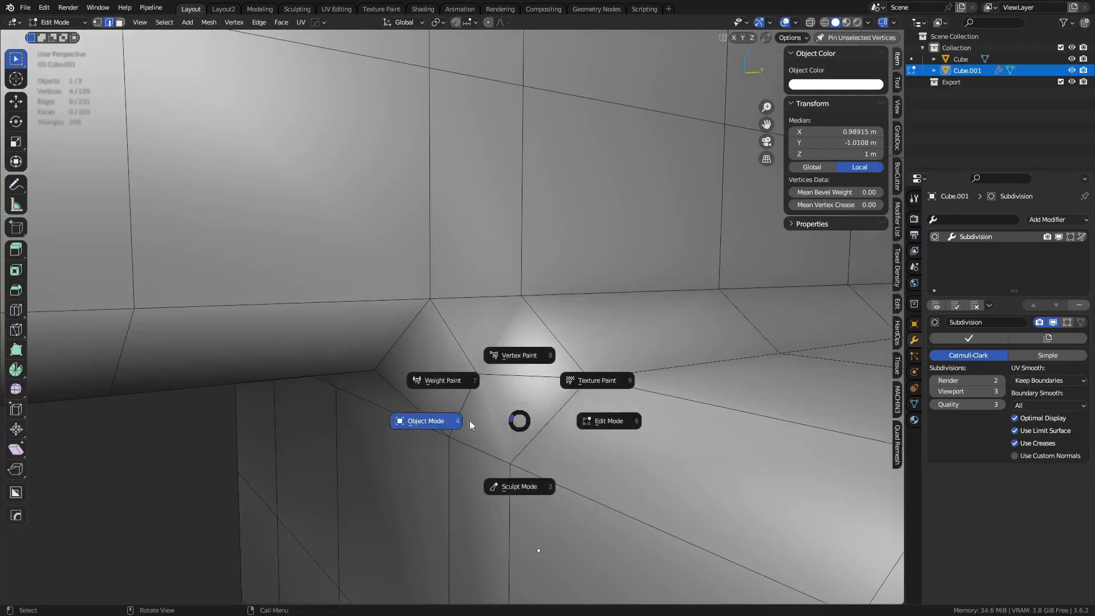
Step: Slide a new edge loop toward the corner (factor about -0.65) and preview the tighter curve
click(426, 420)
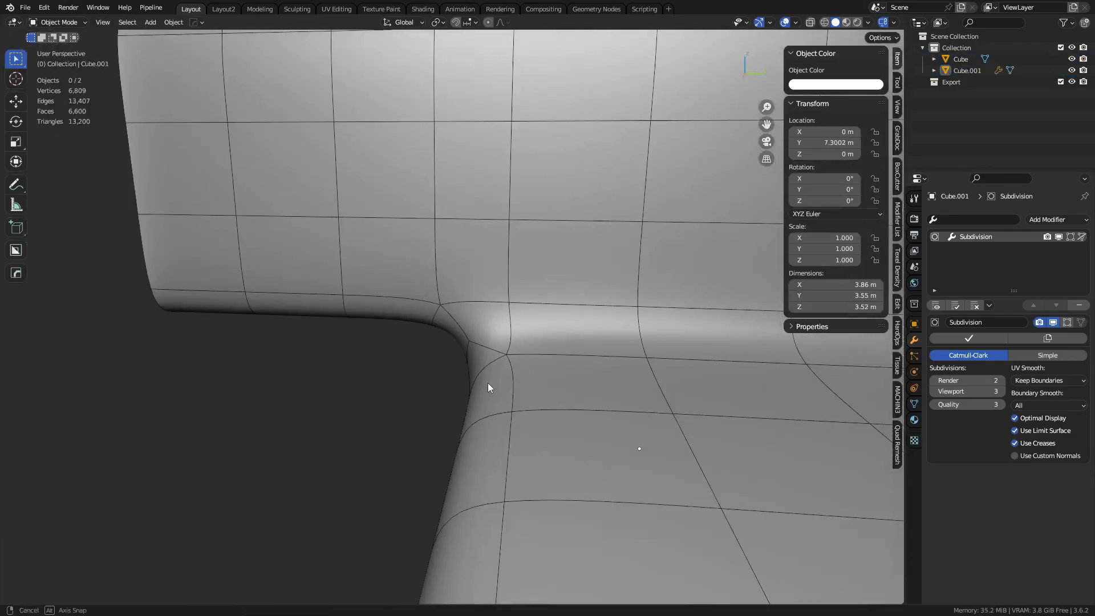
key(Tab)
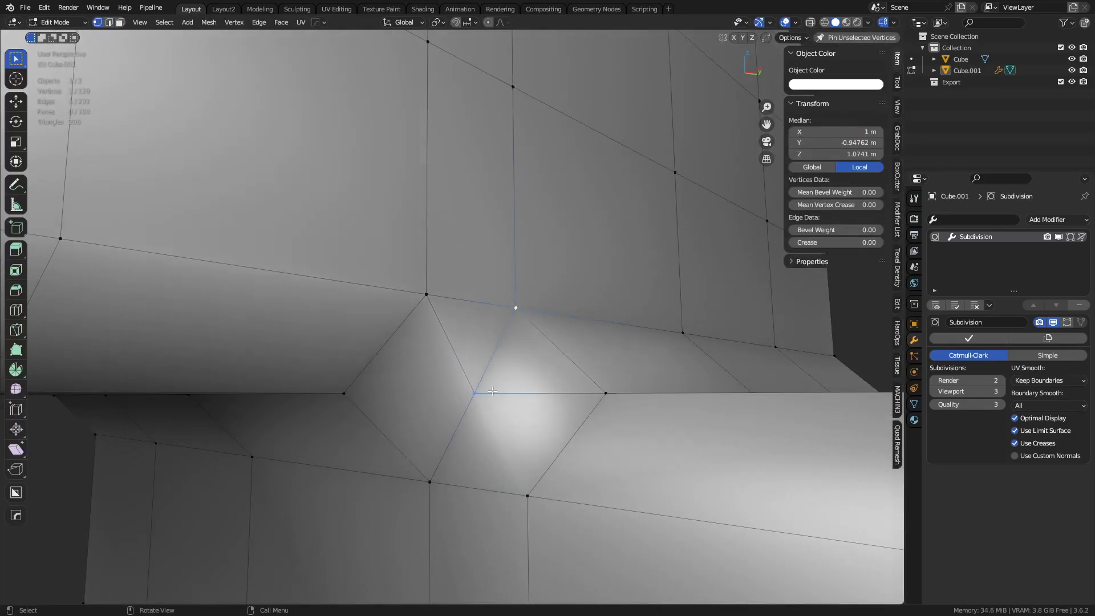
key(Tab)
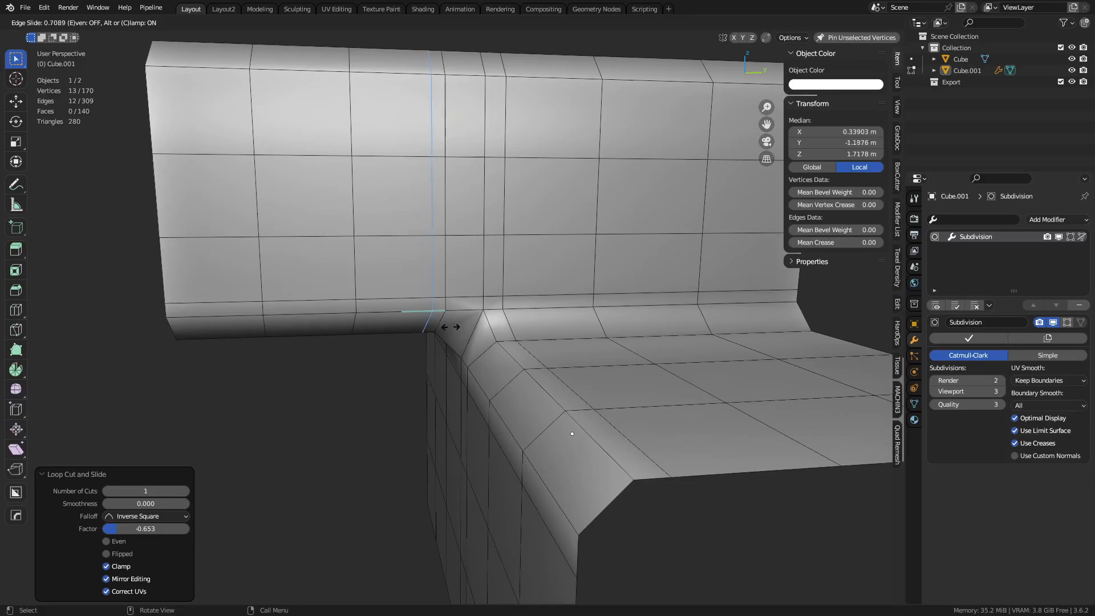
key(Tab)
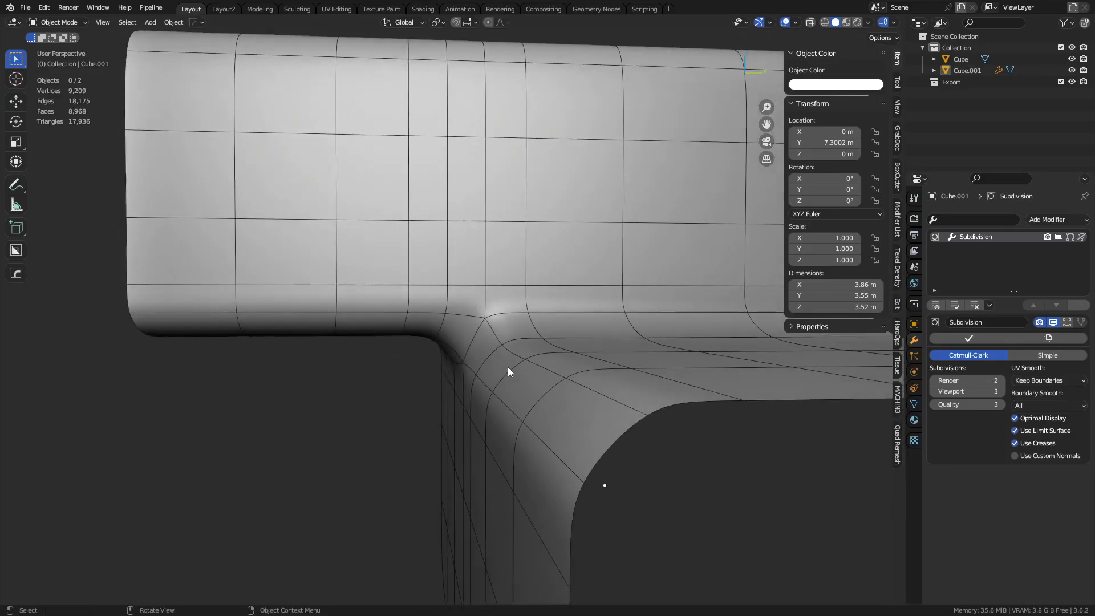
Step: Apply Set Flow to the edge loop along the wall's bottom, then return to Object Mode
key(Tab)
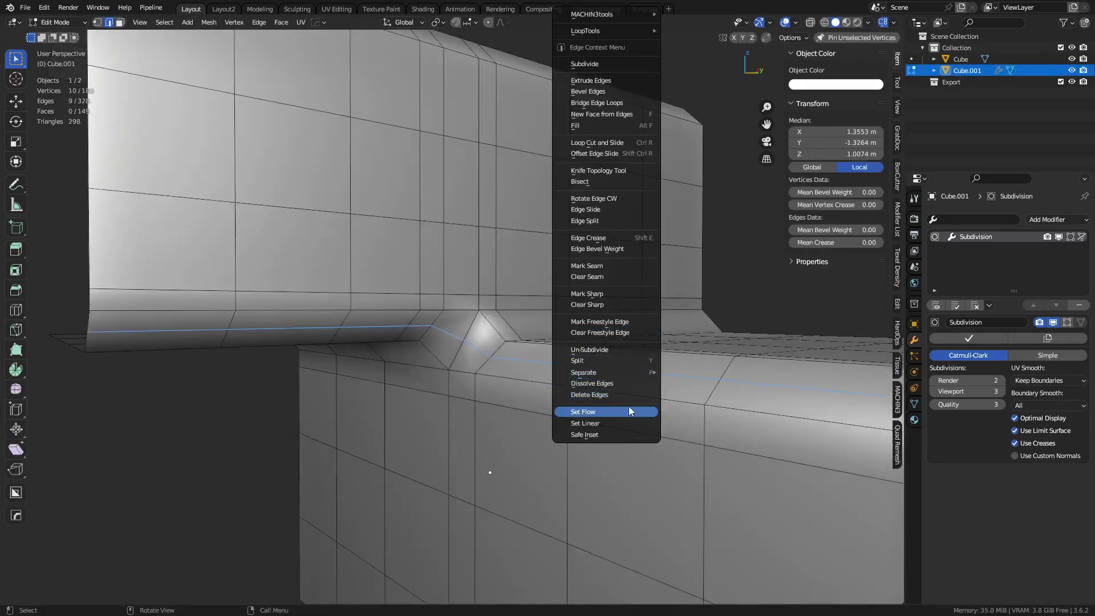
click(582, 411)
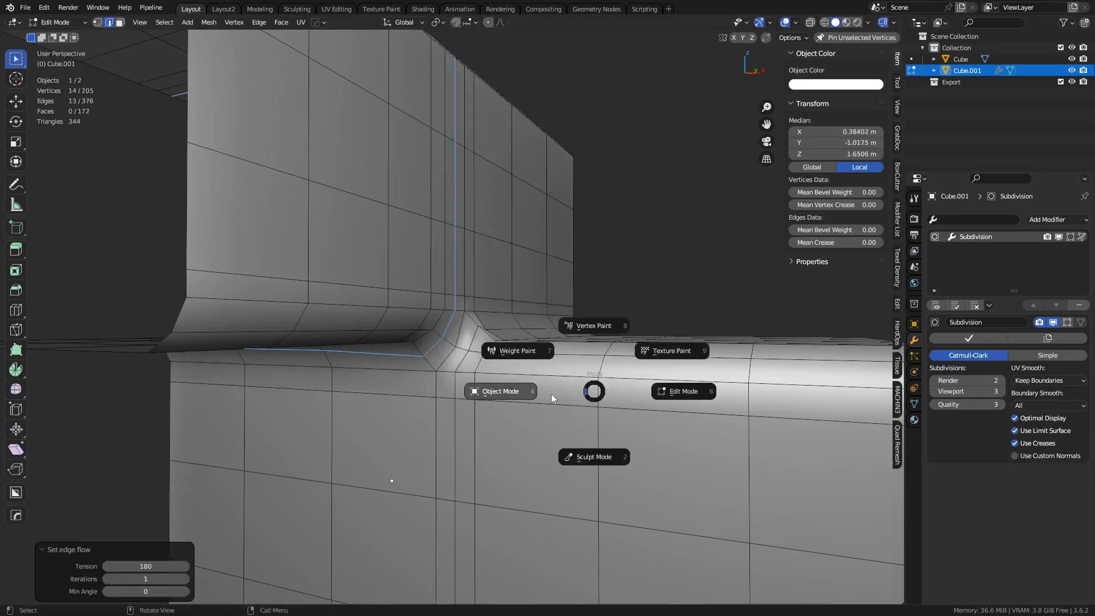
click(500, 390)
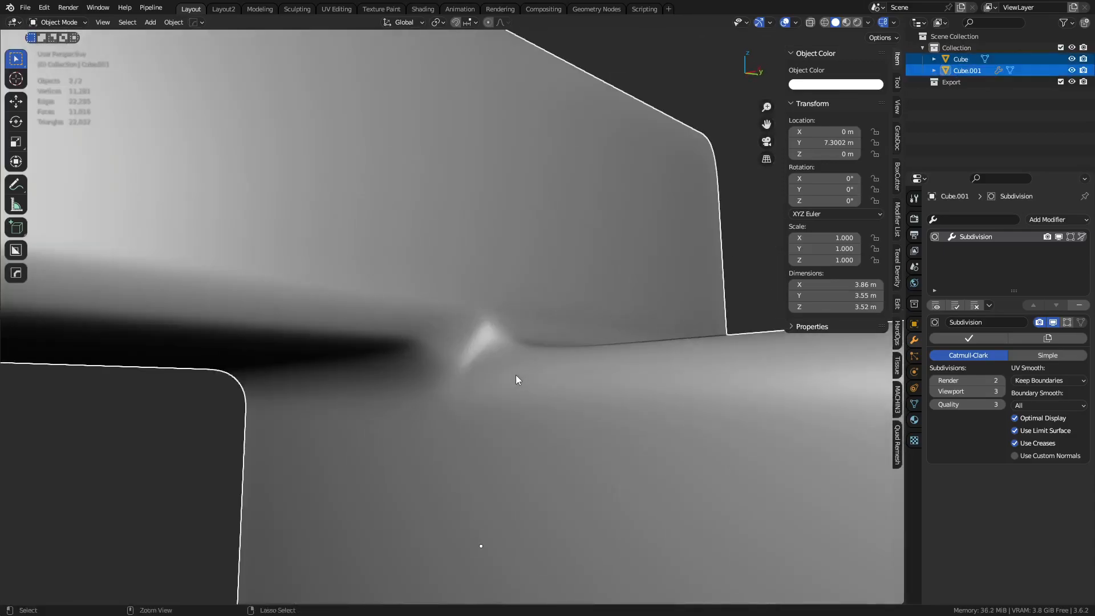
Step: Test a crease on the corner loop, then replace the test mesh with a fresh duplicate at 6.64 m Y
key(Tab)
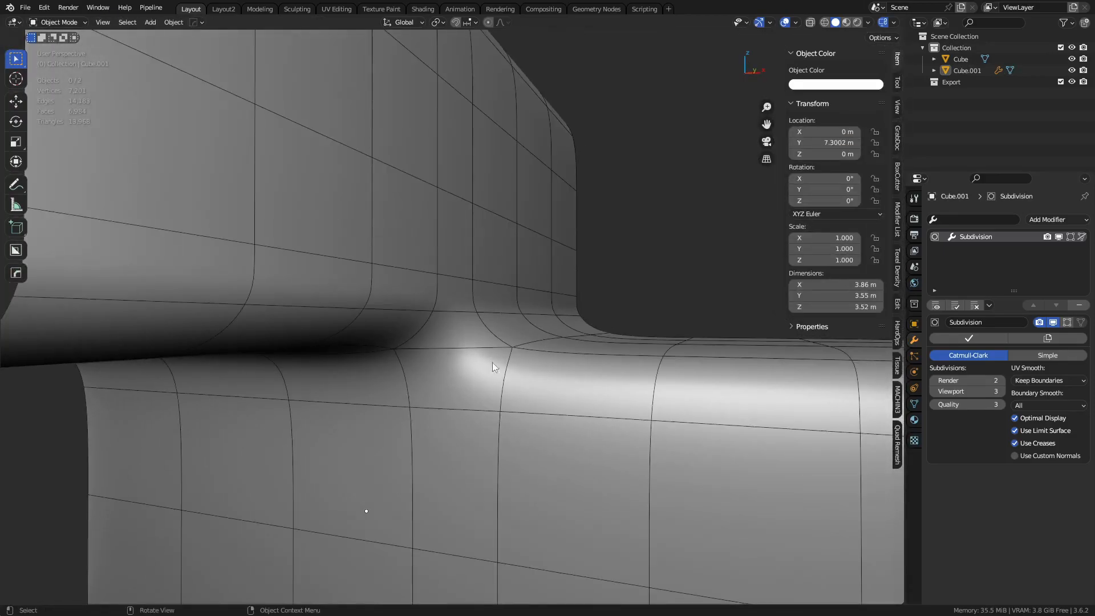
key(Tab)
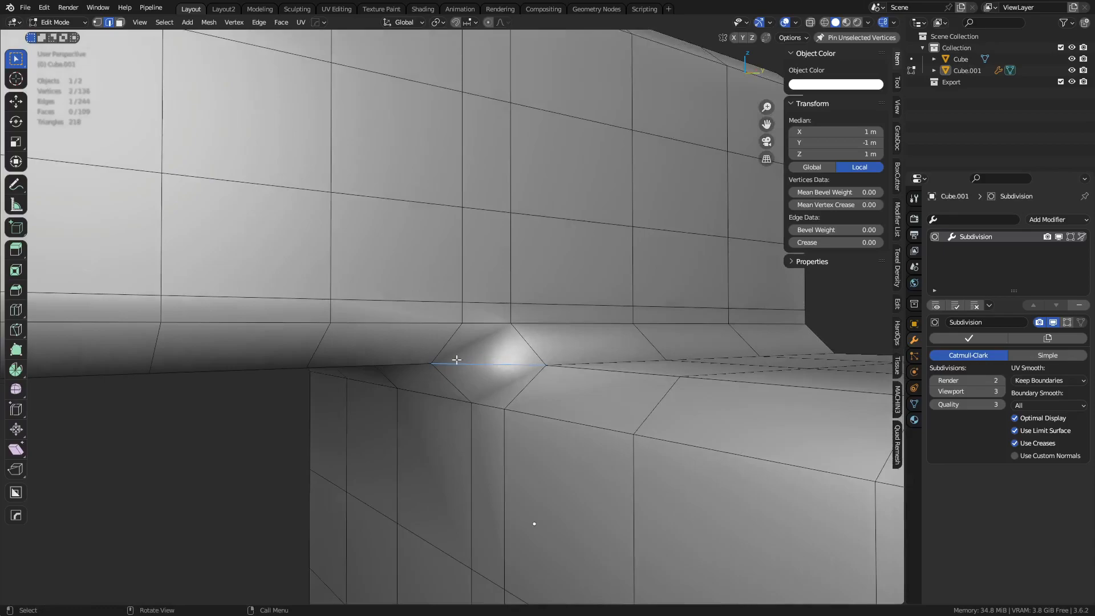
mouse_move(500, 356)
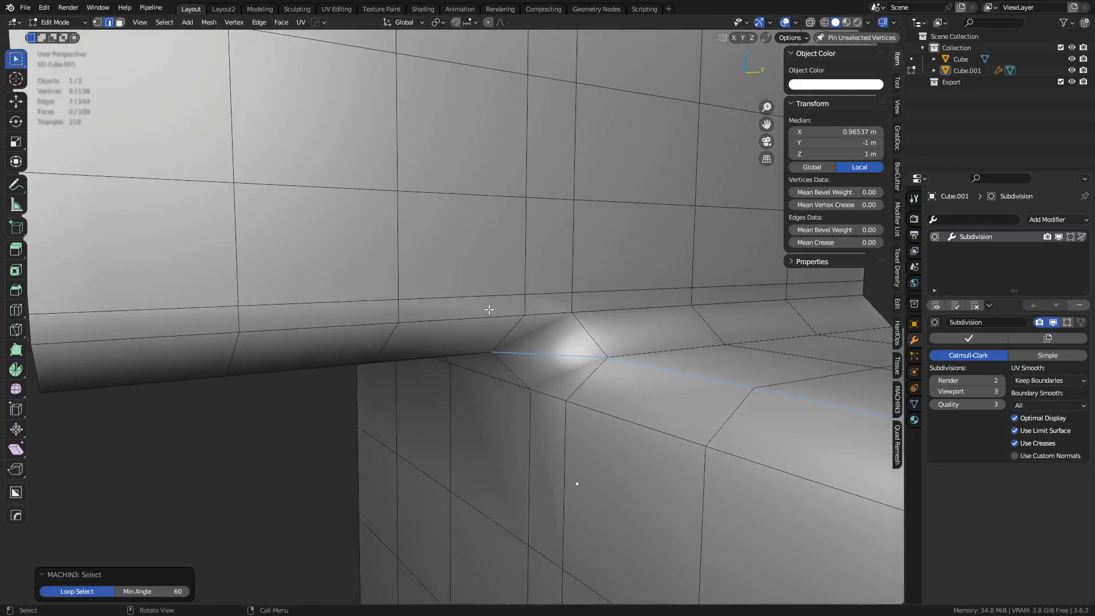
key(Tab)
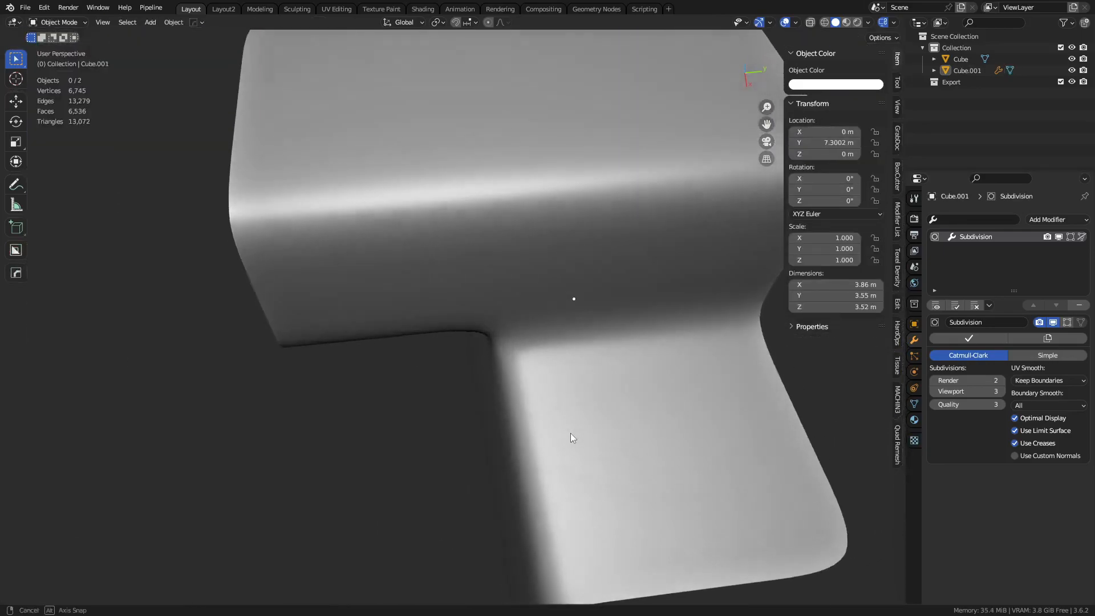
drag(572, 301, 614, 373)
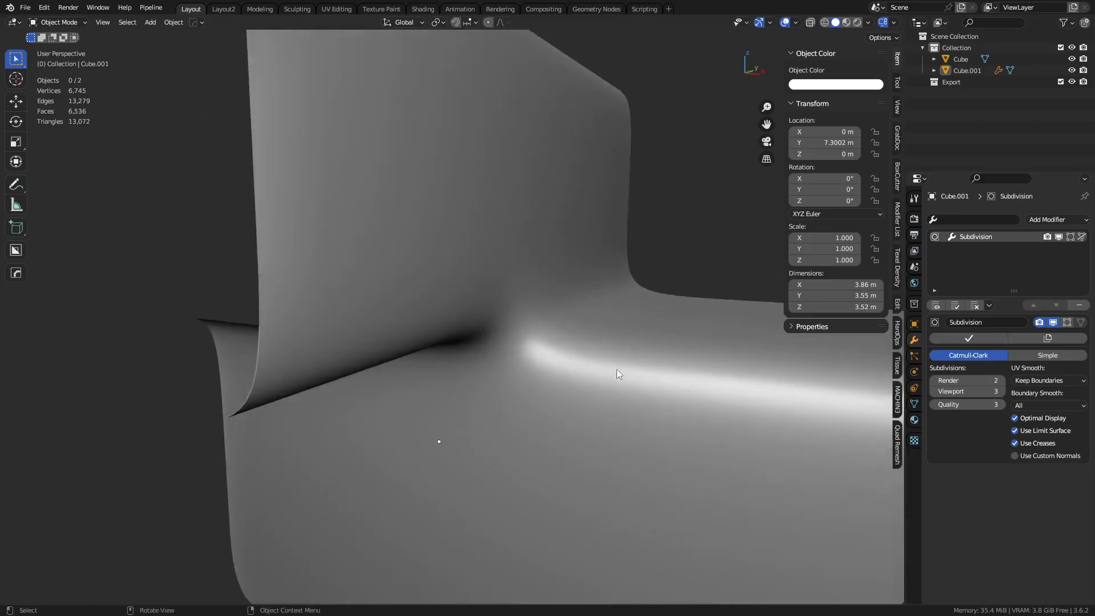
key(Tab)
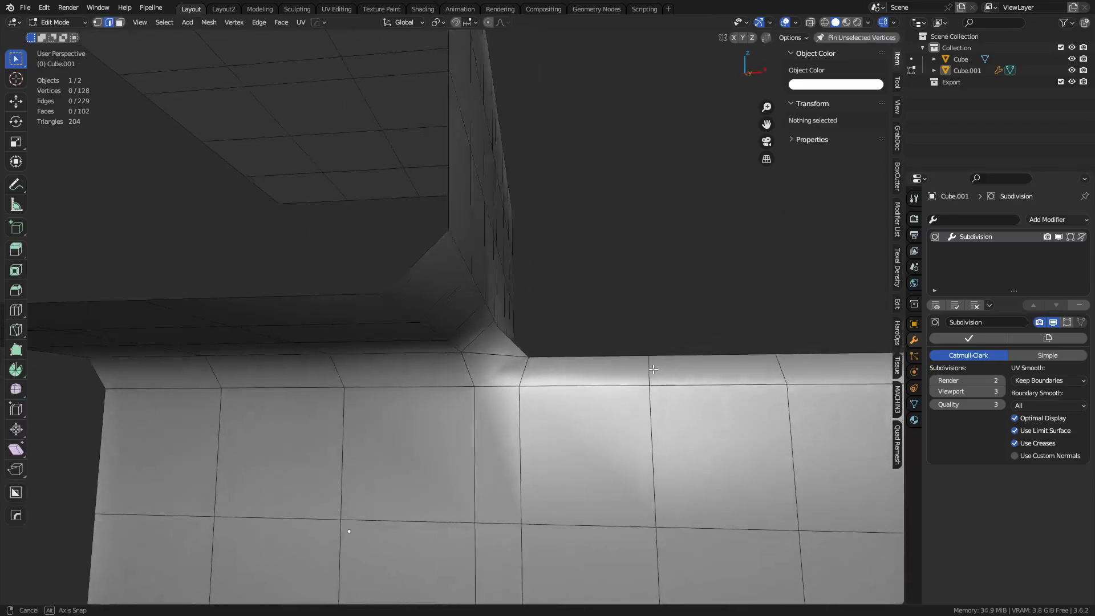
drag(653, 369, 544, 396)
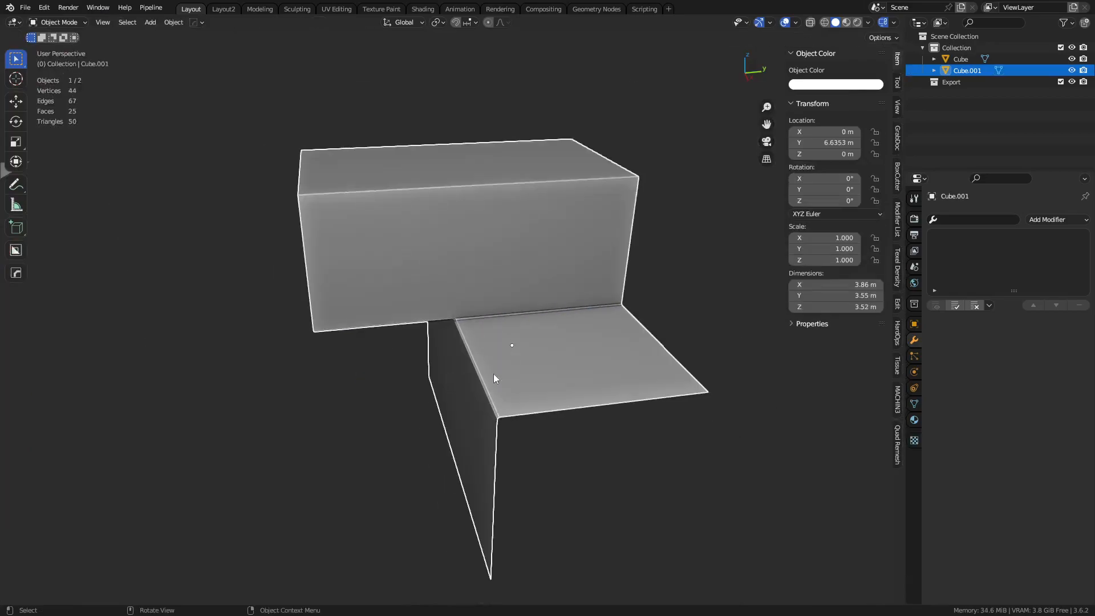
Step: Give Cube.001 a narrow corner bevel and supporting edge loops, previewing the level-3 smoothing
key(Tab)
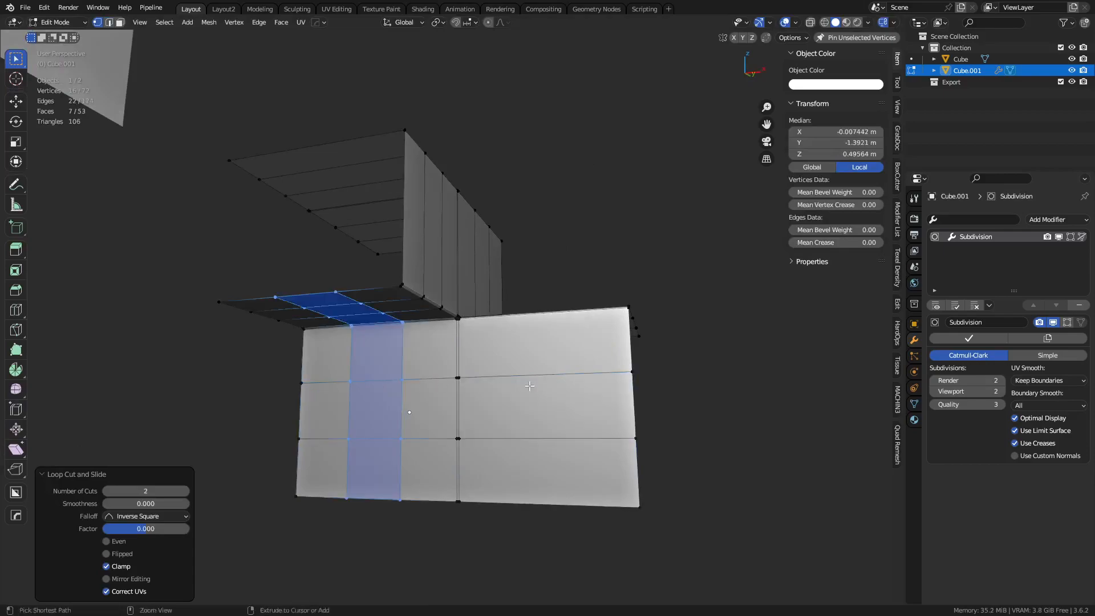
key(Tab)
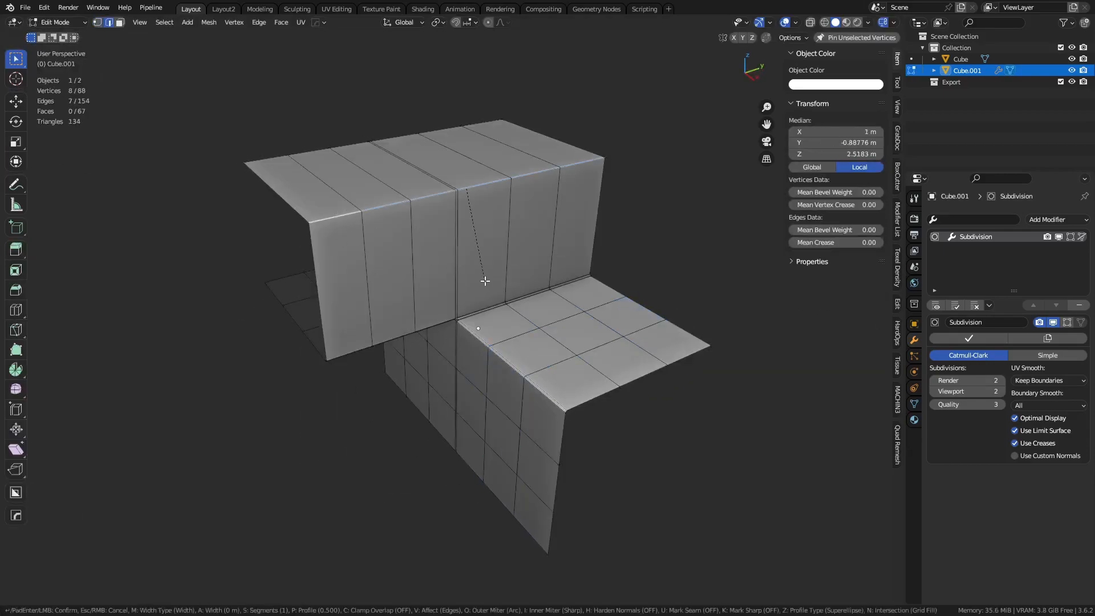
drag(484, 281, 687, 229)
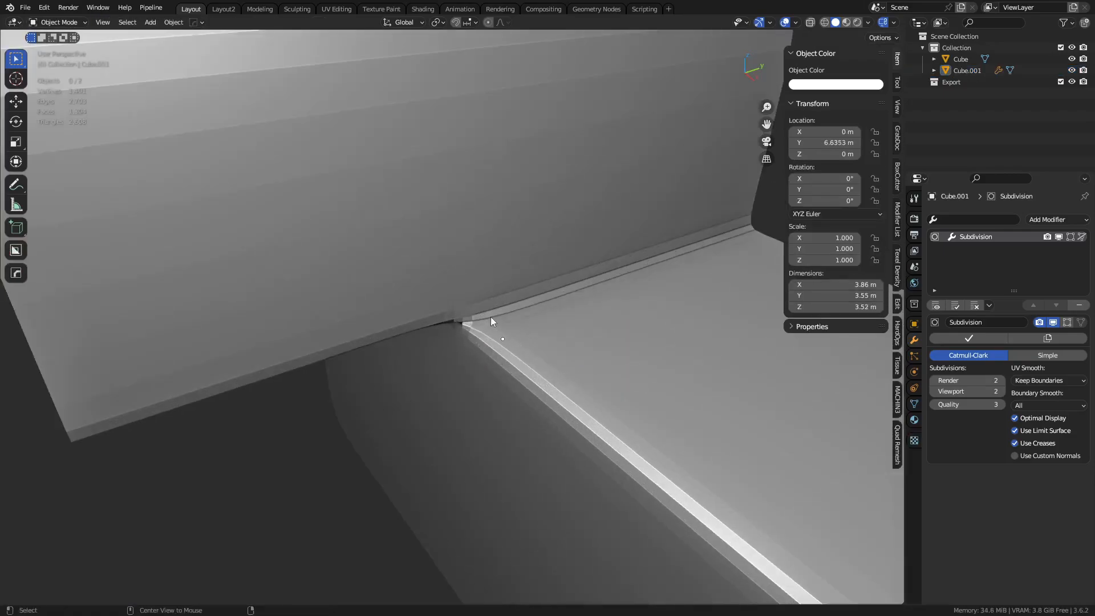
right_click(491, 321)
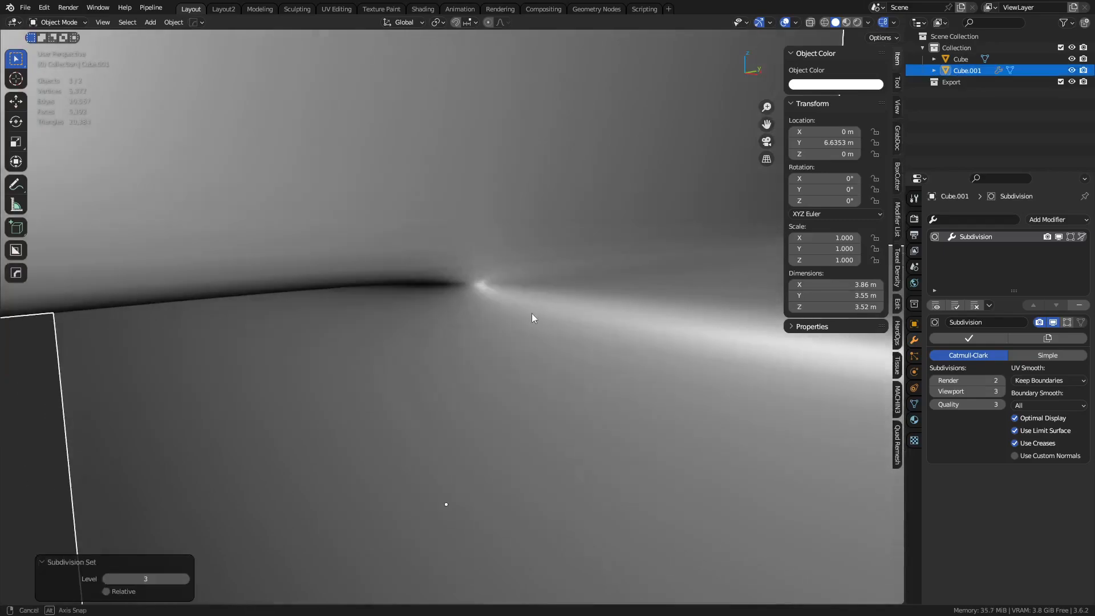
key(Tab)
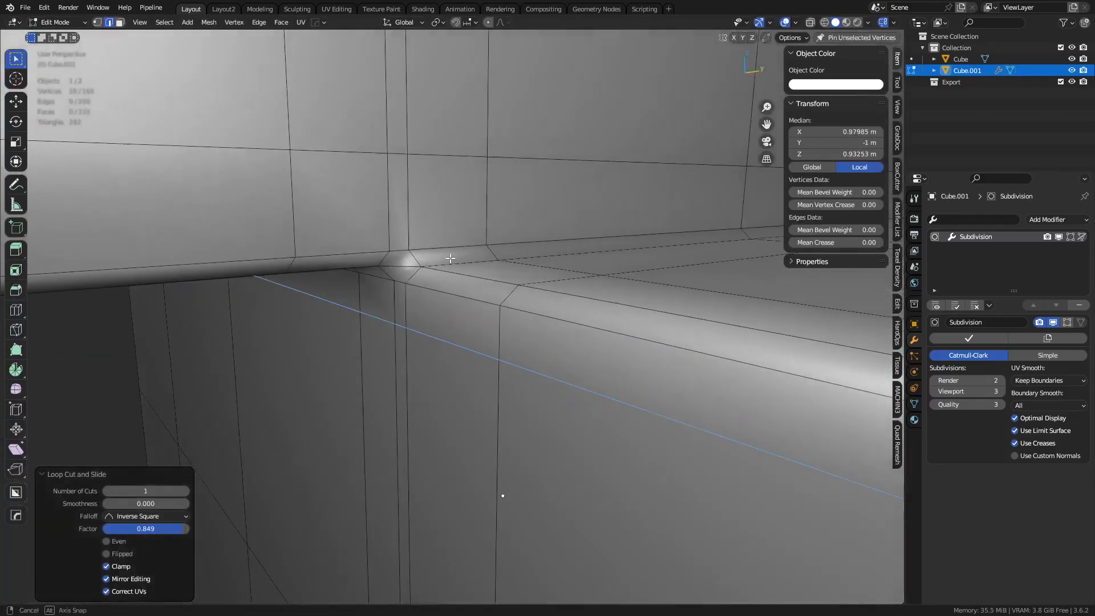
key(Tab)
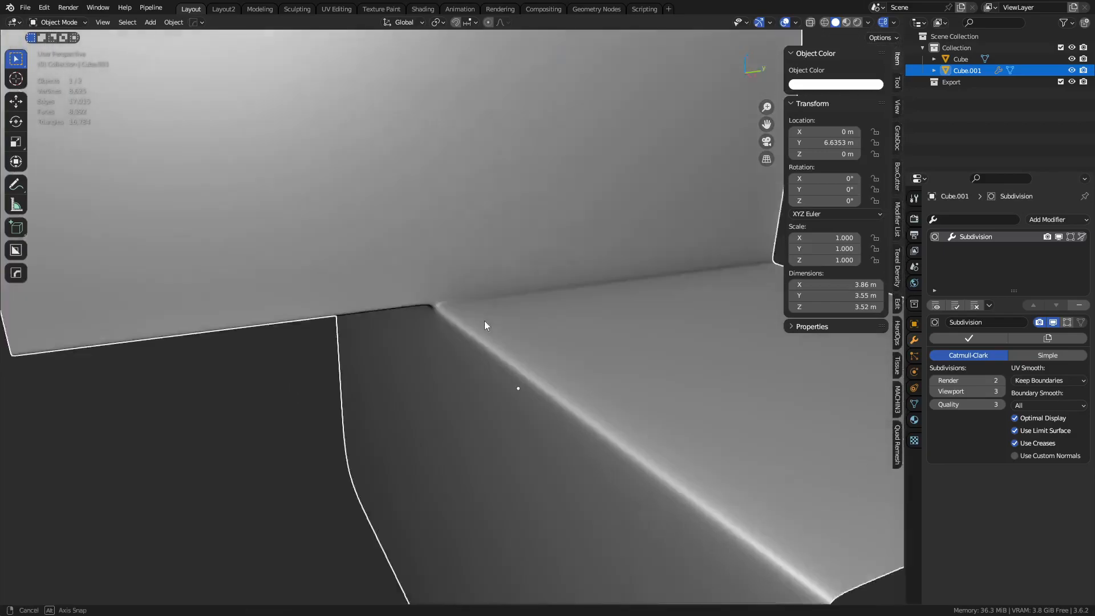
Step: Inspect the smoothed corner, then add an edge loop across Cube.001's upper block slid toward its edge
drag(485, 325, 482, 410)
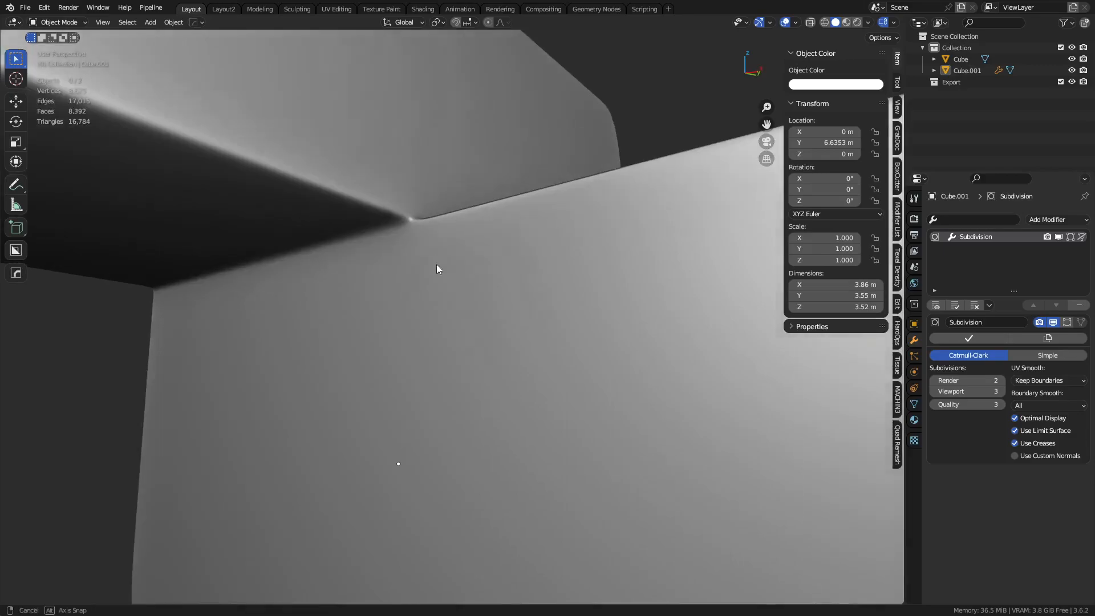
drag(438, 270, 447, 228)
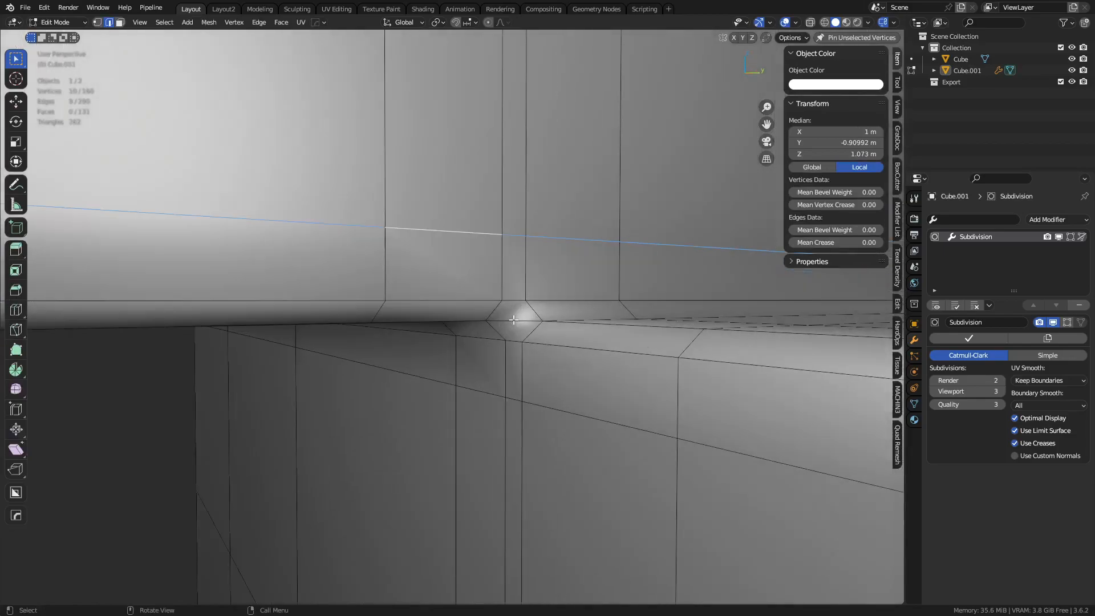
key(Tab)
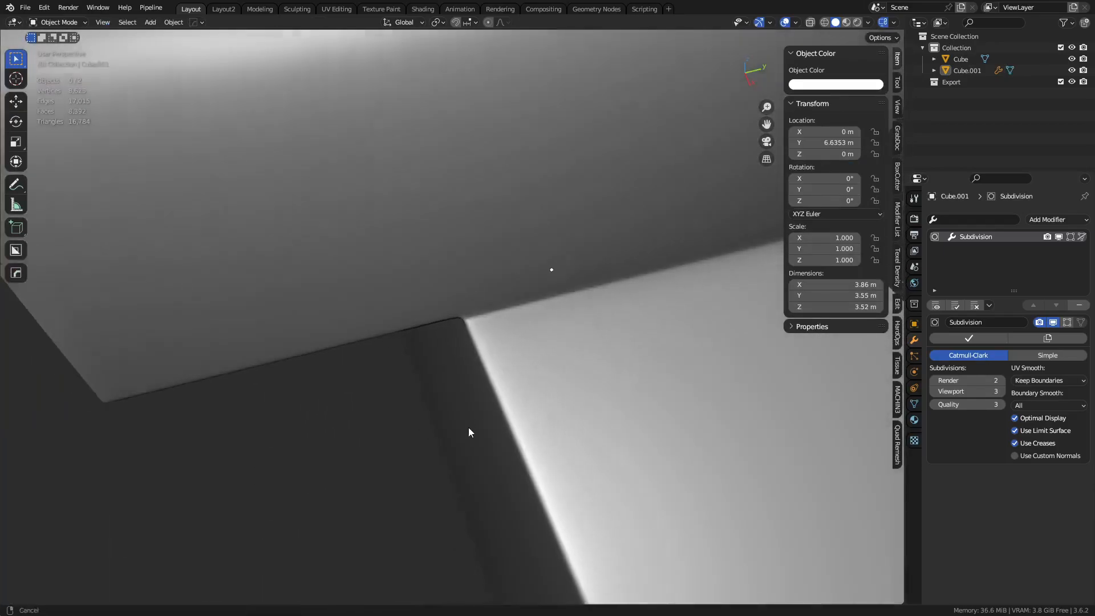
key(Tab)
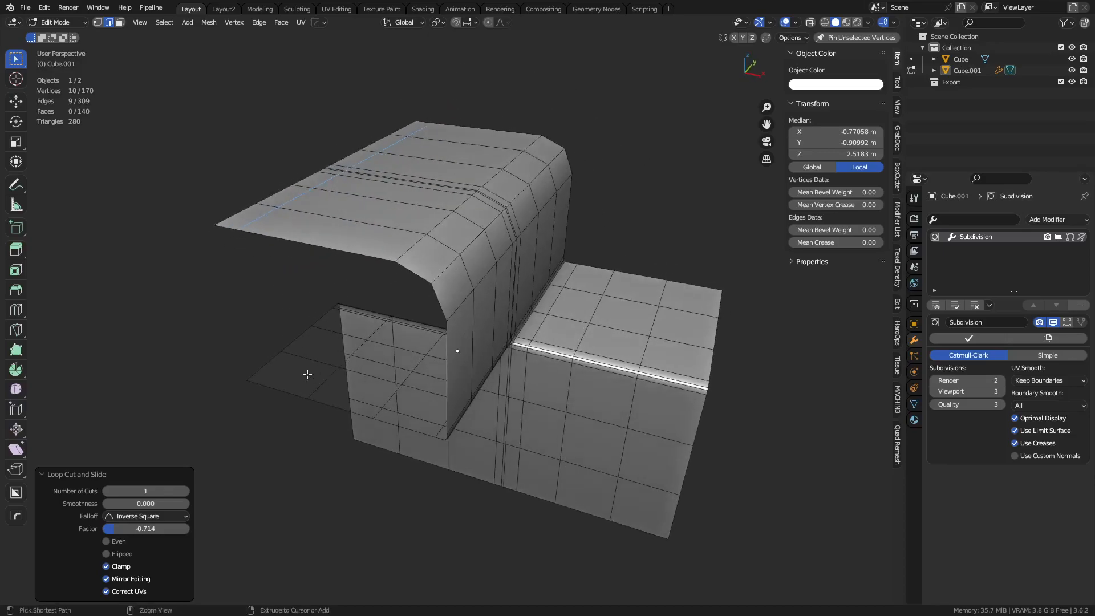
Step: Dissolve the extra vertices at Cube.001's step corner and return to Object Mode
key(Tab)
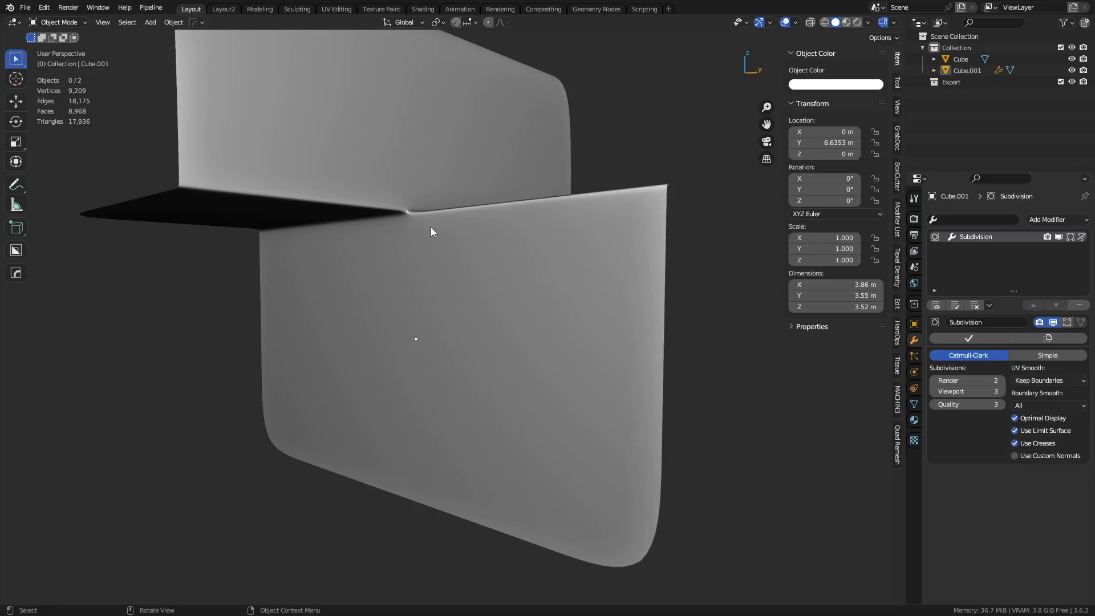
key(Tab)
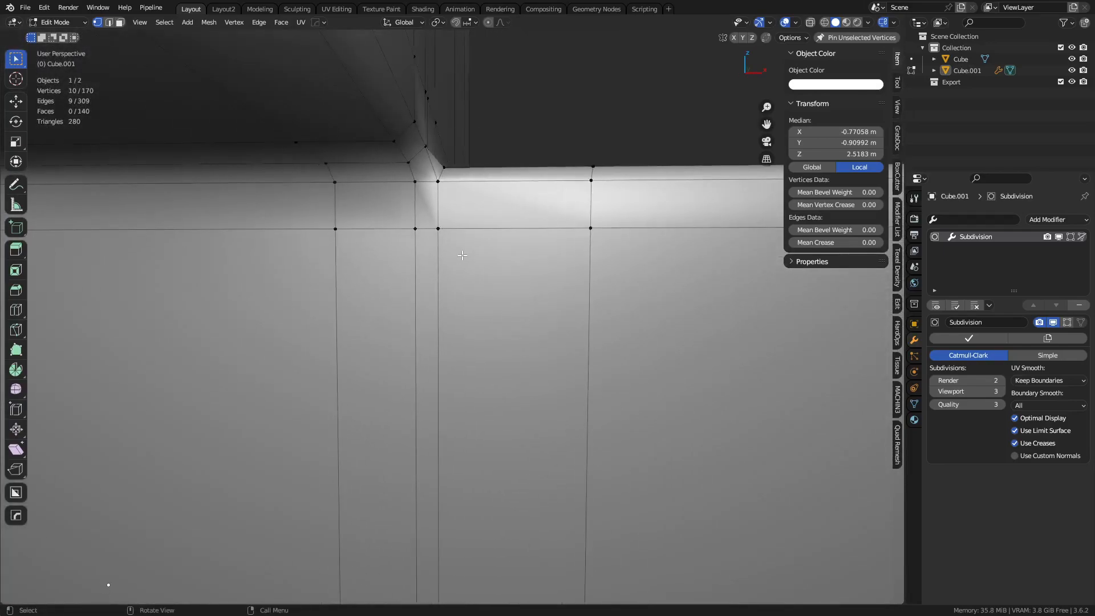
click(438, 232)
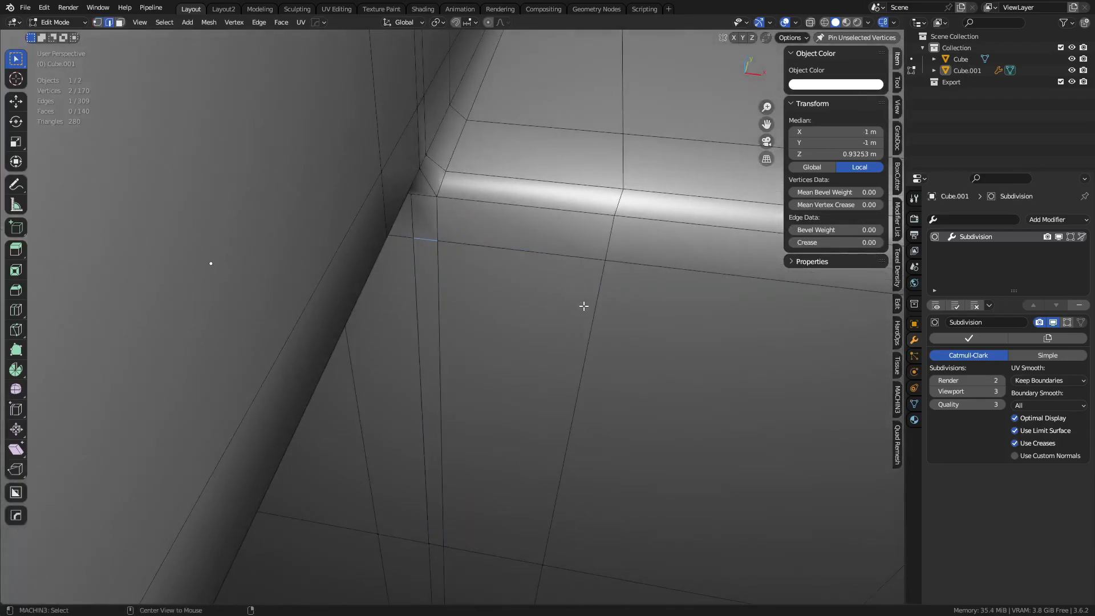
click(592, 308)
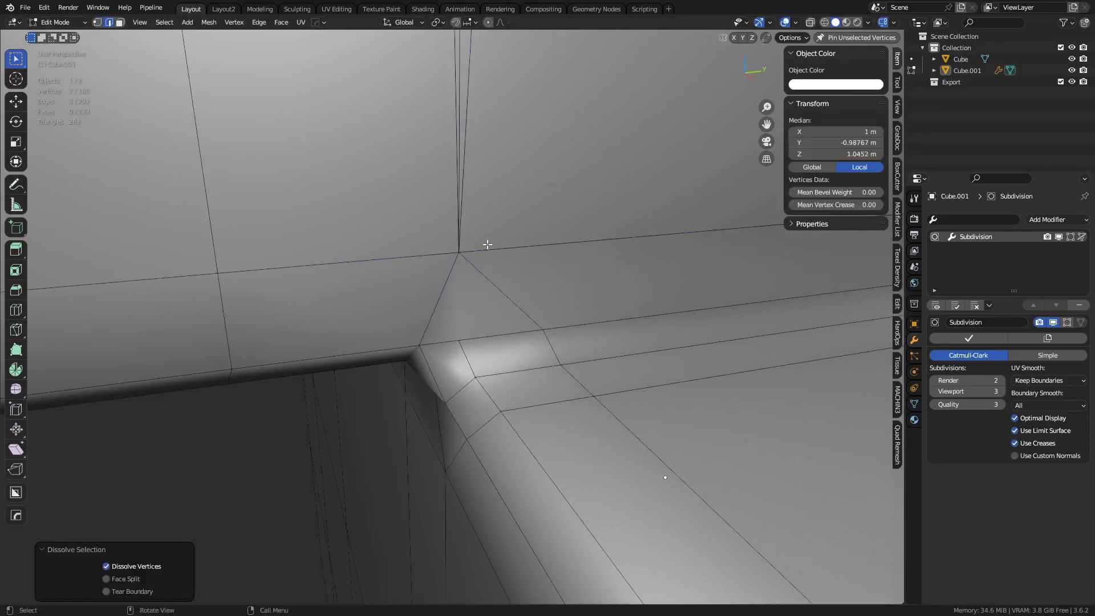
key(Tab)
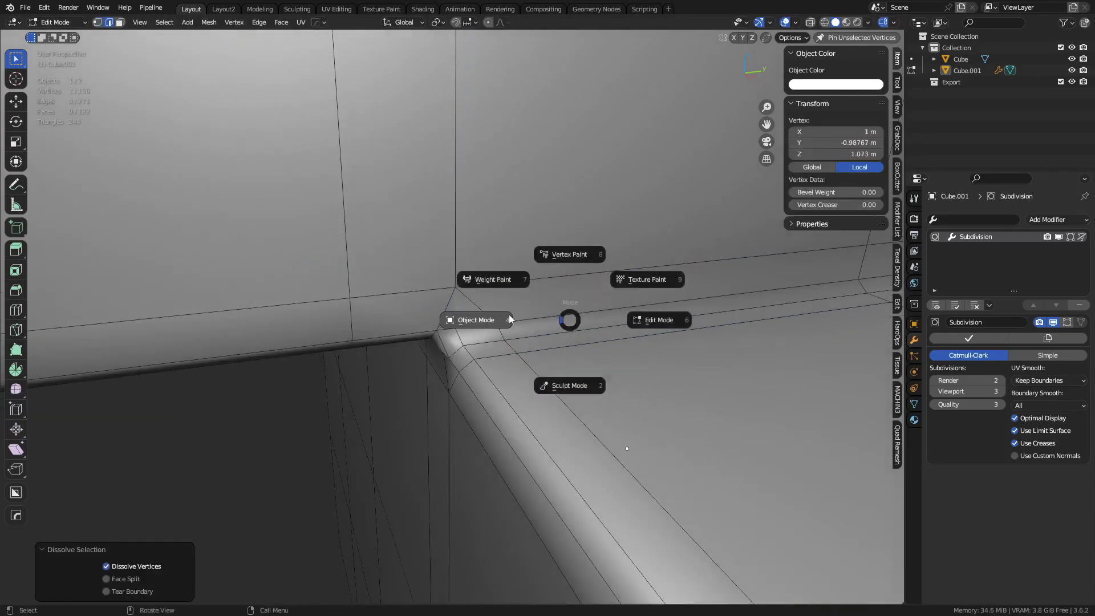
click(475, 320)
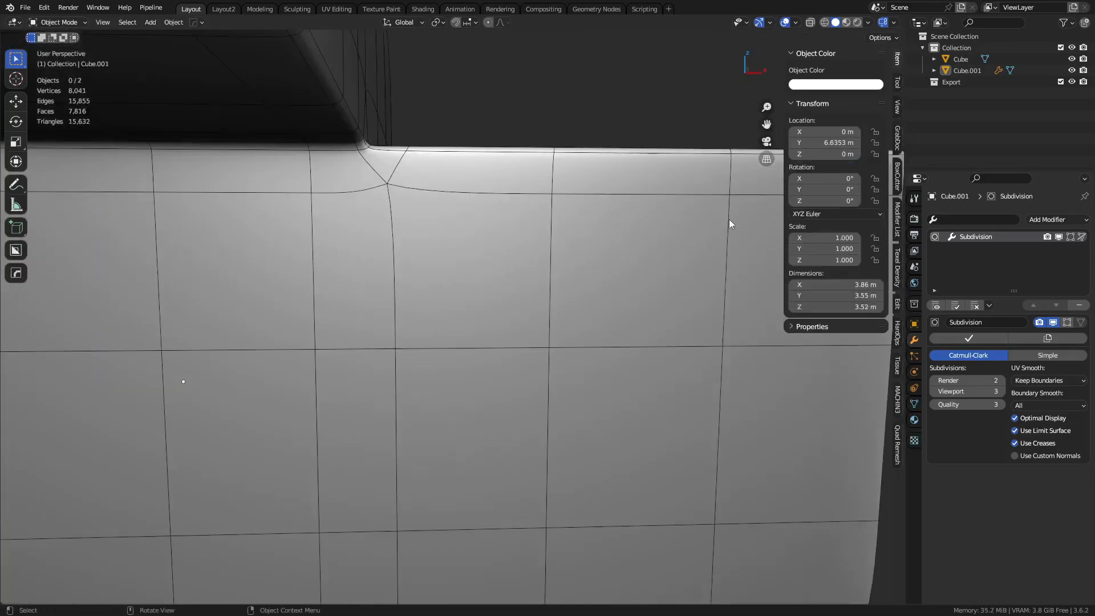
mouse_move(527, 204)
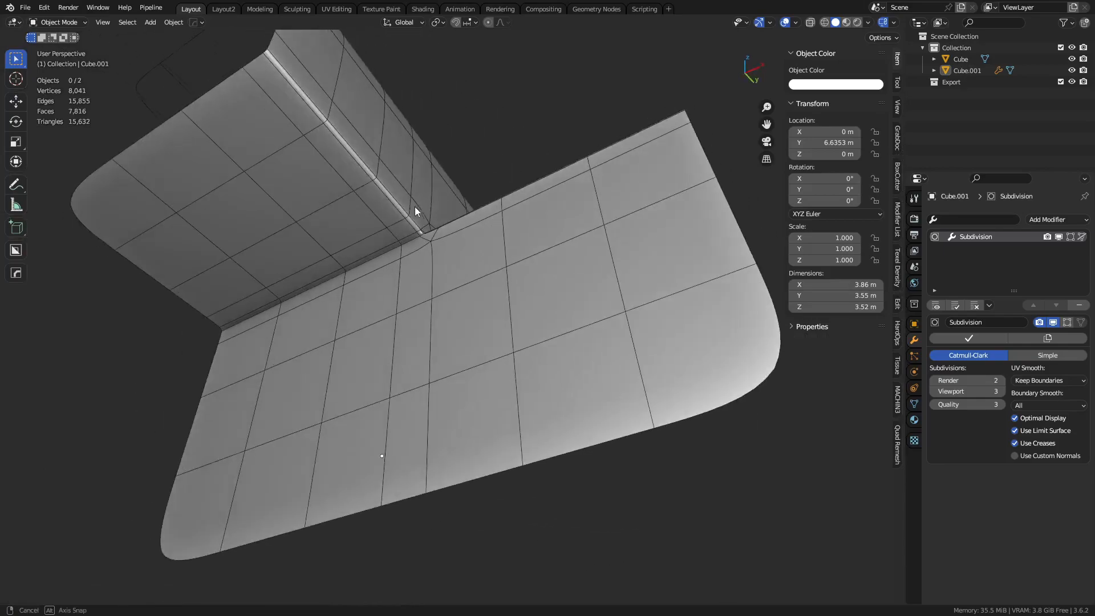
Step: Orbit around the stepped mesh, then duplicate it as Cube.002 at 13.16 m along Y
drag(416, 209, 470, 299)
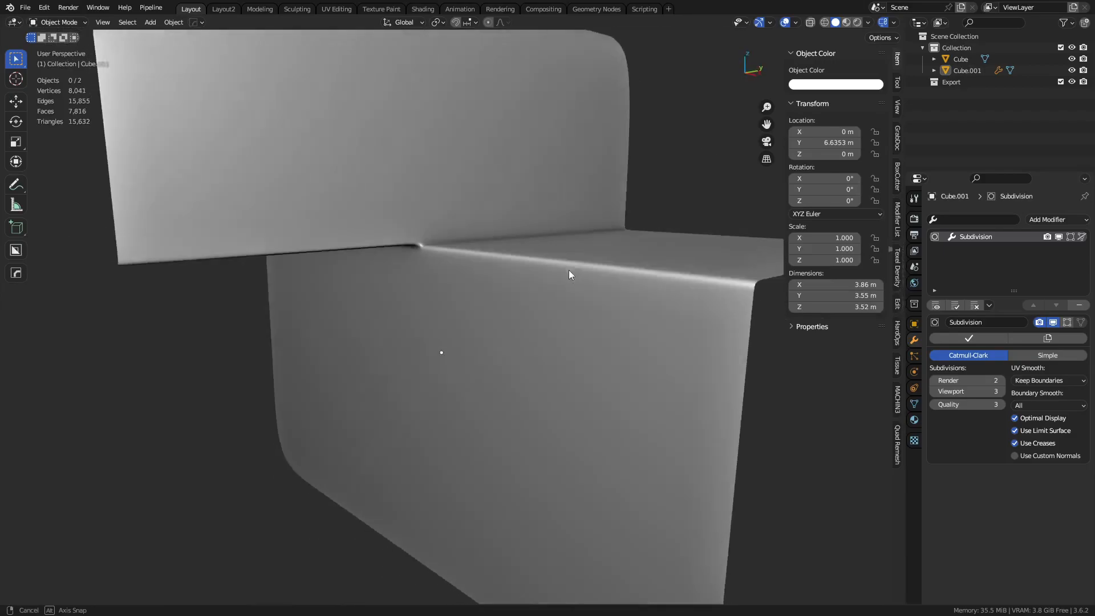
drag(569, 274, 466, 288)
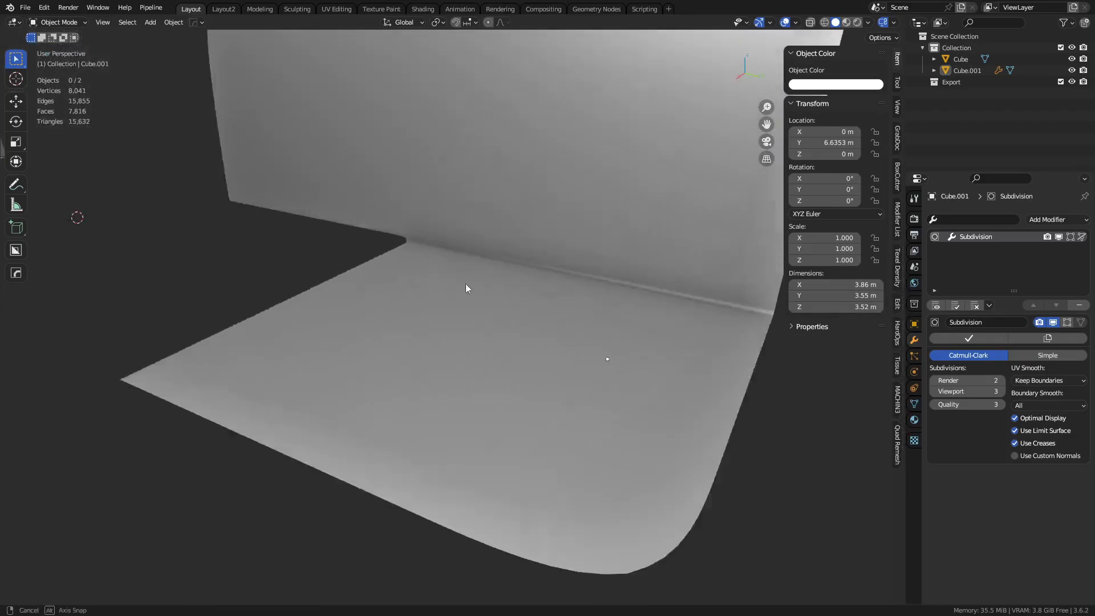
drag(467, 288, 579, 289)
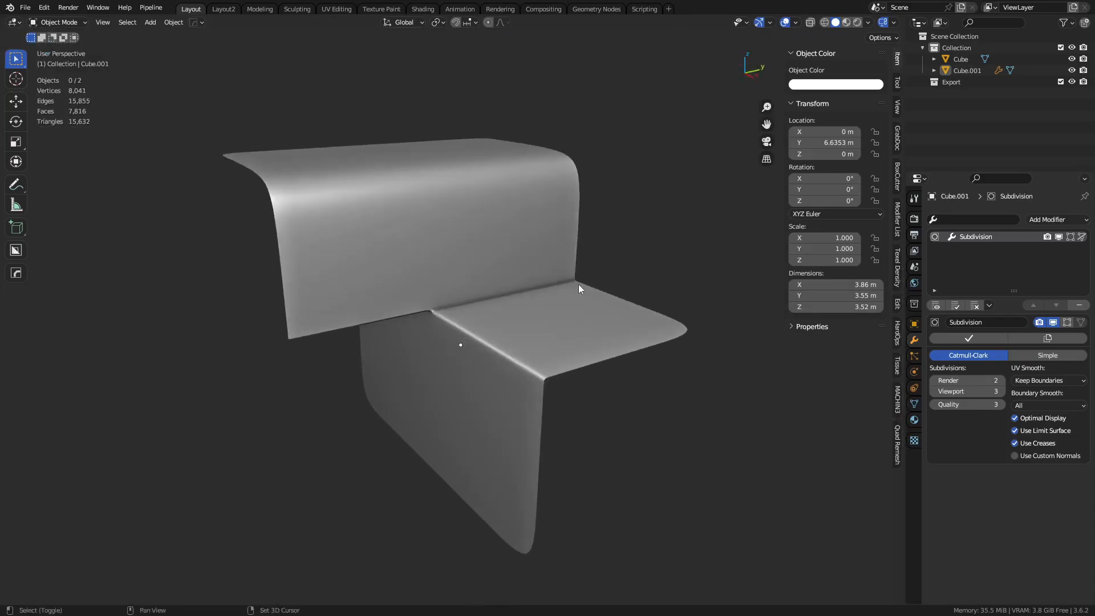
drag(579, 289, 566, 348)
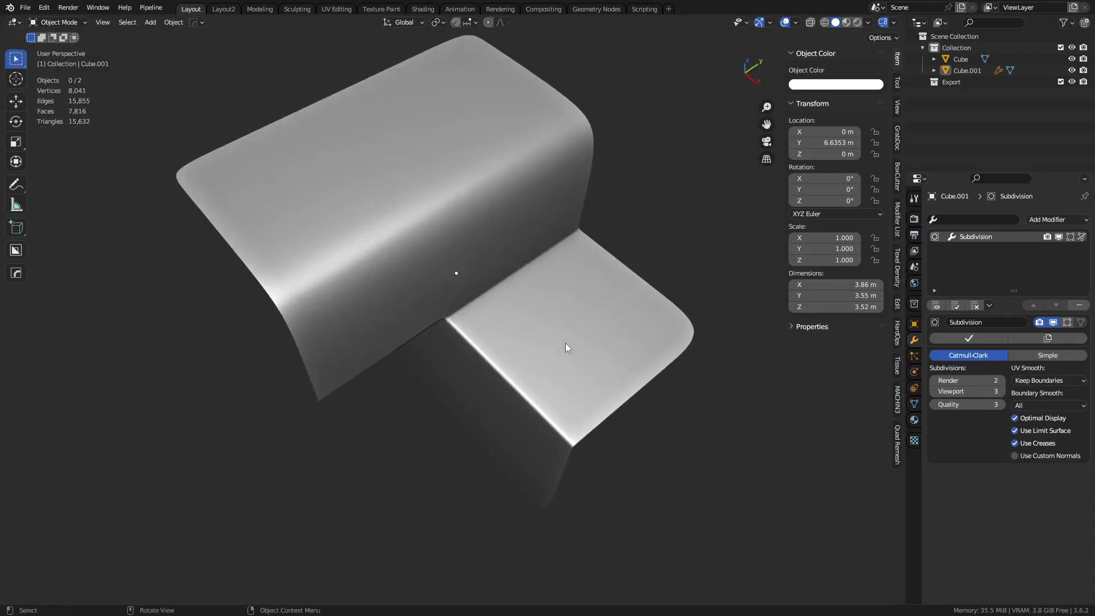
drag(566, 348, 408, 311)
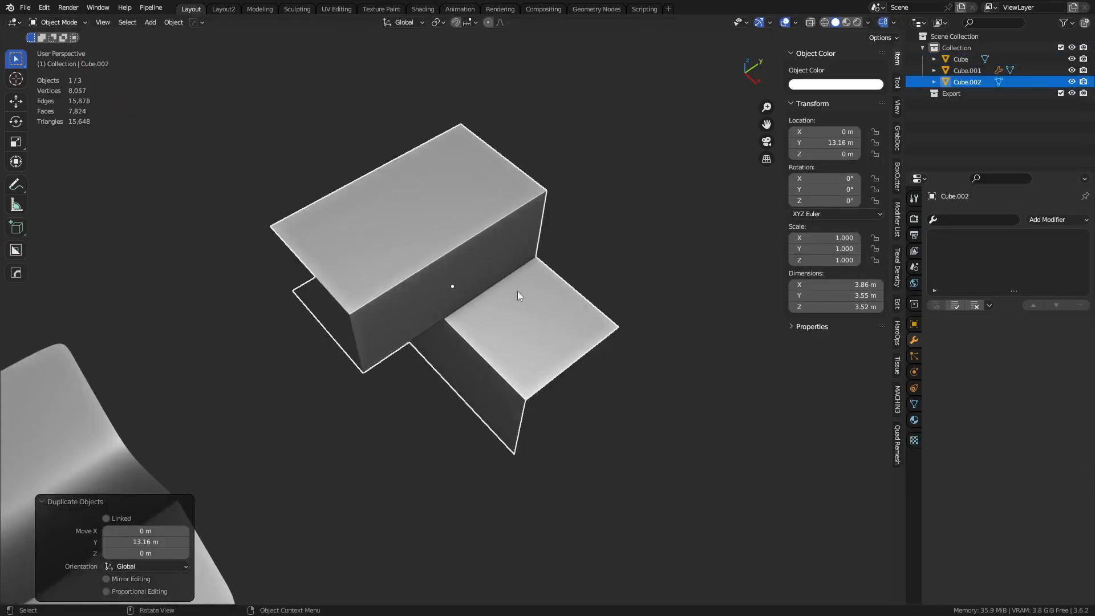
Step: Add level-2 Subdivision to Cube.002 and set a crease on its step edges
key(Tab)
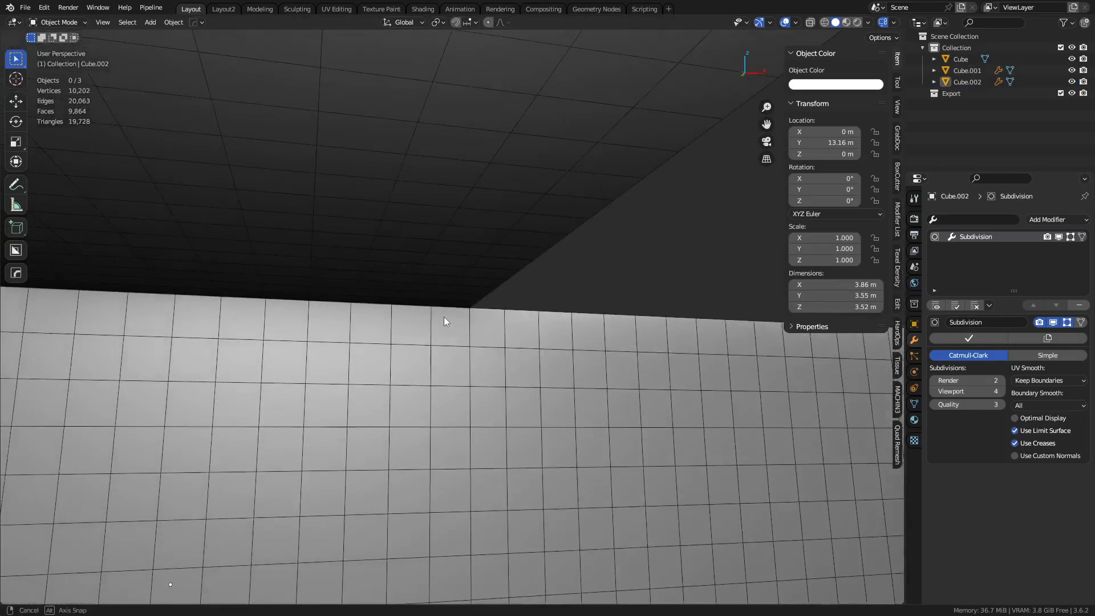
drag(443, 321, 370, 308)
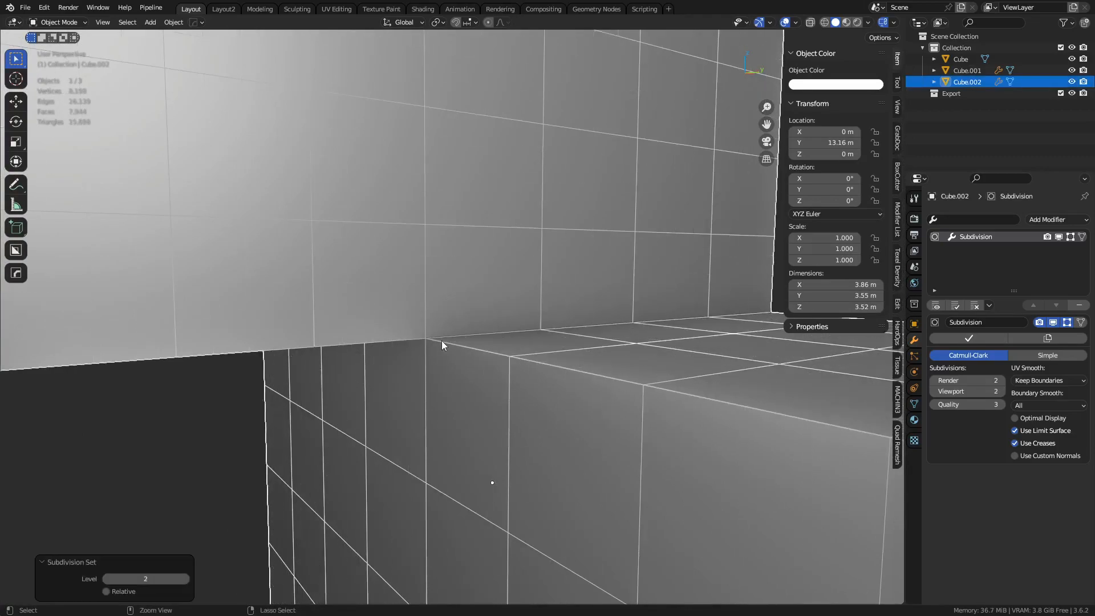
key(Tab)
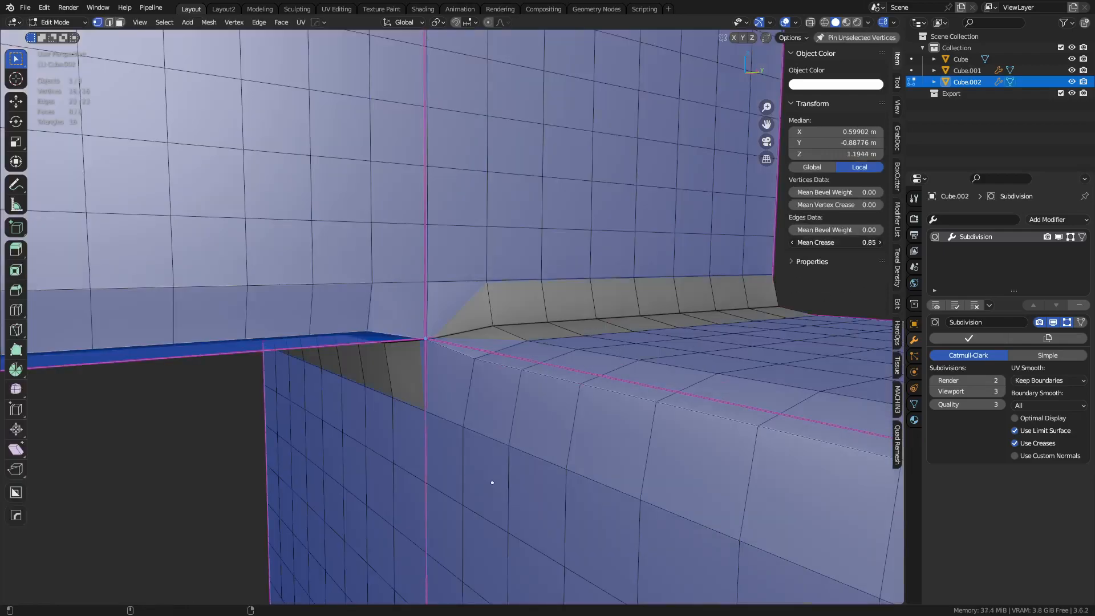
drag(873, 242, 803, 242)
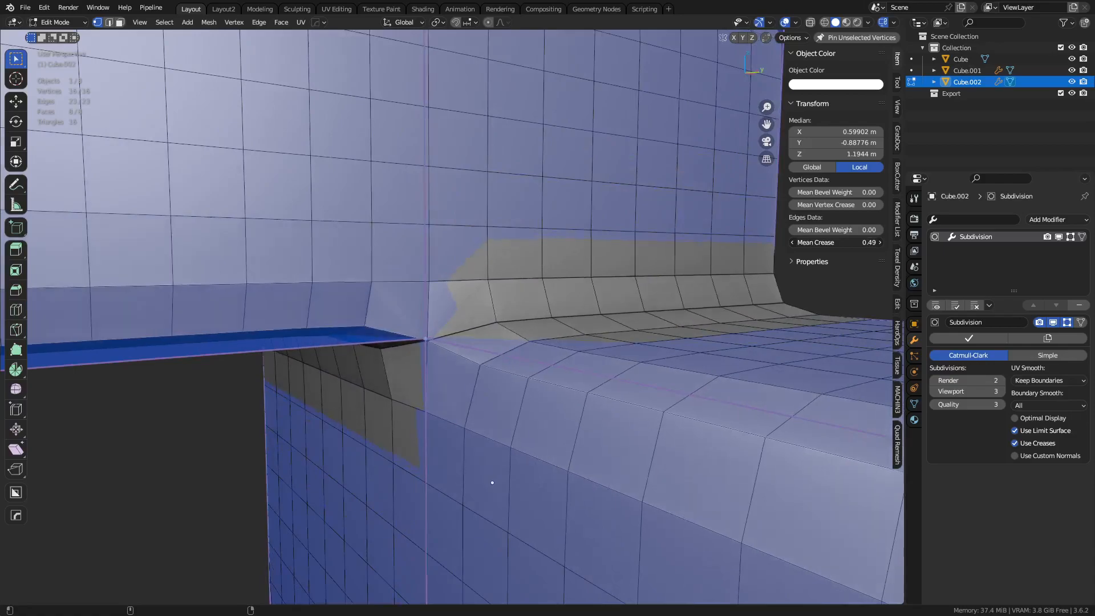
drag(873, 242, 823, 242)
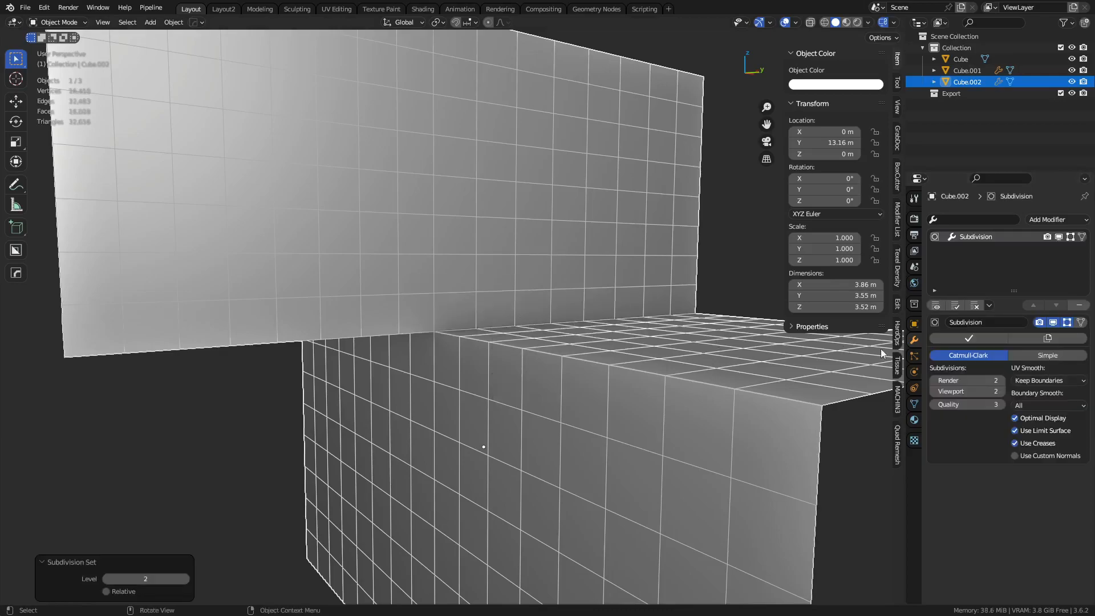
Step: Shade Cube.002 smooth to judge the crease, then delete it
key(Tab)
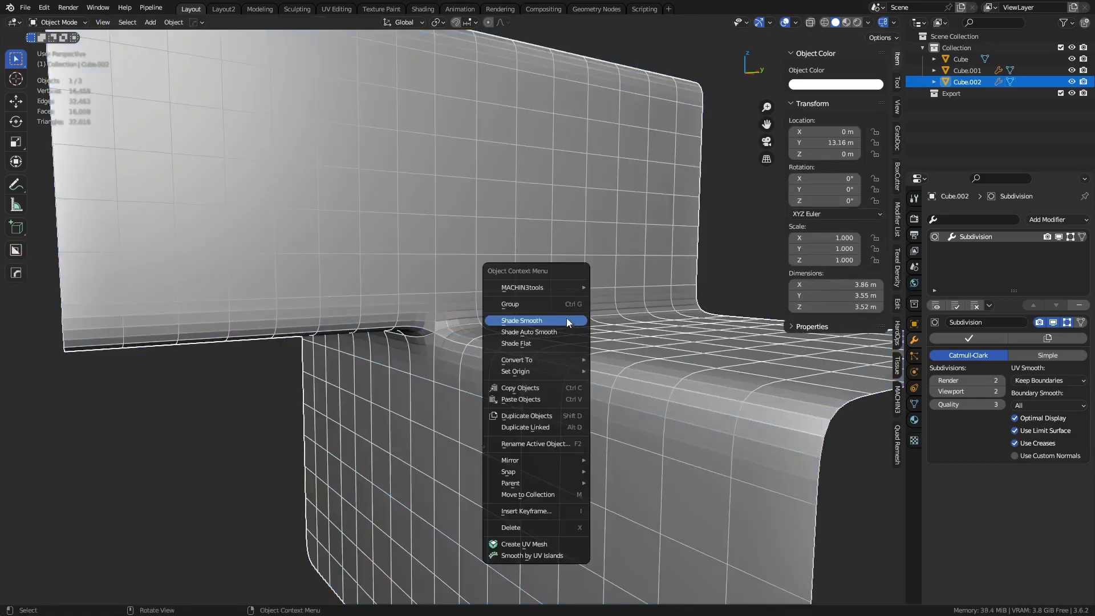
click(520, 320)
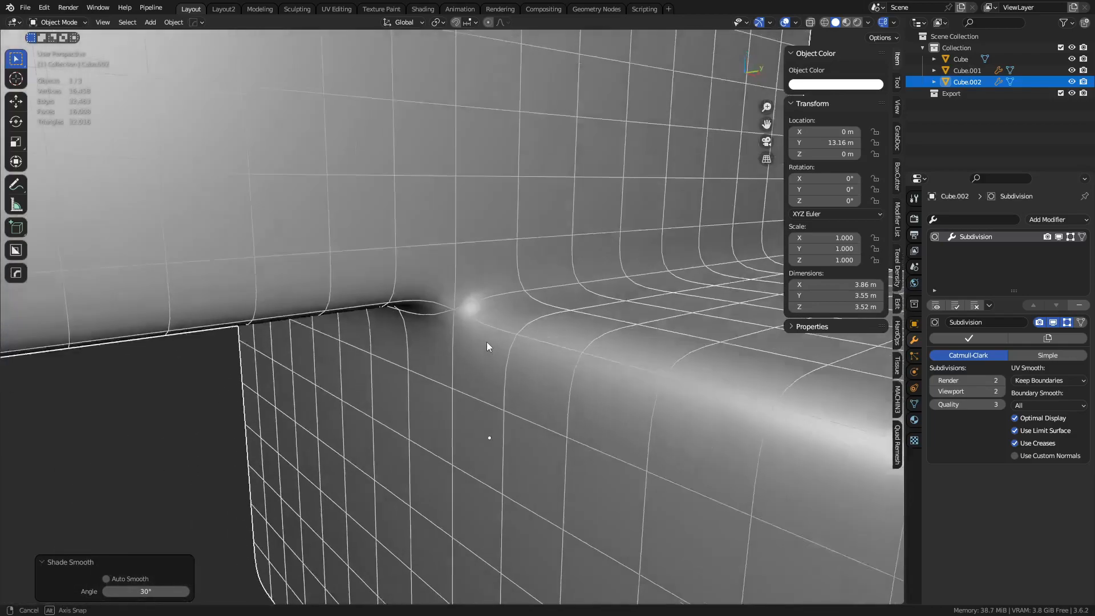
key(Tab)
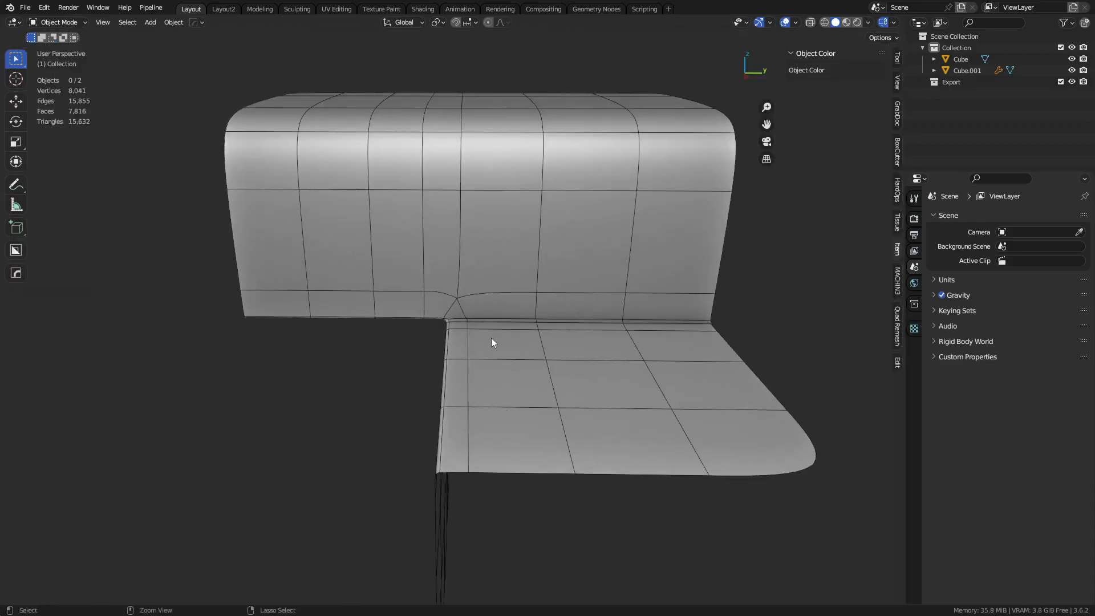
drag(489, 342, 625, 347)
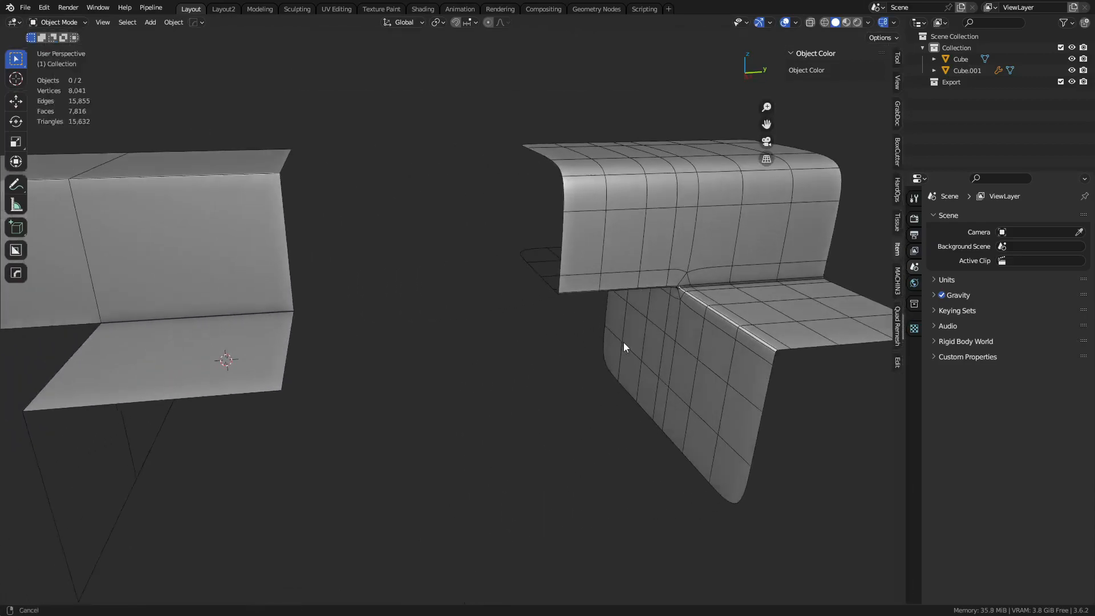
drag(625, 347, 548, 346)
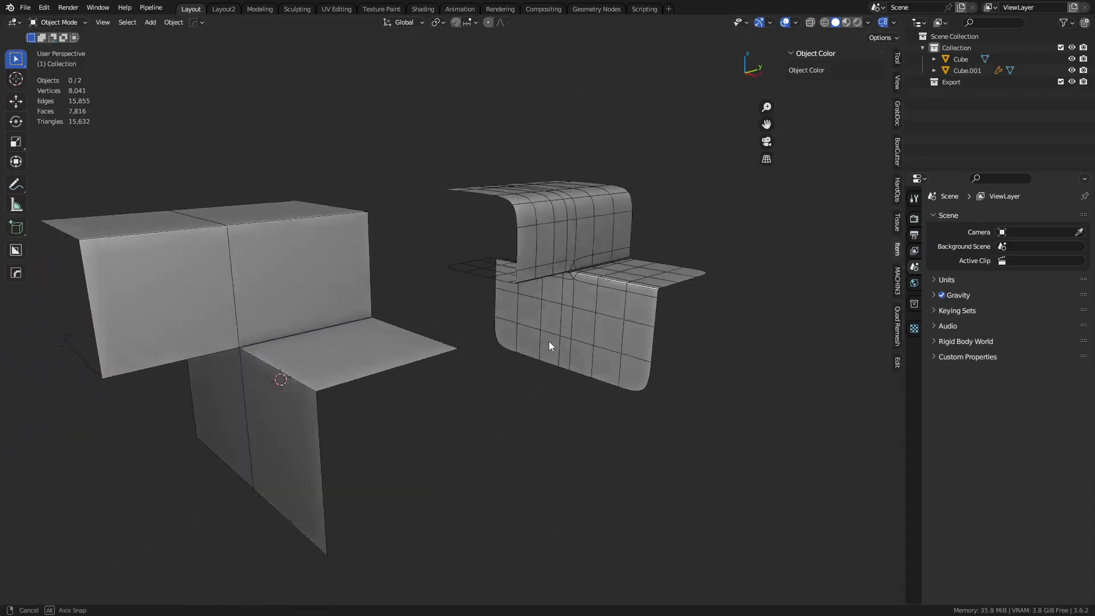
drag(552, 345, 562, 333)
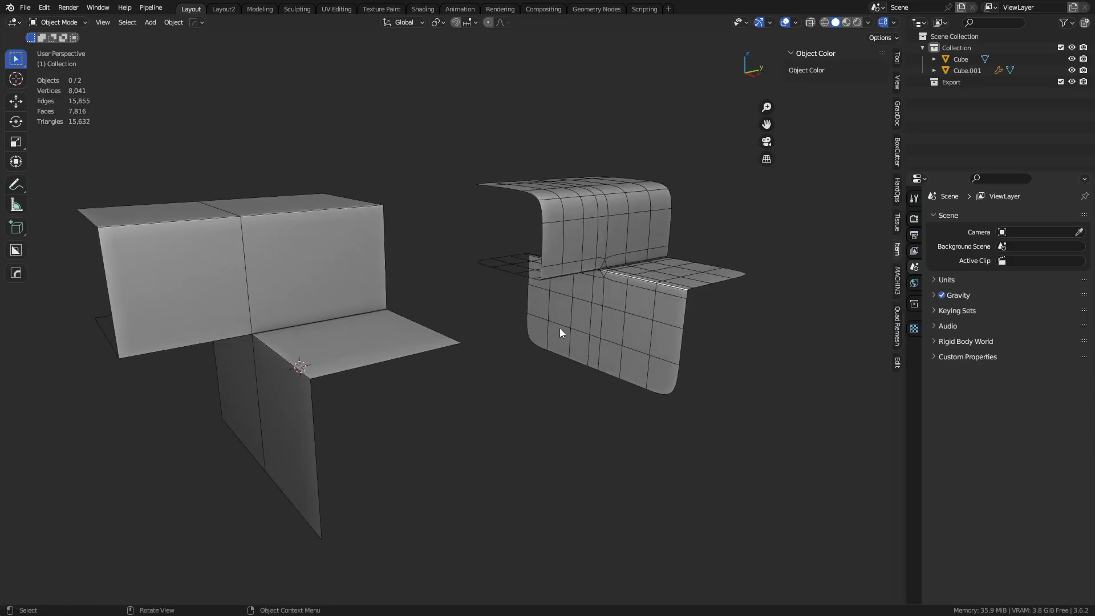